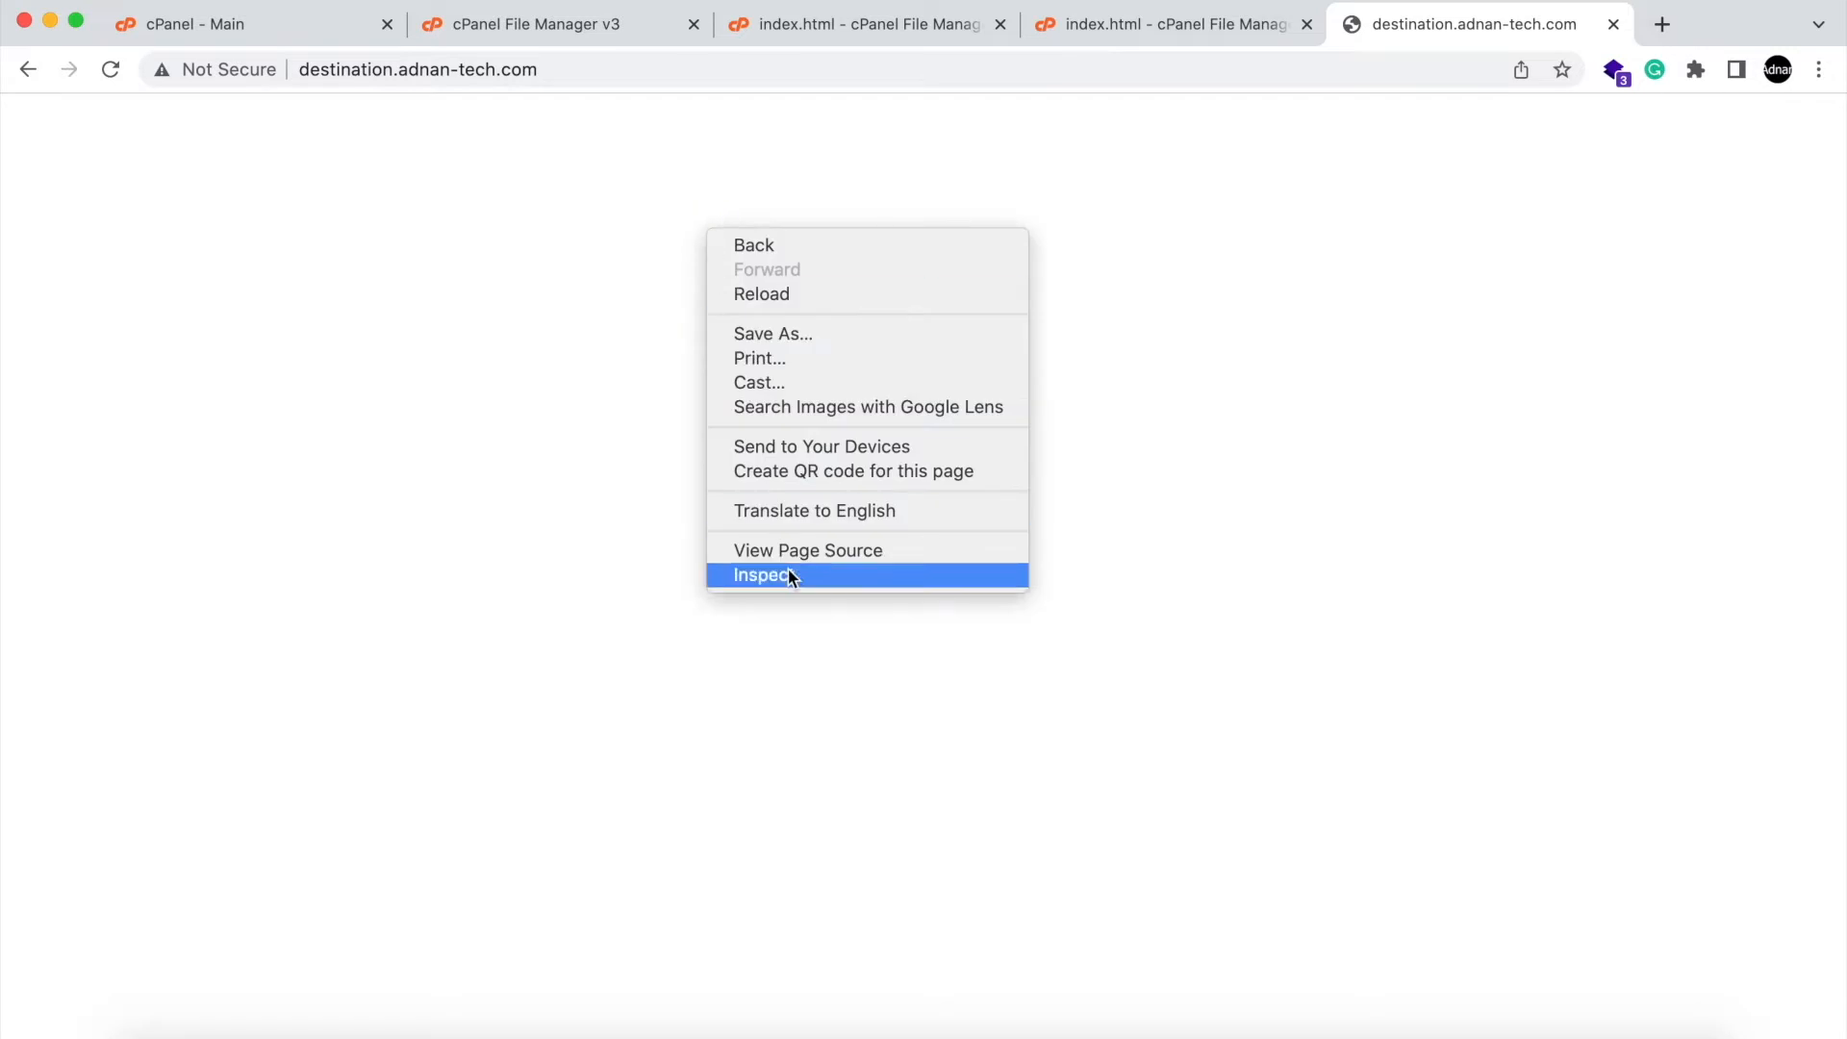
Confirm localStorage 'name' is null on the destination site, then head to source.adnan-tech.com.
click(763, 575)
text(localStorage.getItem("name"))
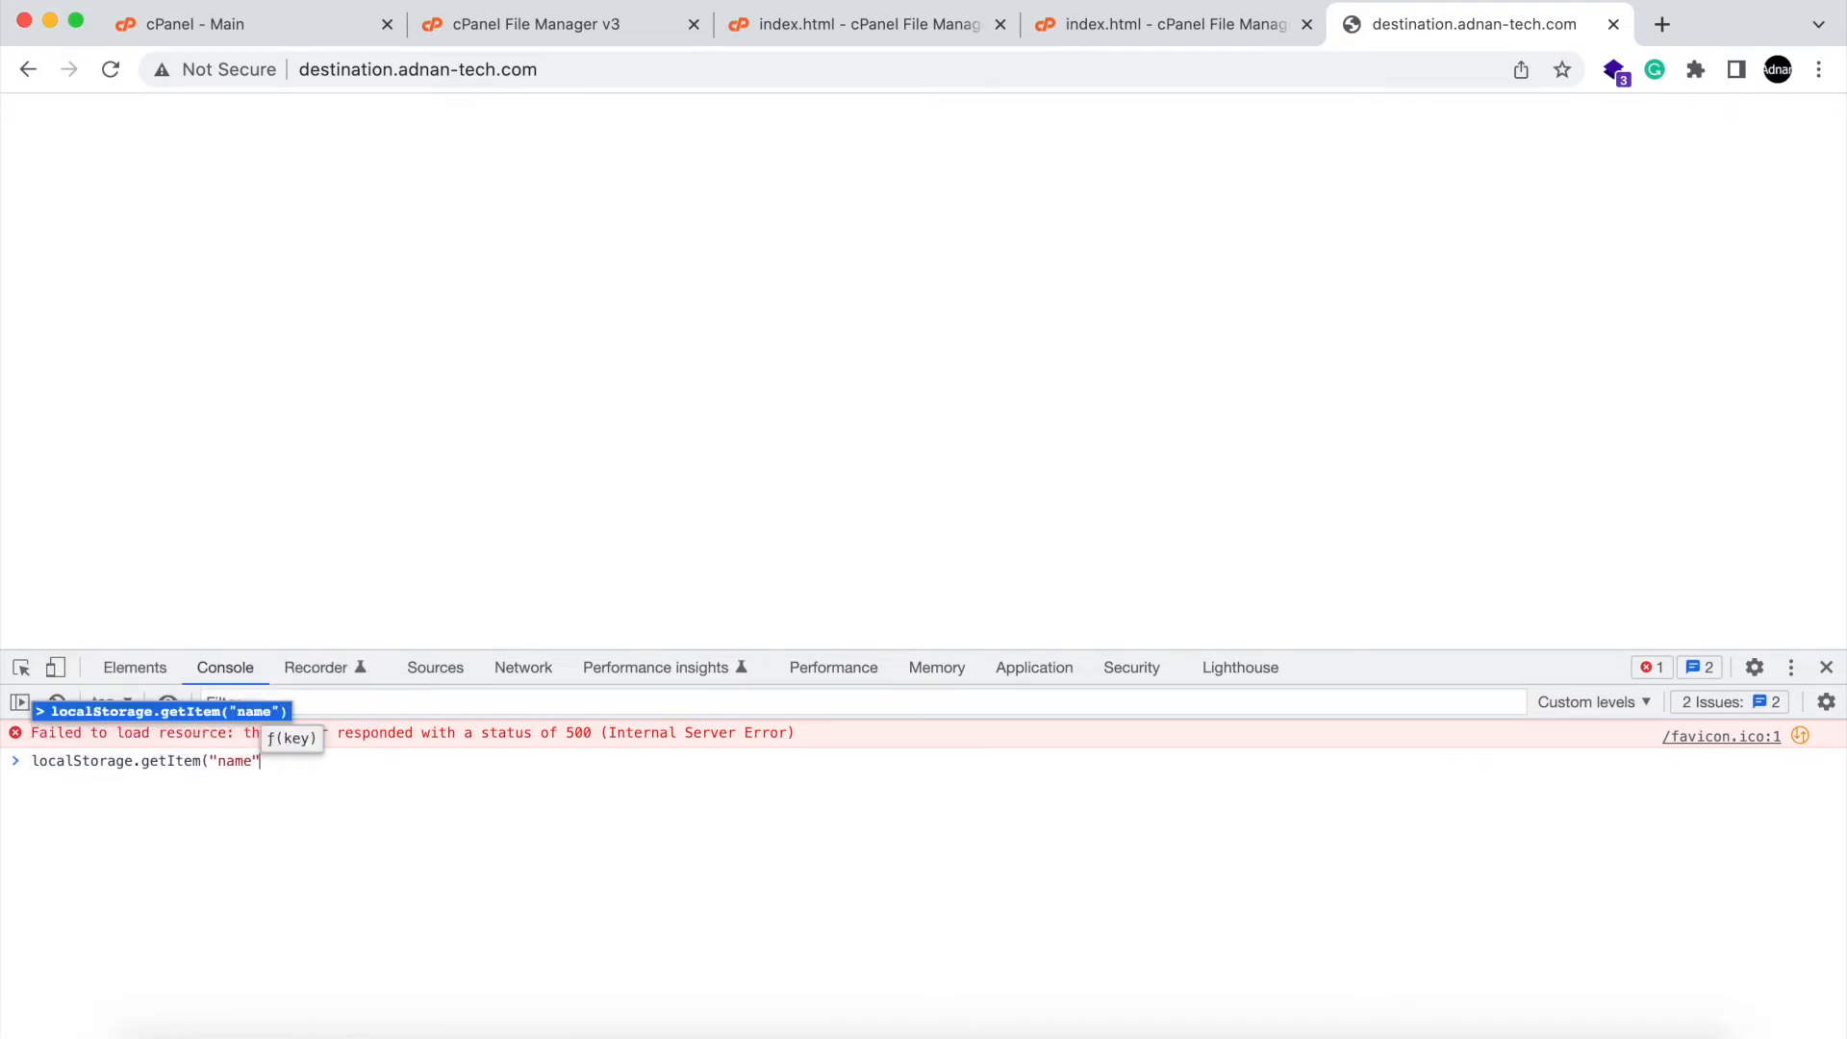
key(Enter)
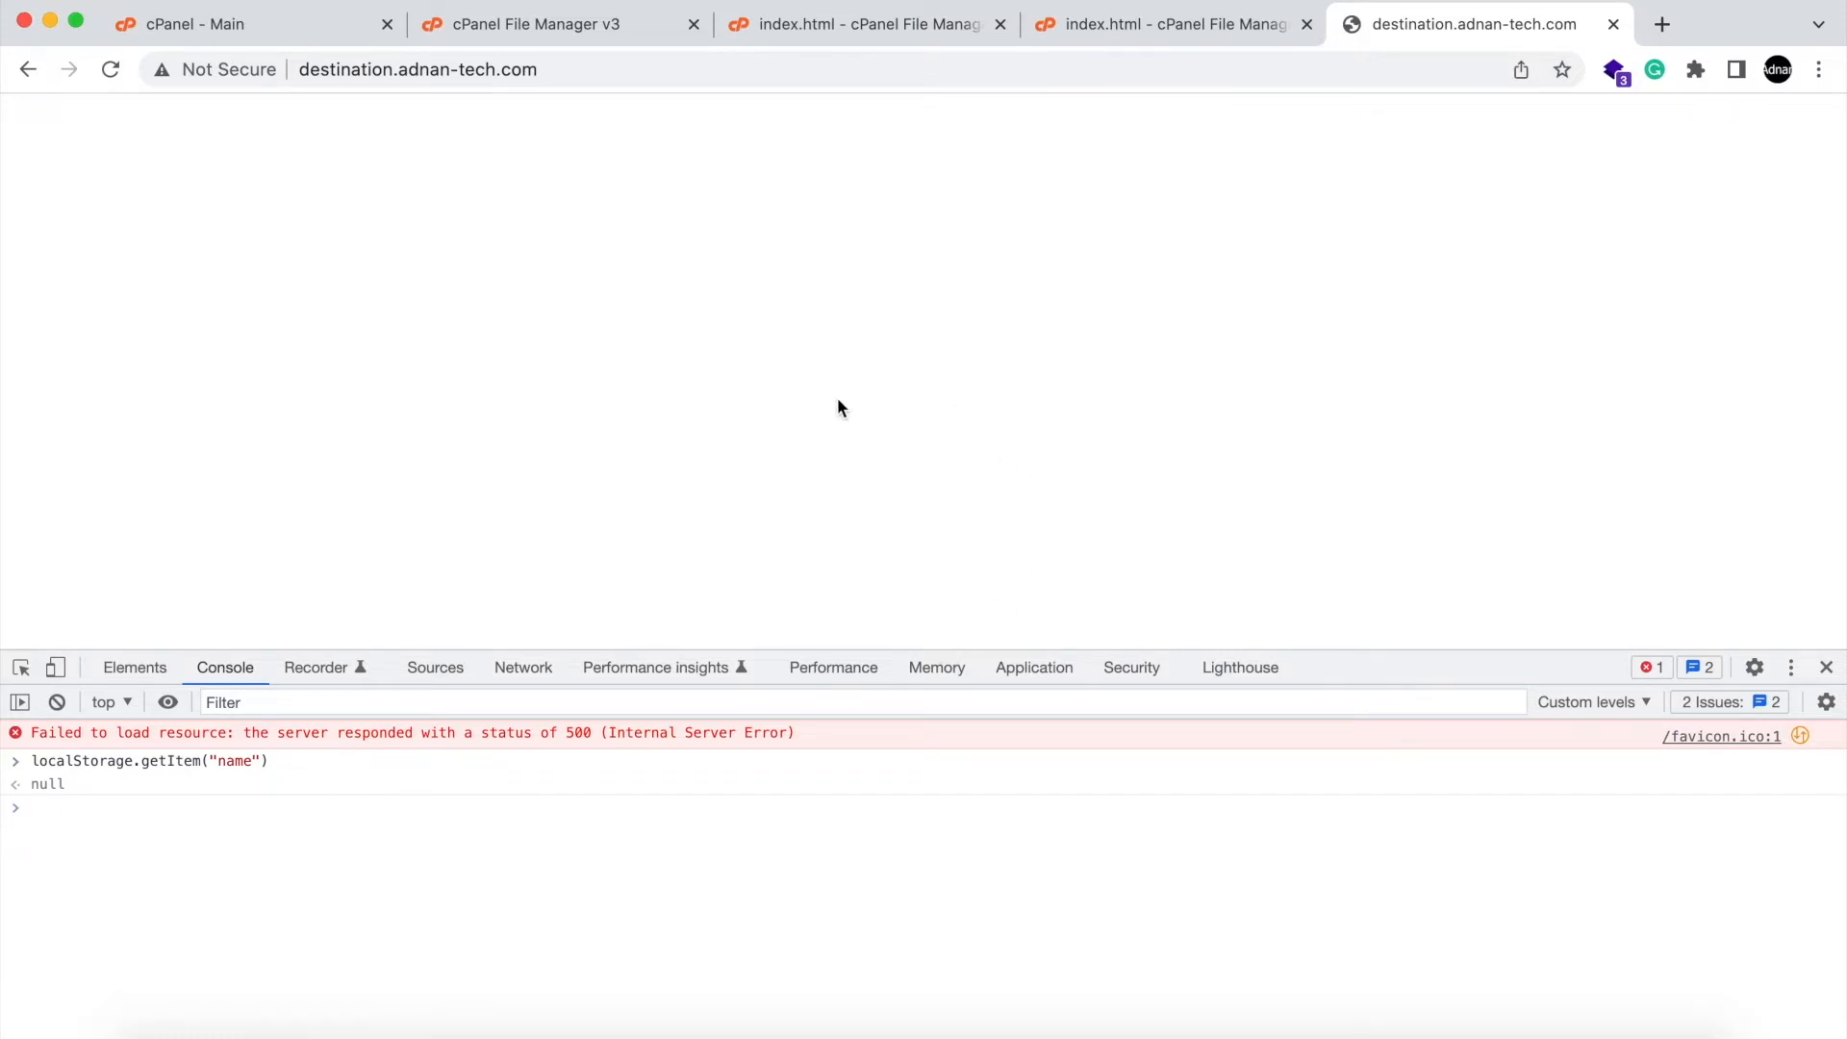
text(so.adnan-tech.com)
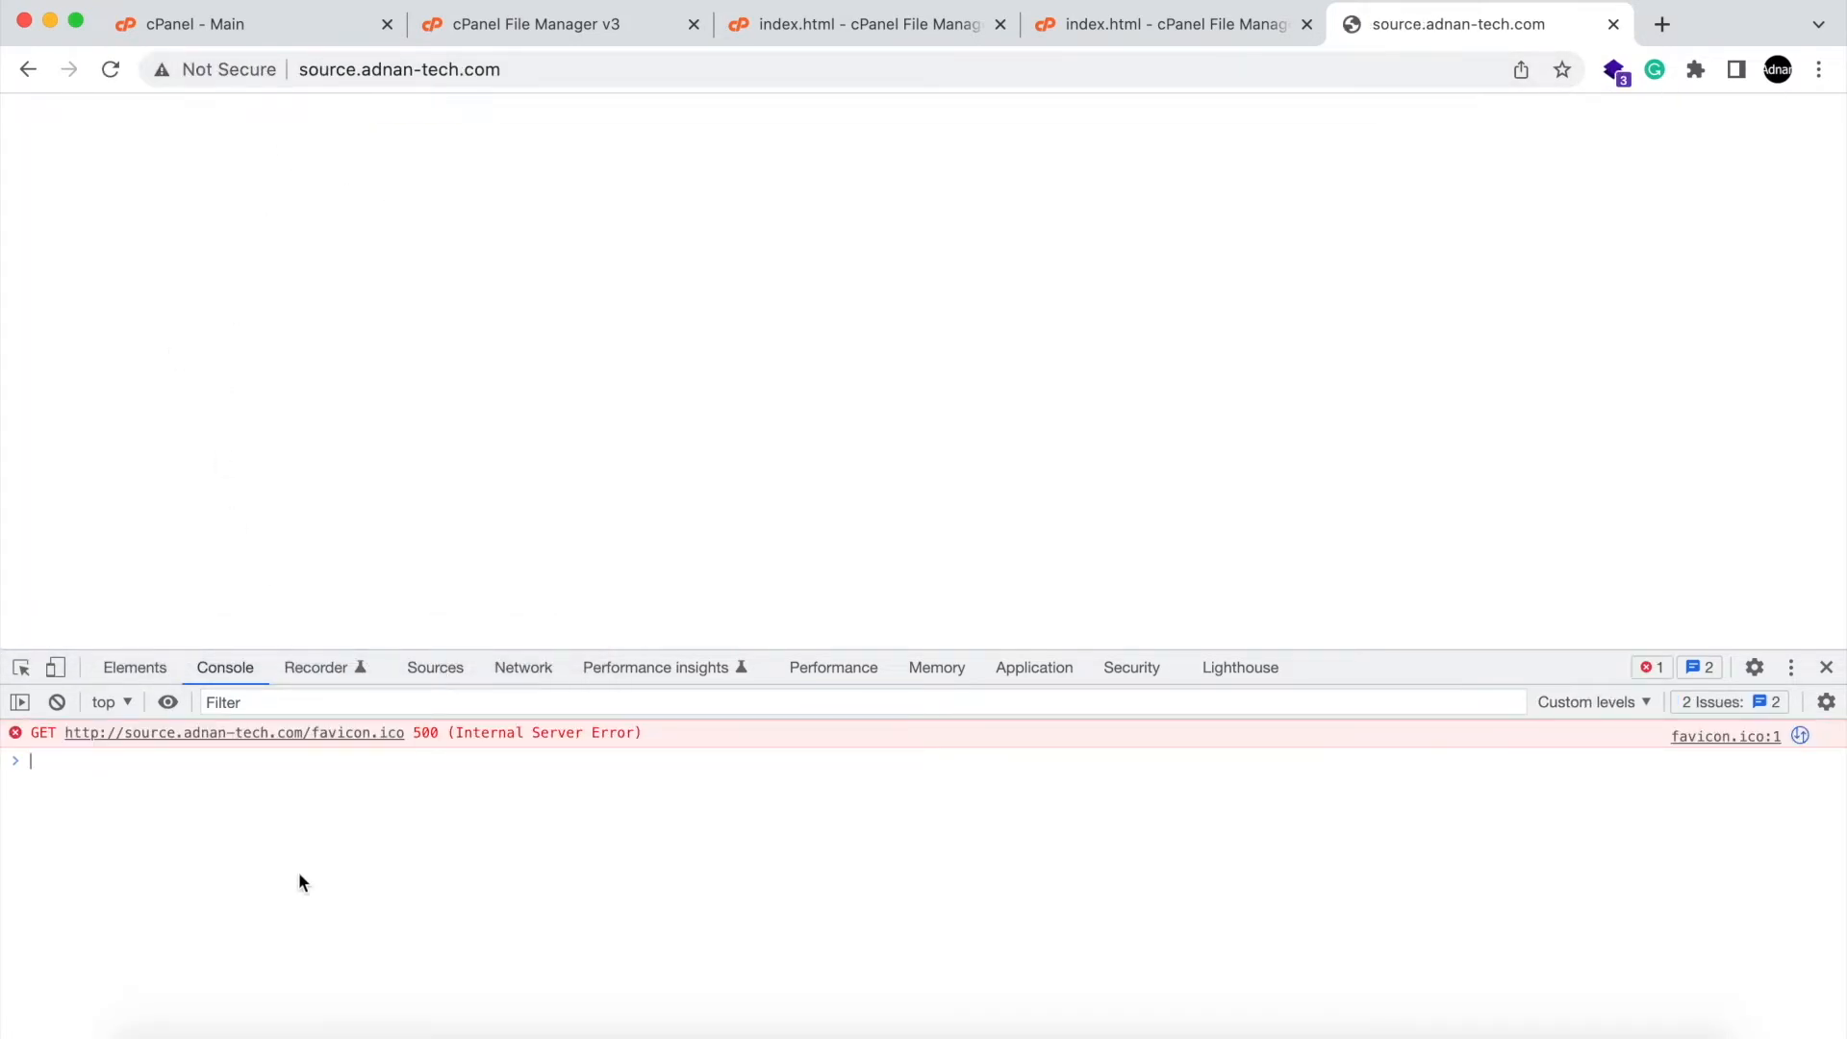
Store name 'Adnan' on the source site and check it's absent on destination.adnan-tech.com.
text(localStorage.setItem("name", "Adnan)
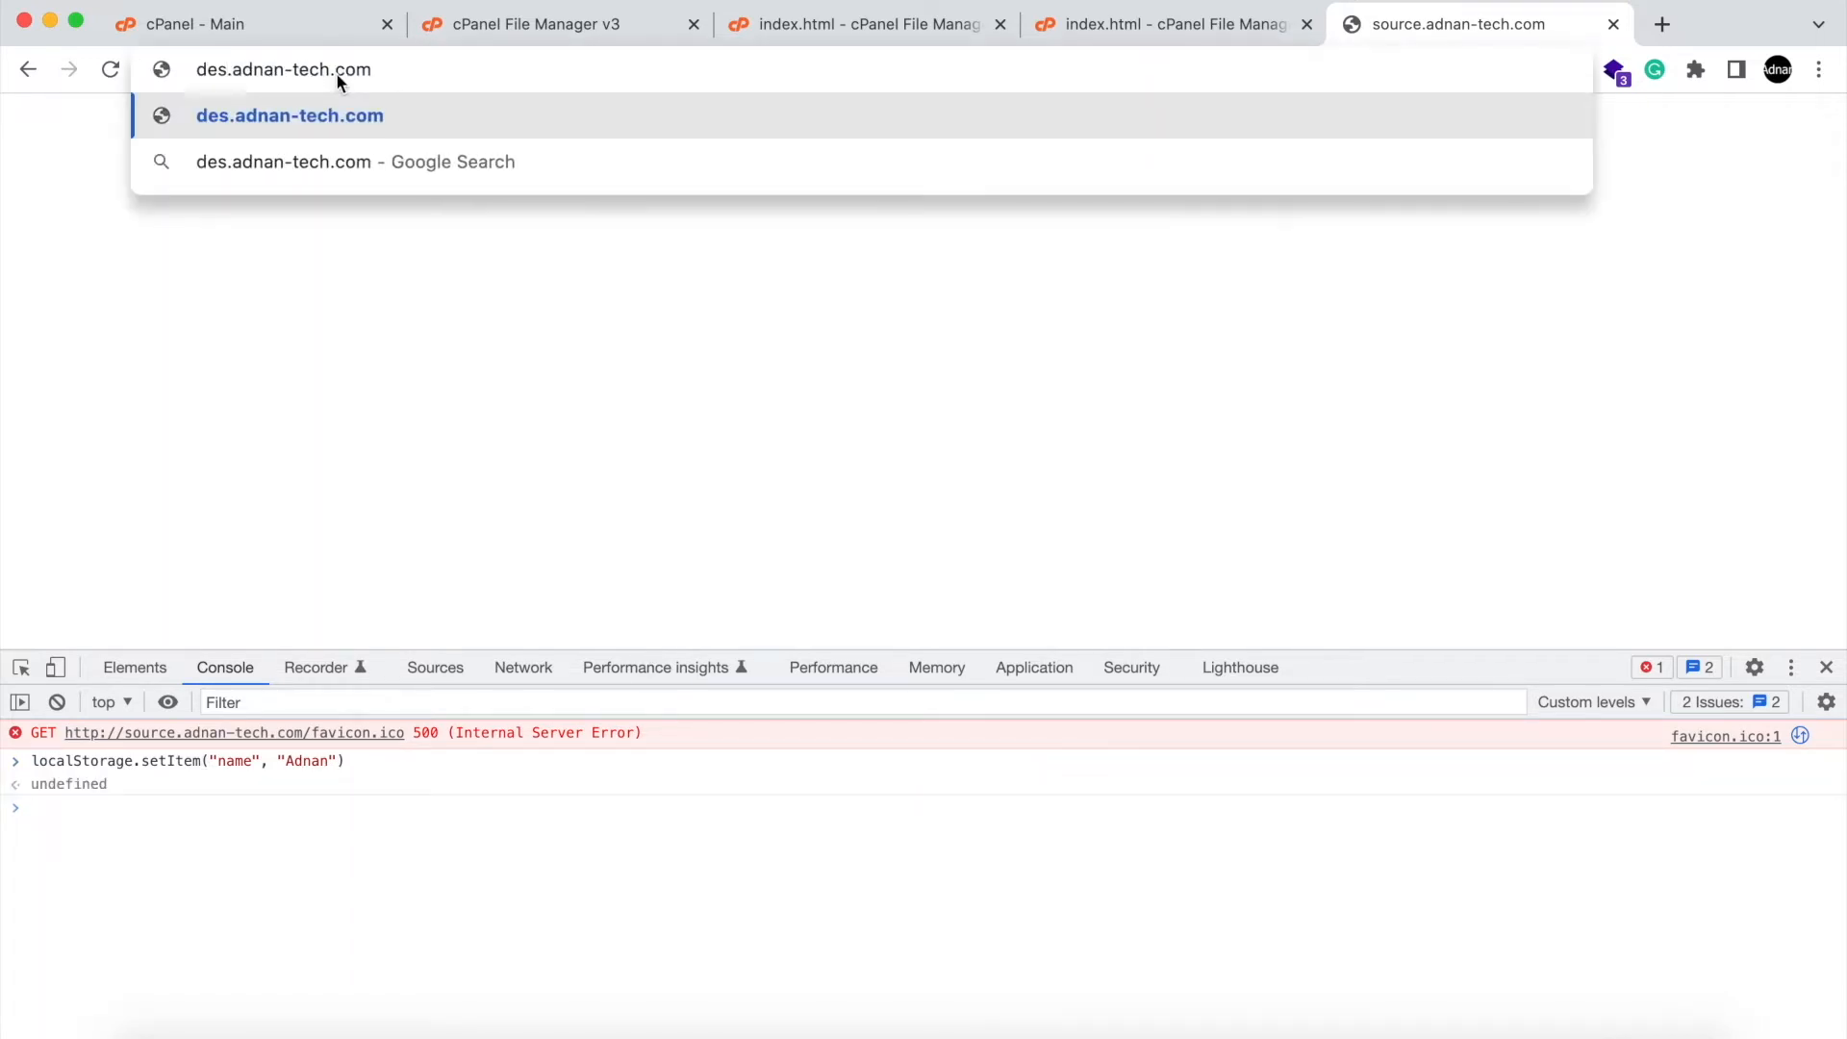
text(destination.adnan-tech.com)
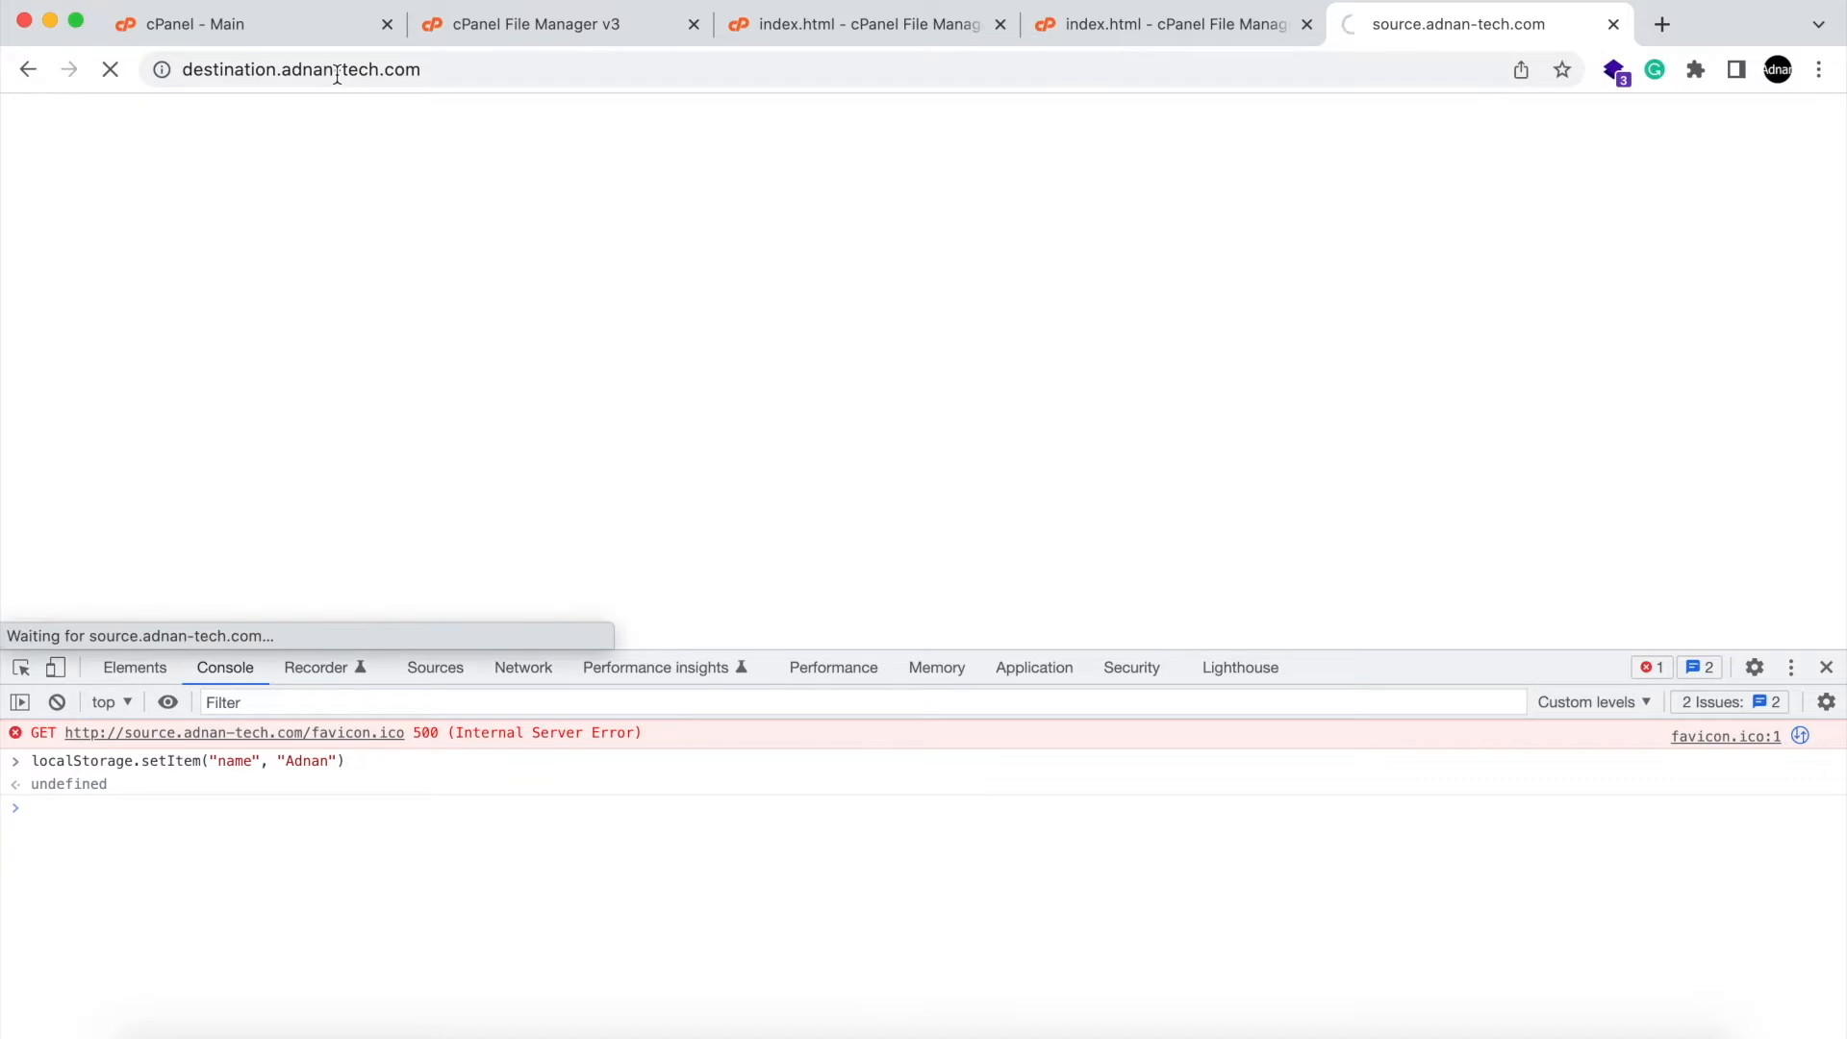
text(localStorage.getItem("name"))
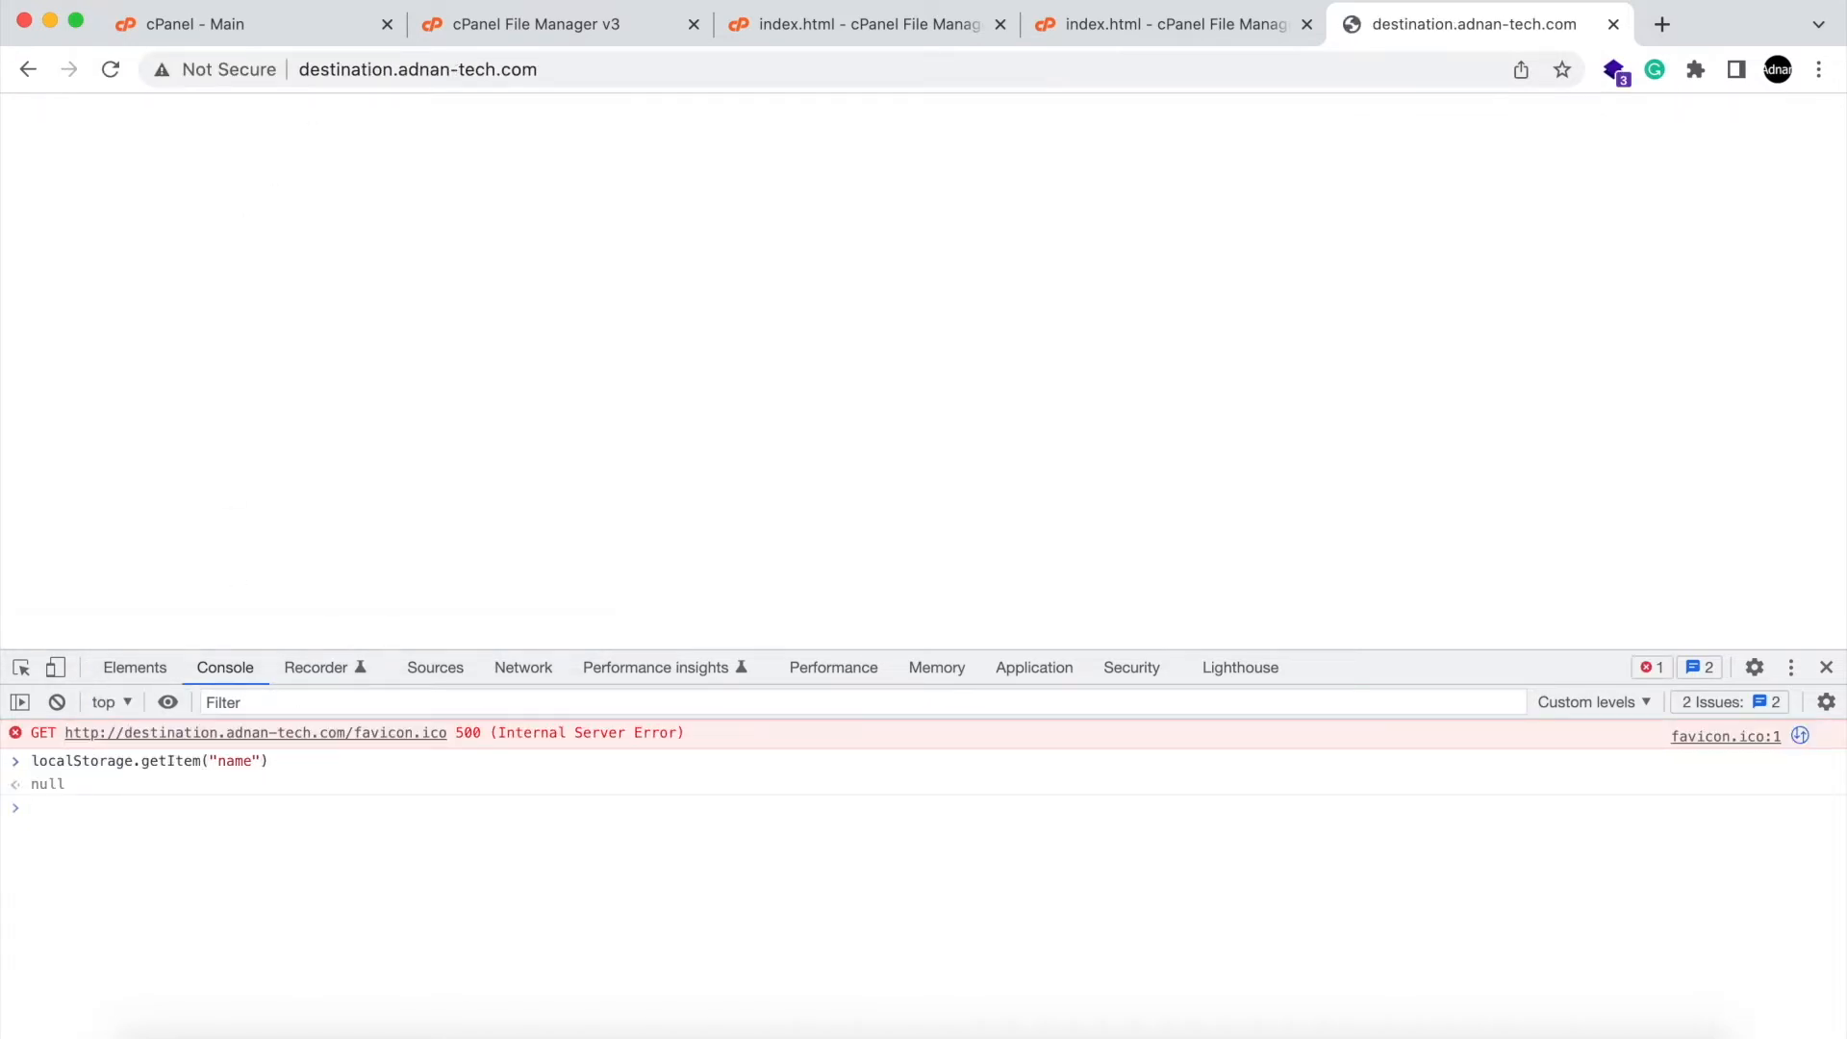
Back on source.adnan-tech.com, read the stored name, then remove it from localStorage.
double_click(346, 68)
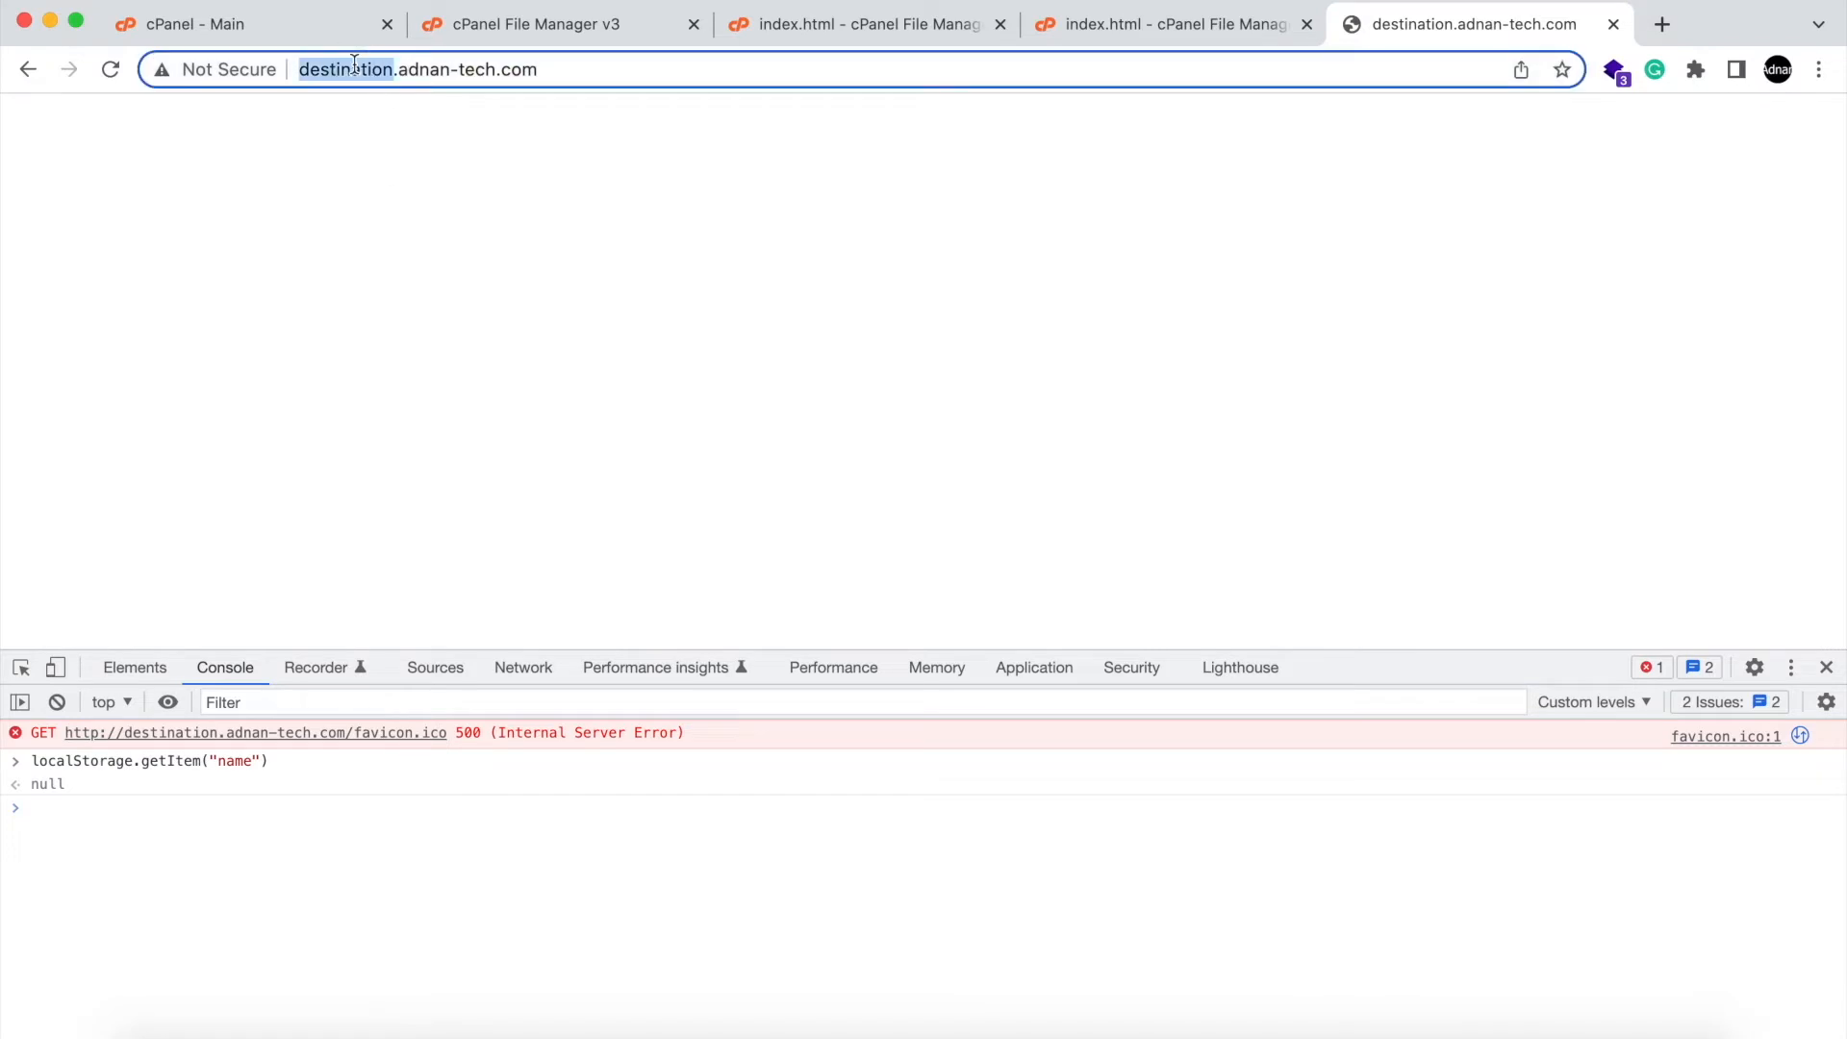
text(source.adnan-tech.com)
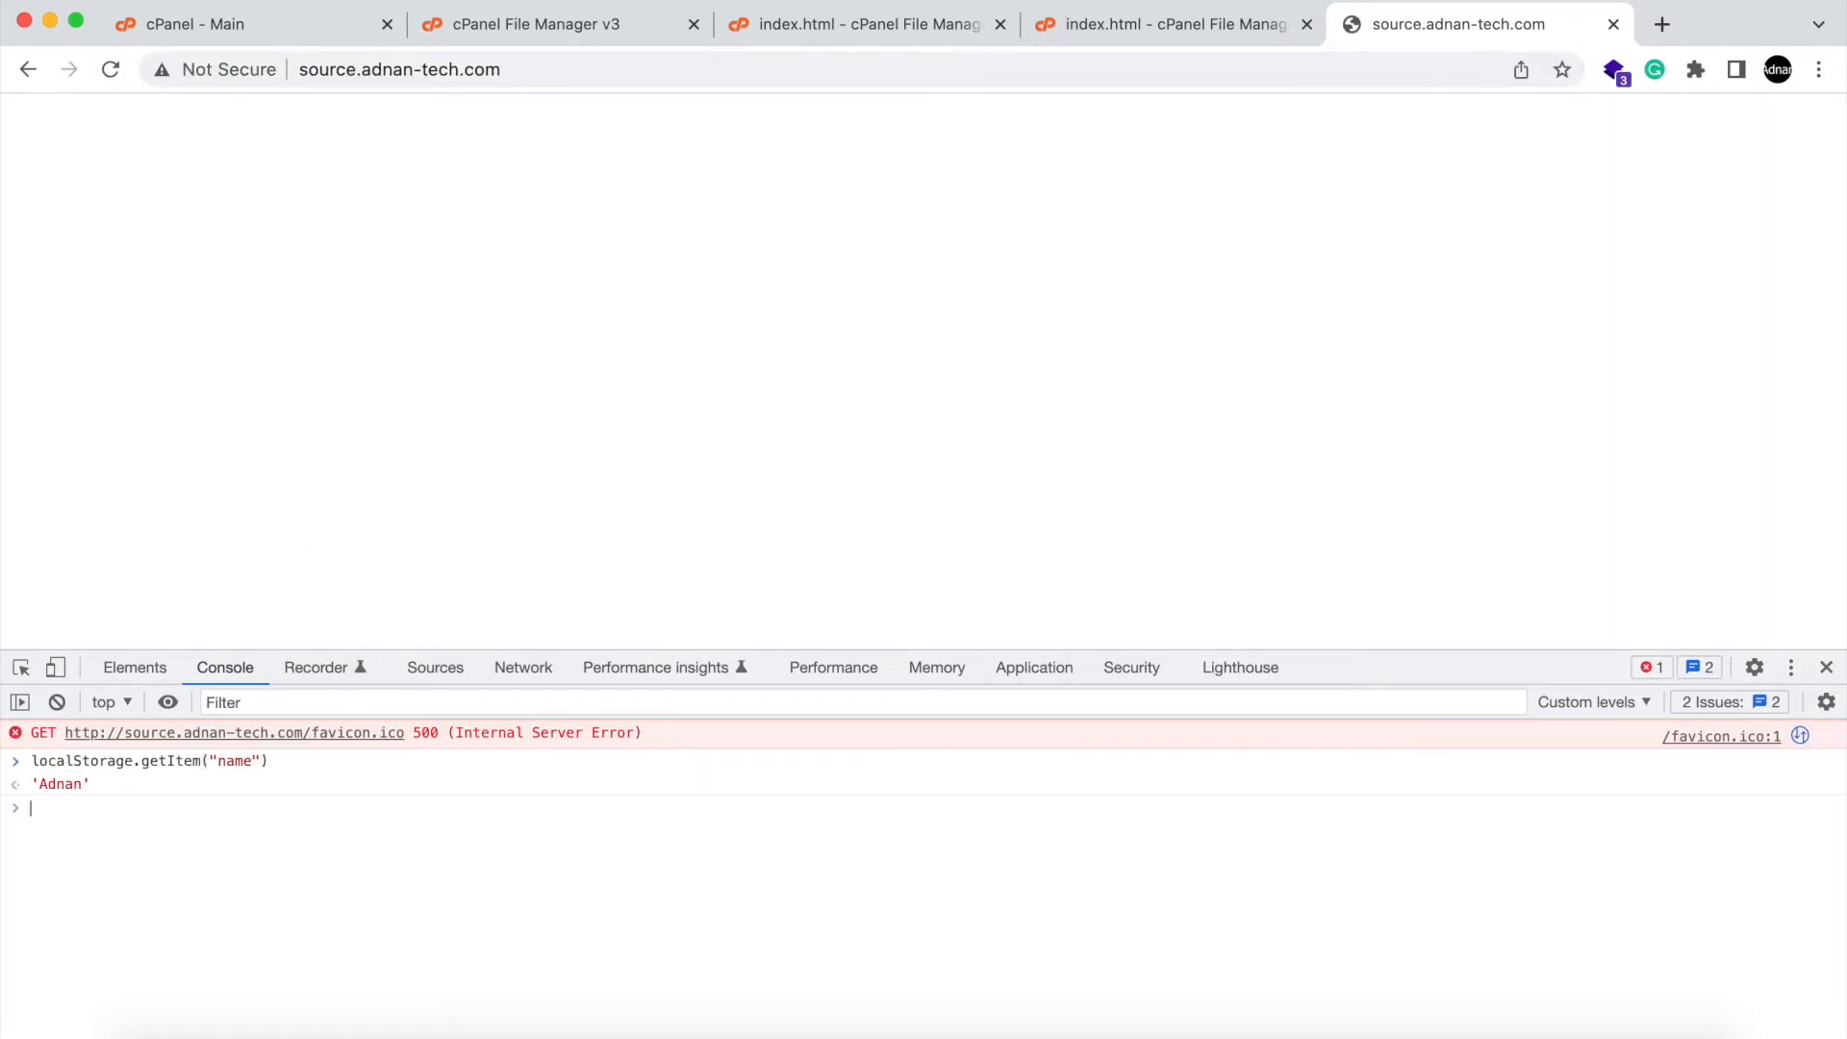
text(localStorage.getItem("name"))
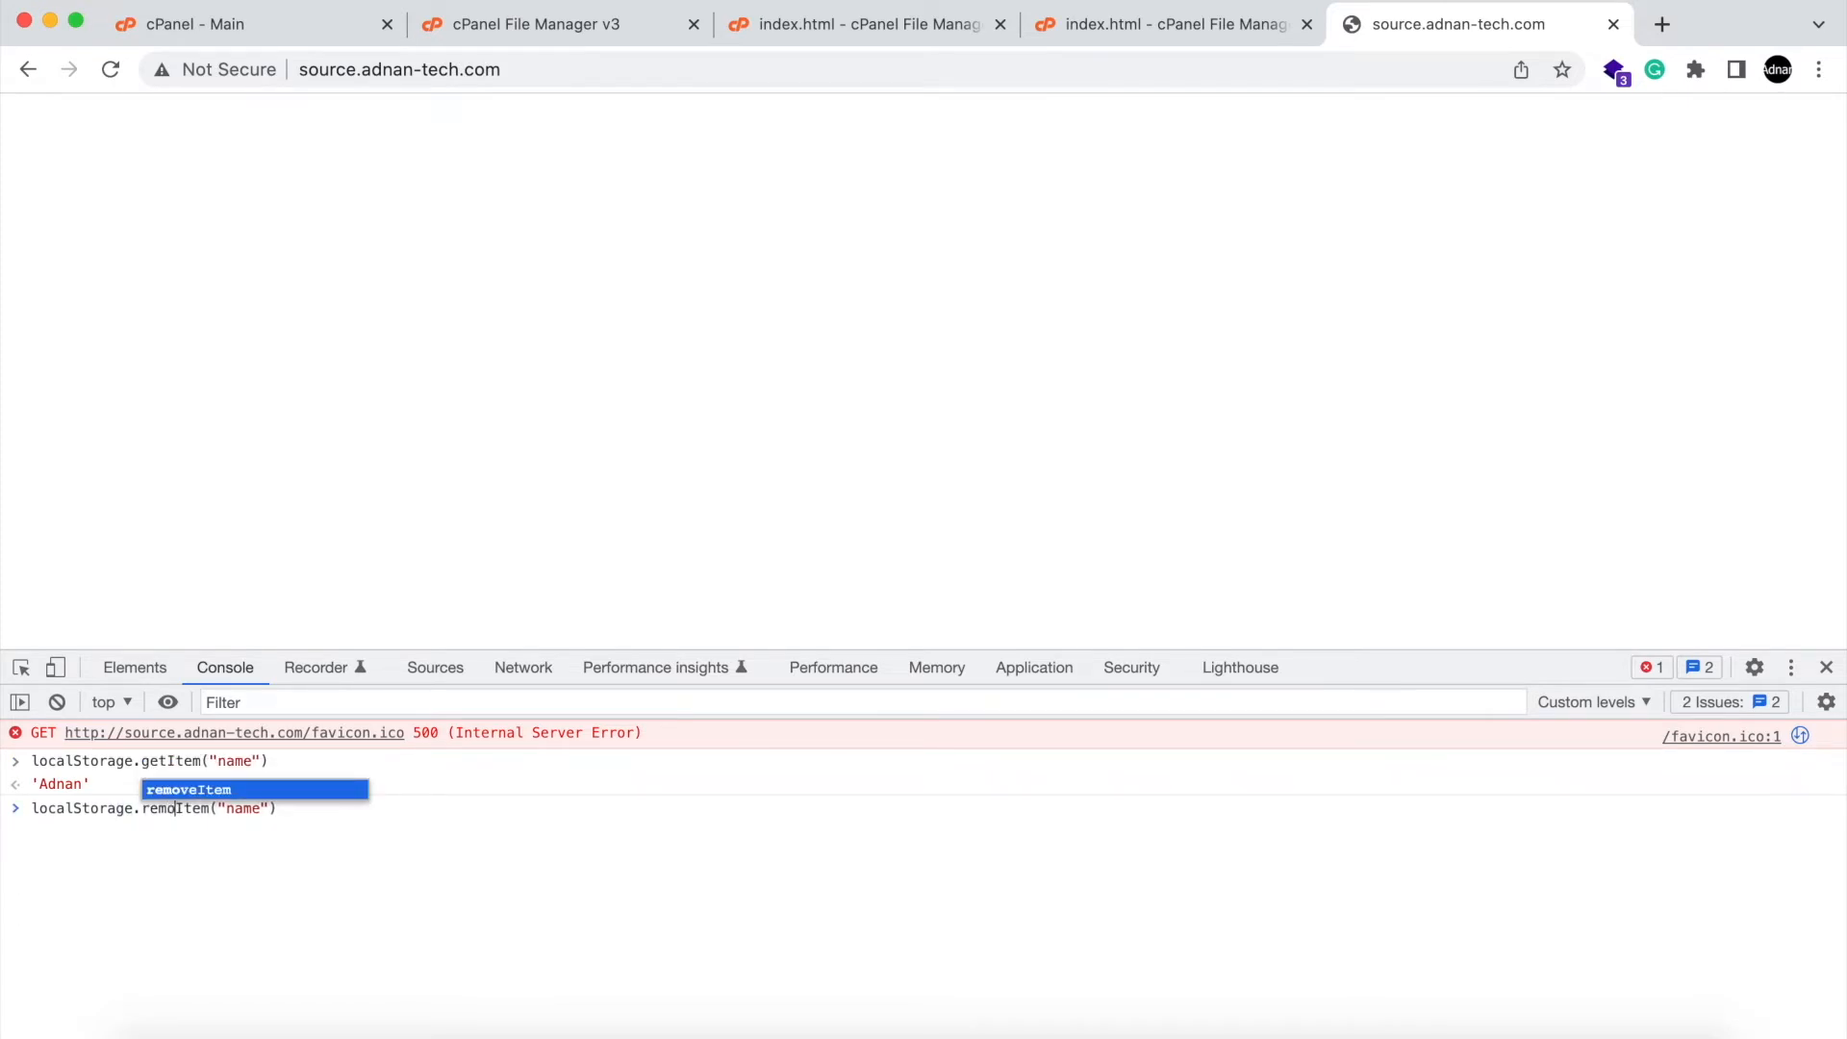
key(Enter)
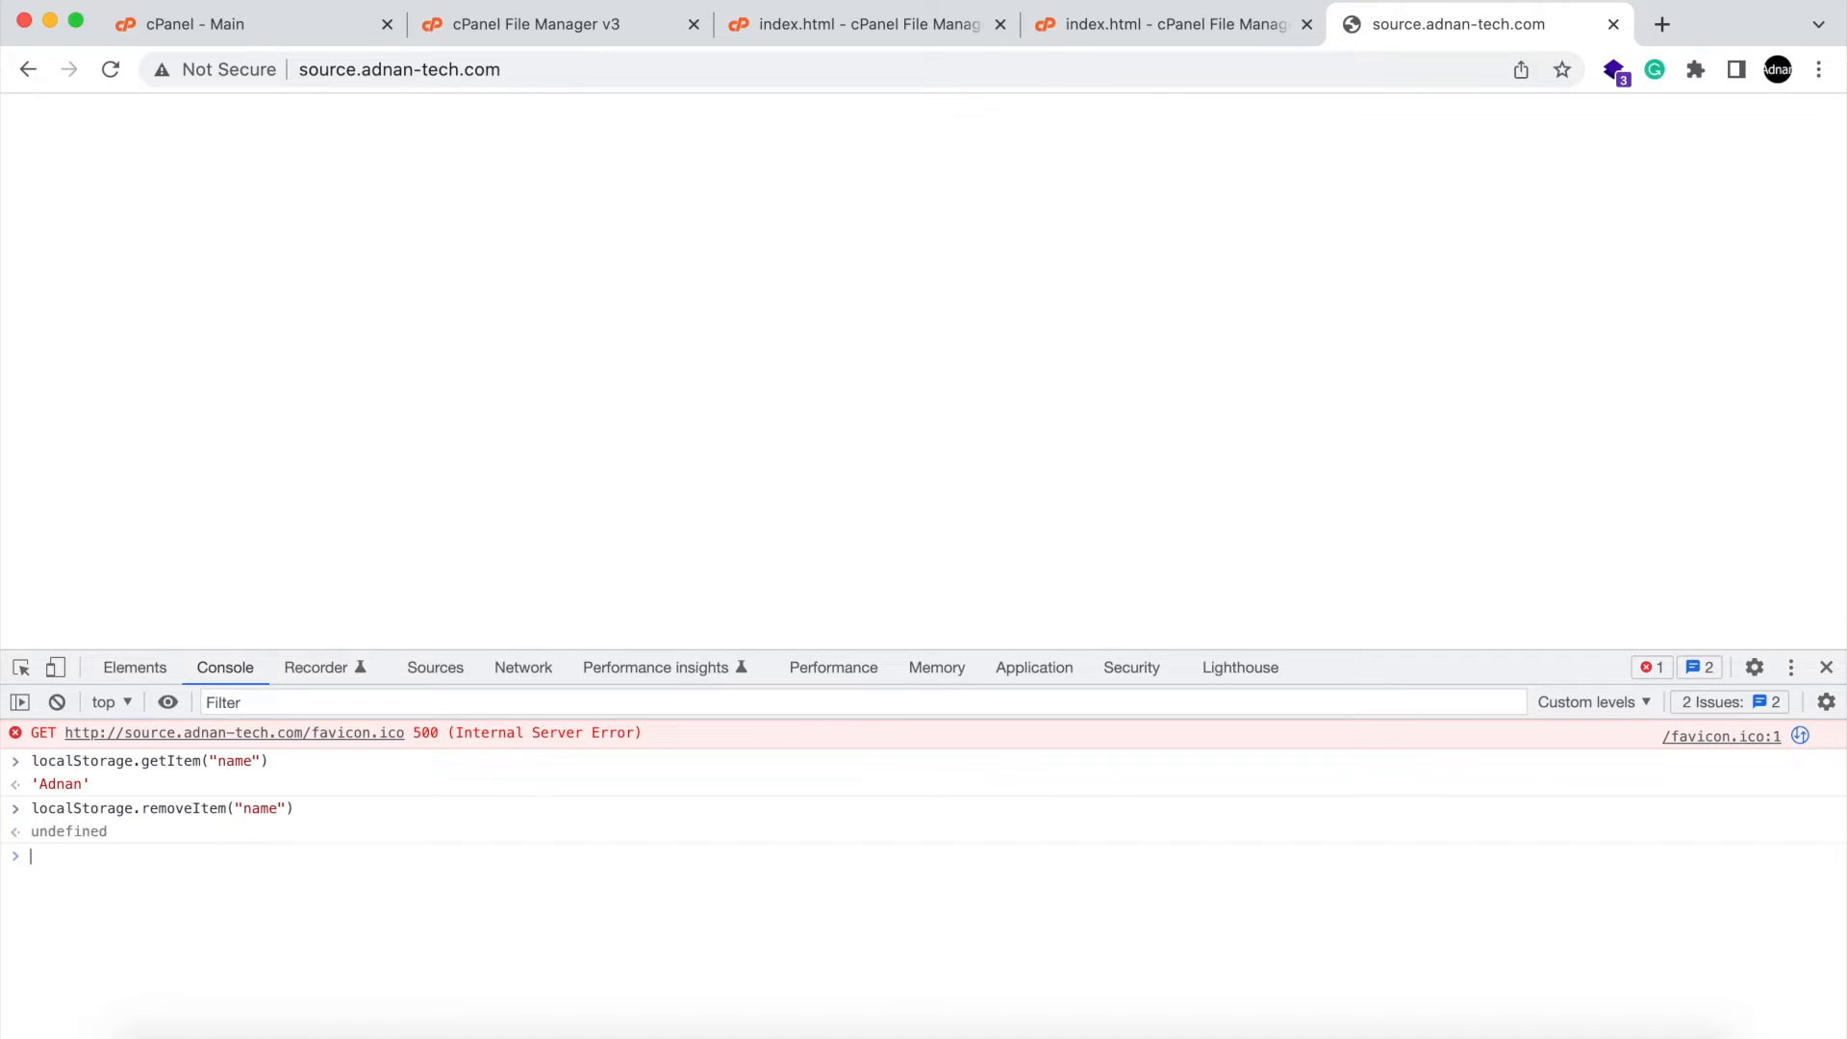
text(localStorage.getItem("name"))
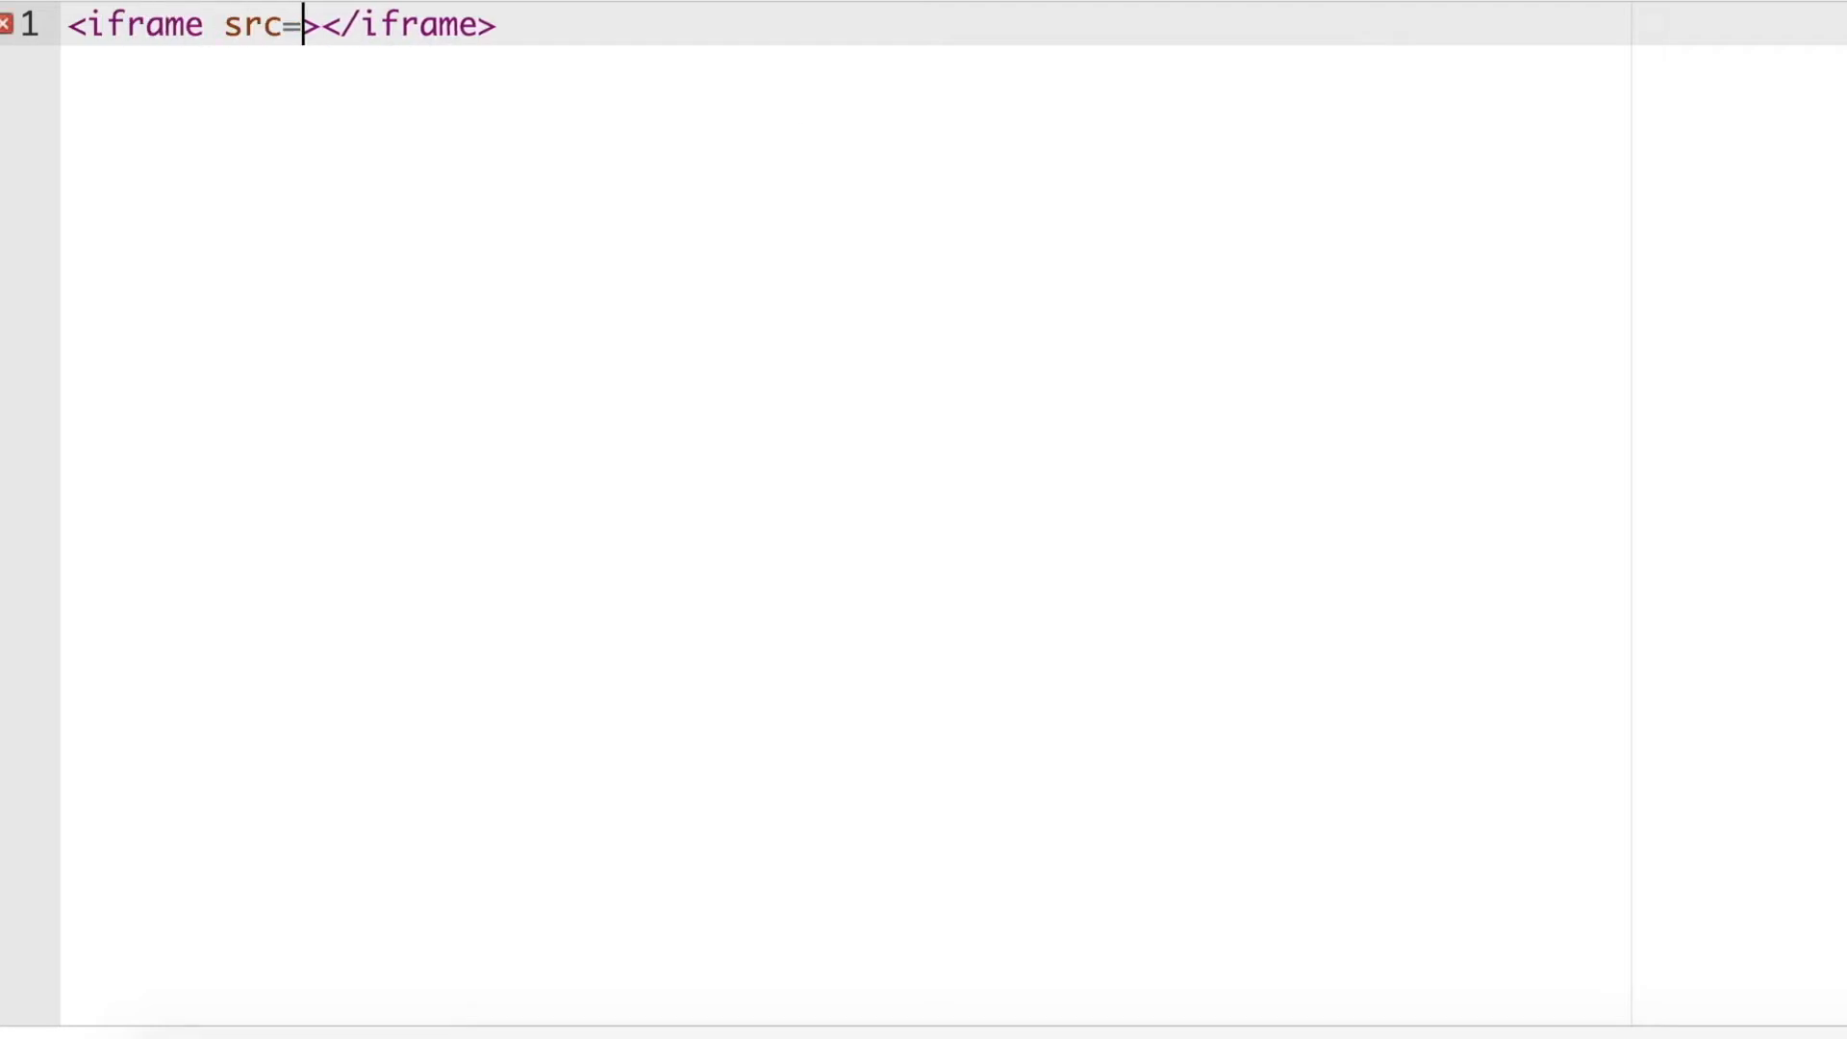
text("")
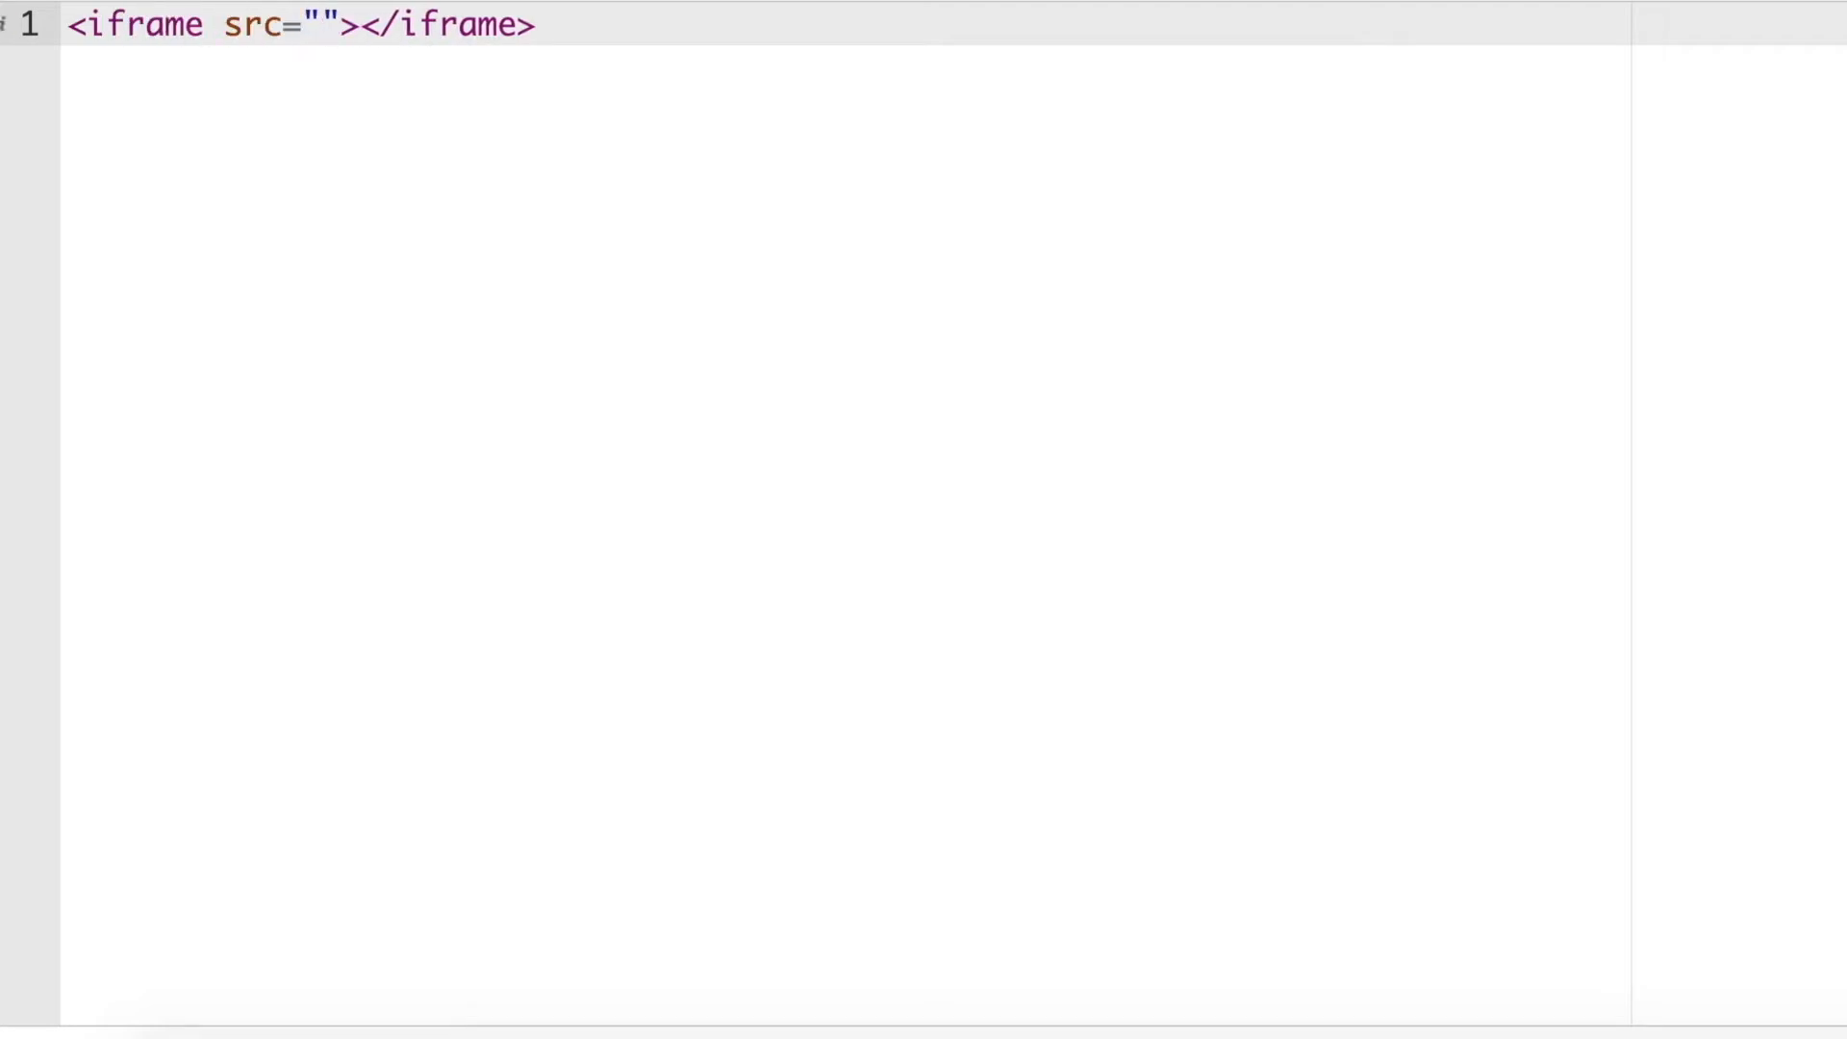
click(320, 25)
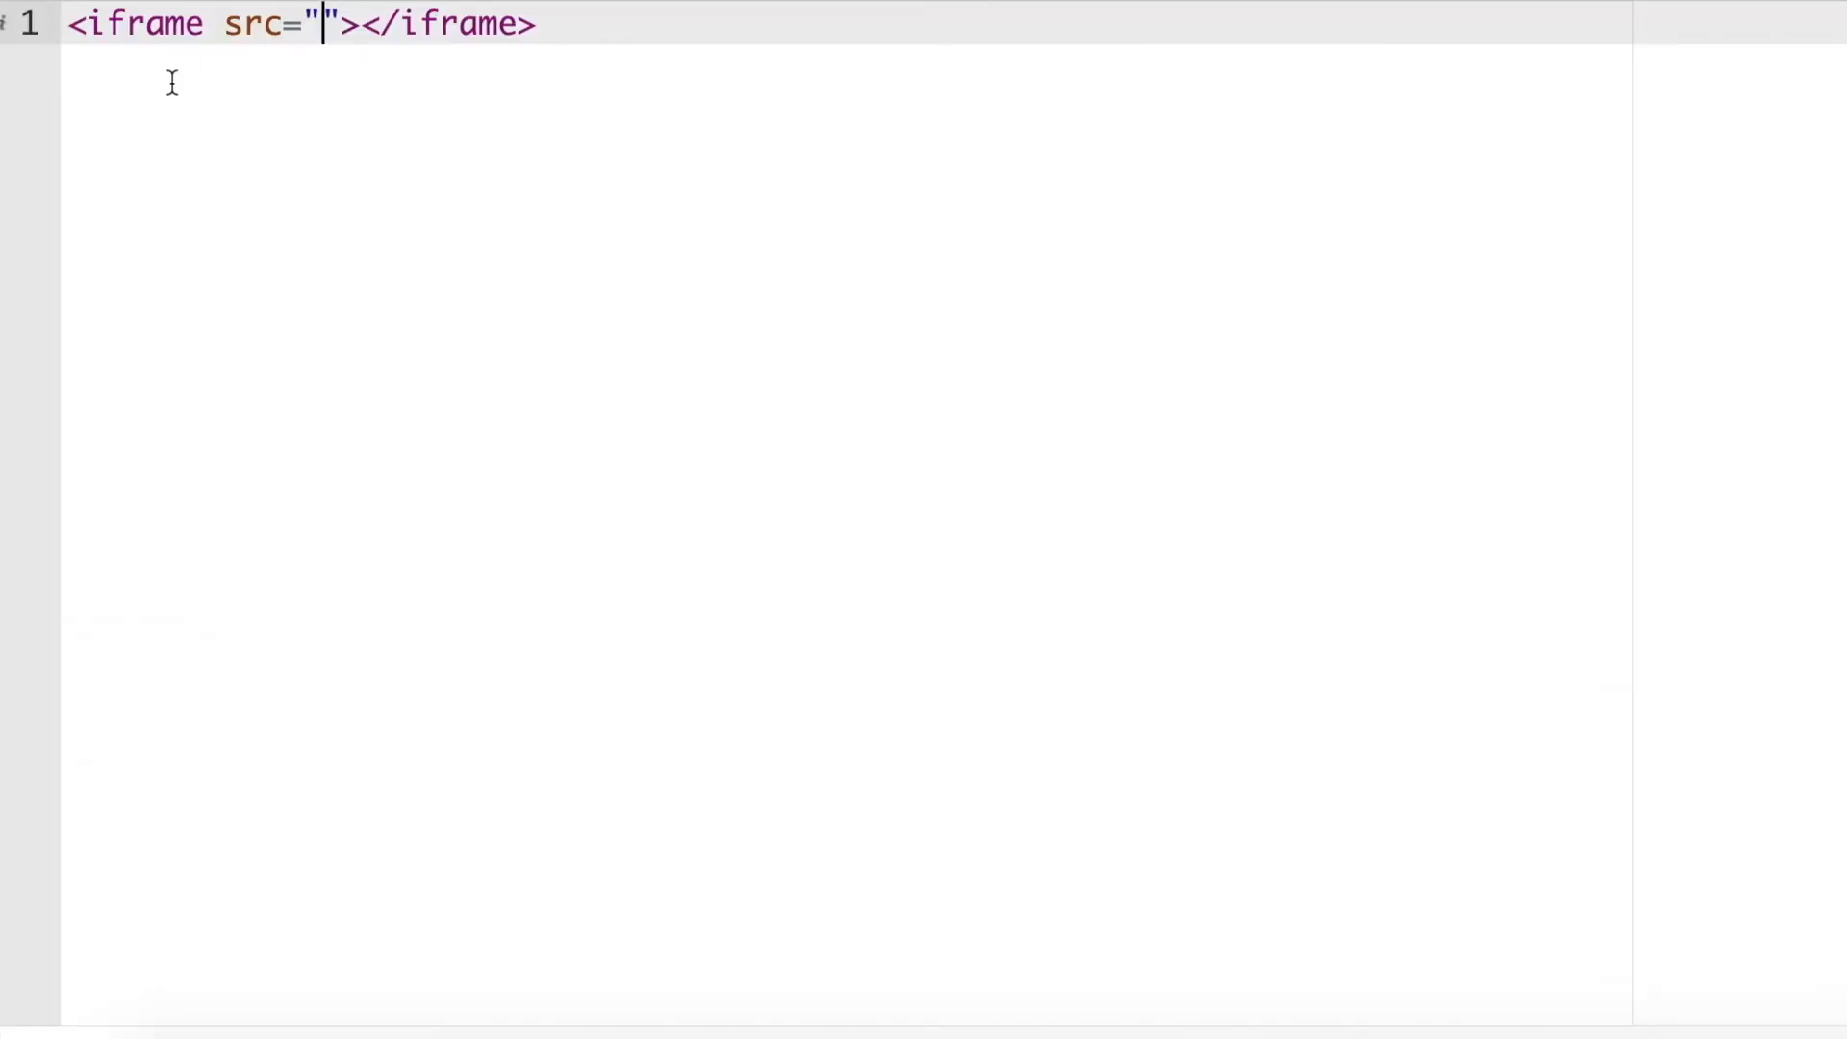
text(http://des.adnan-tech.com/)
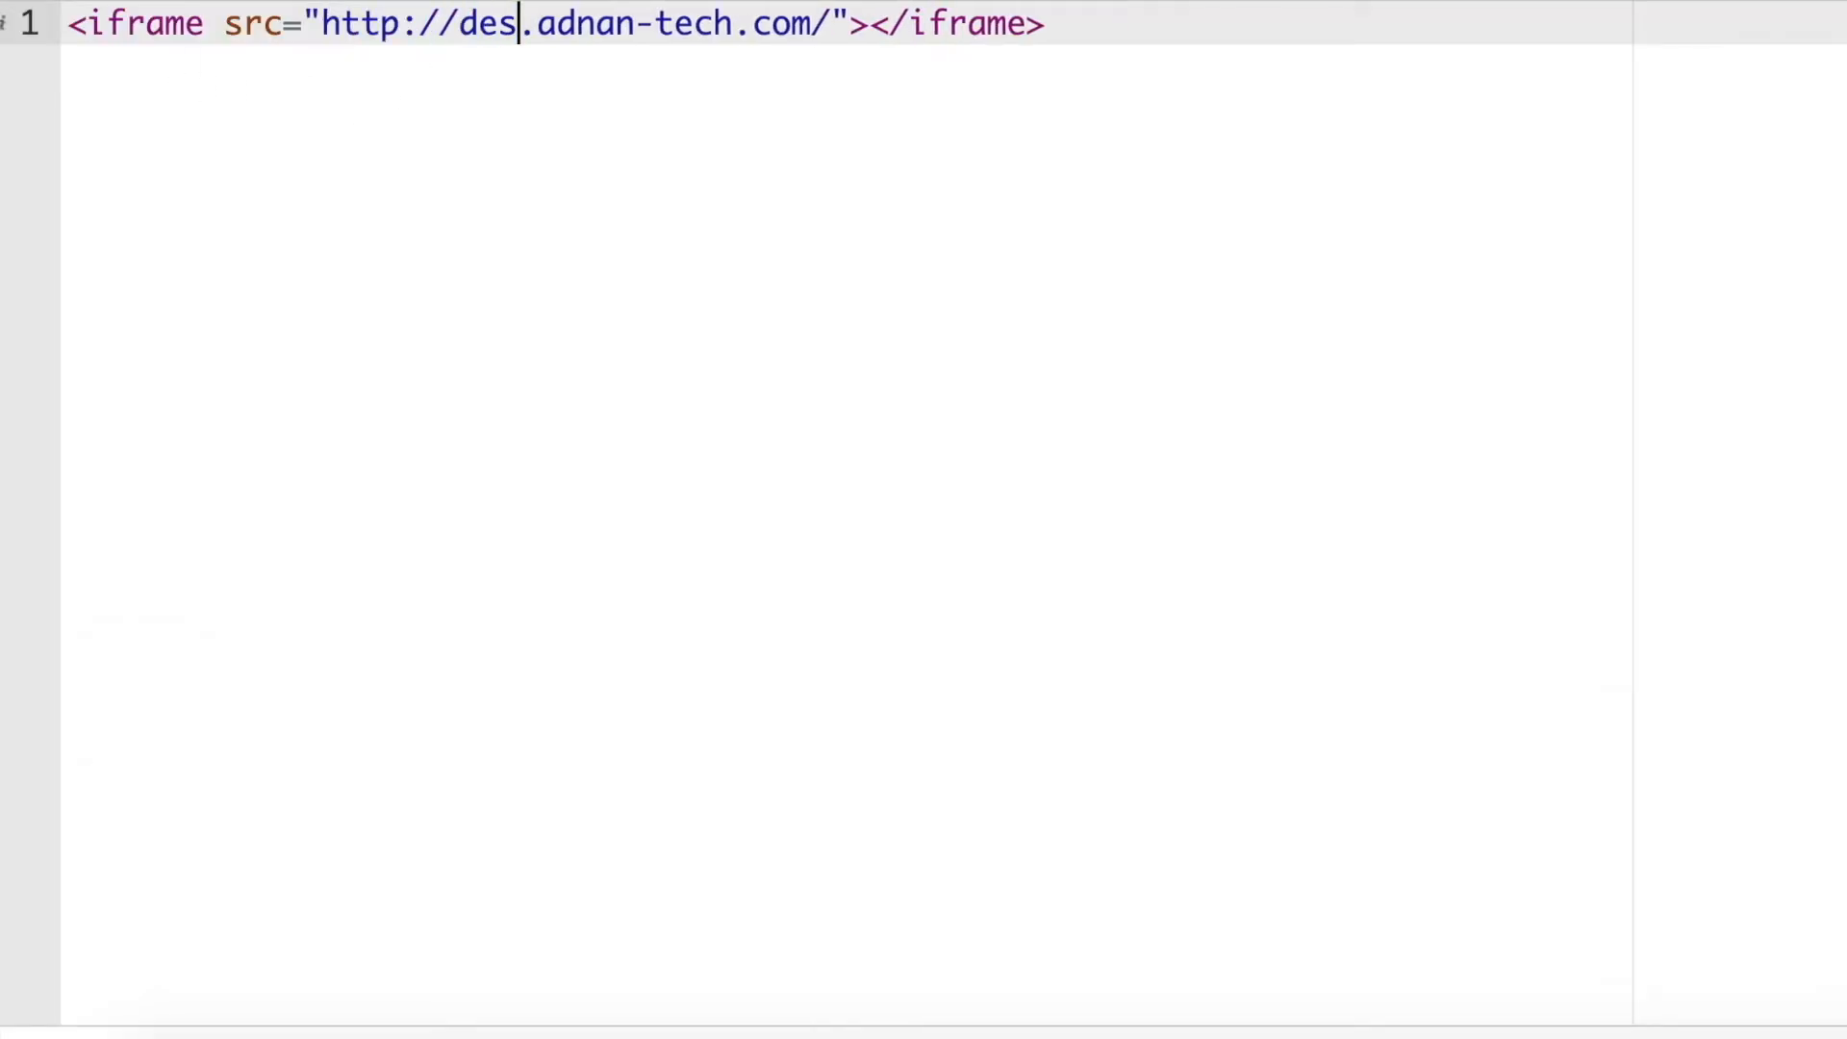
text(tinatio)
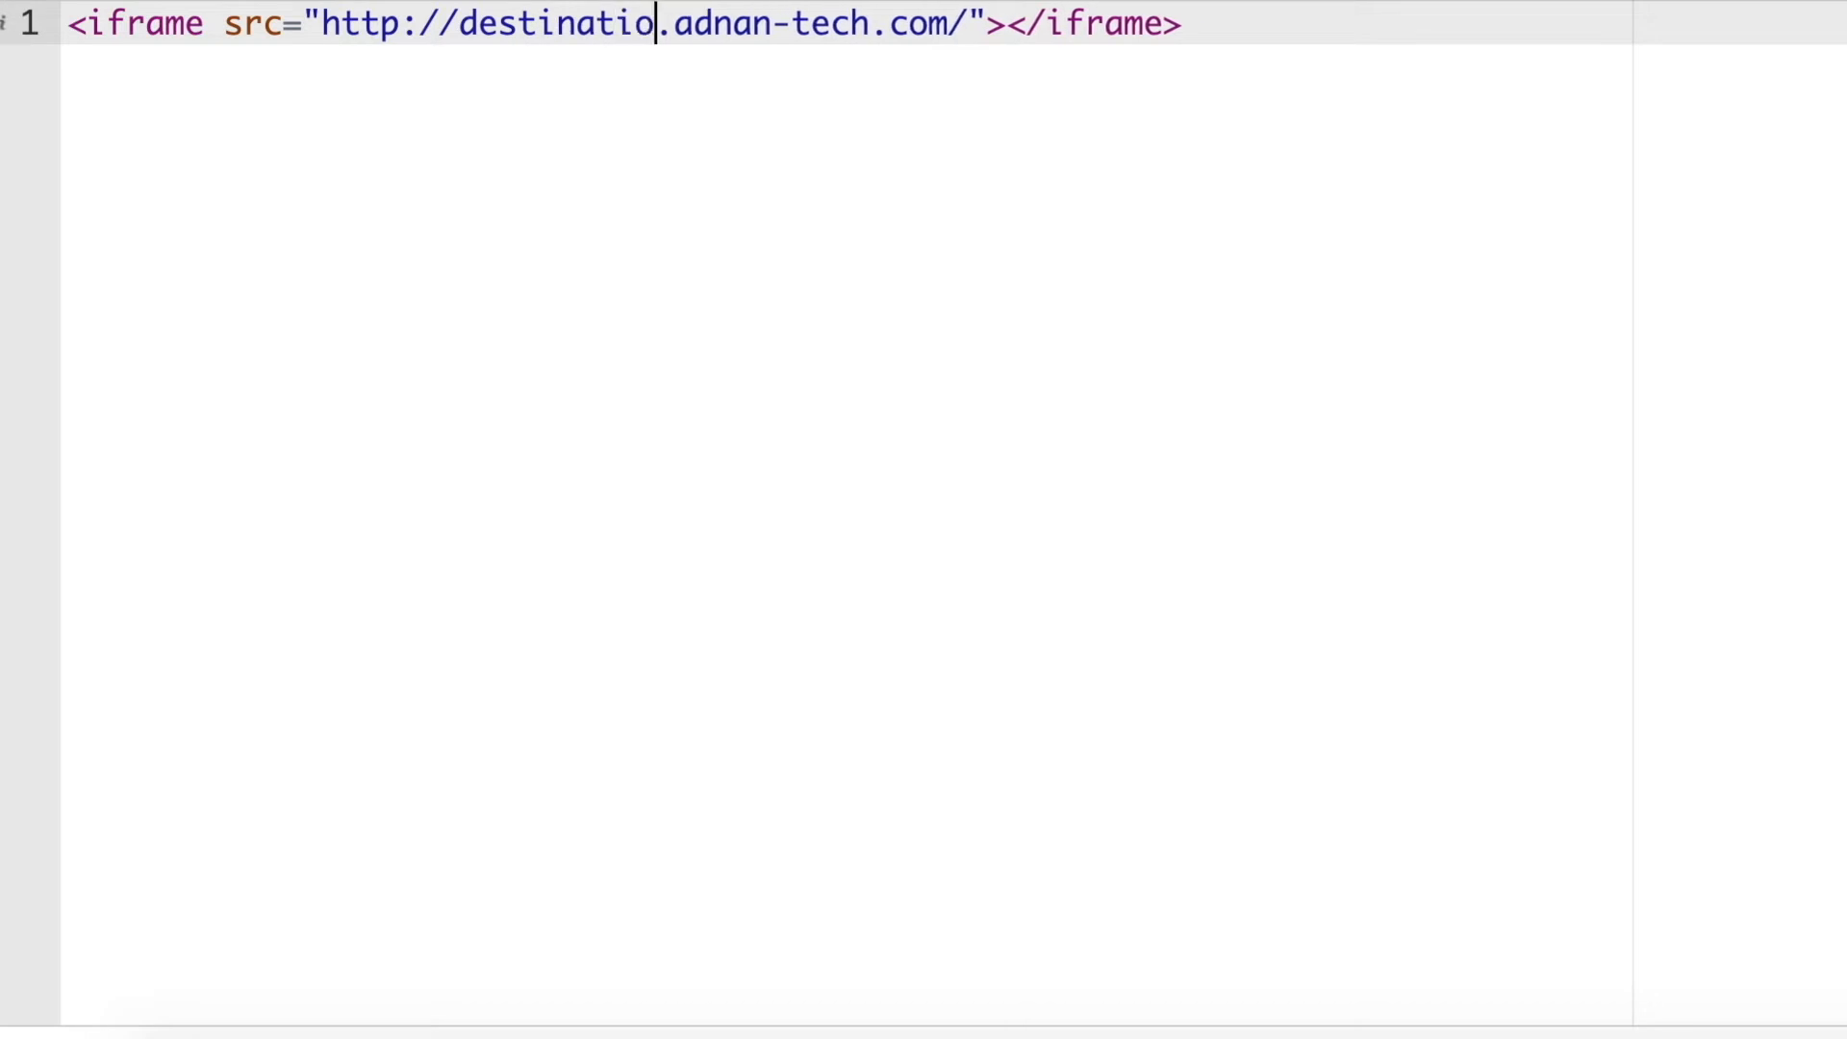
text(n)
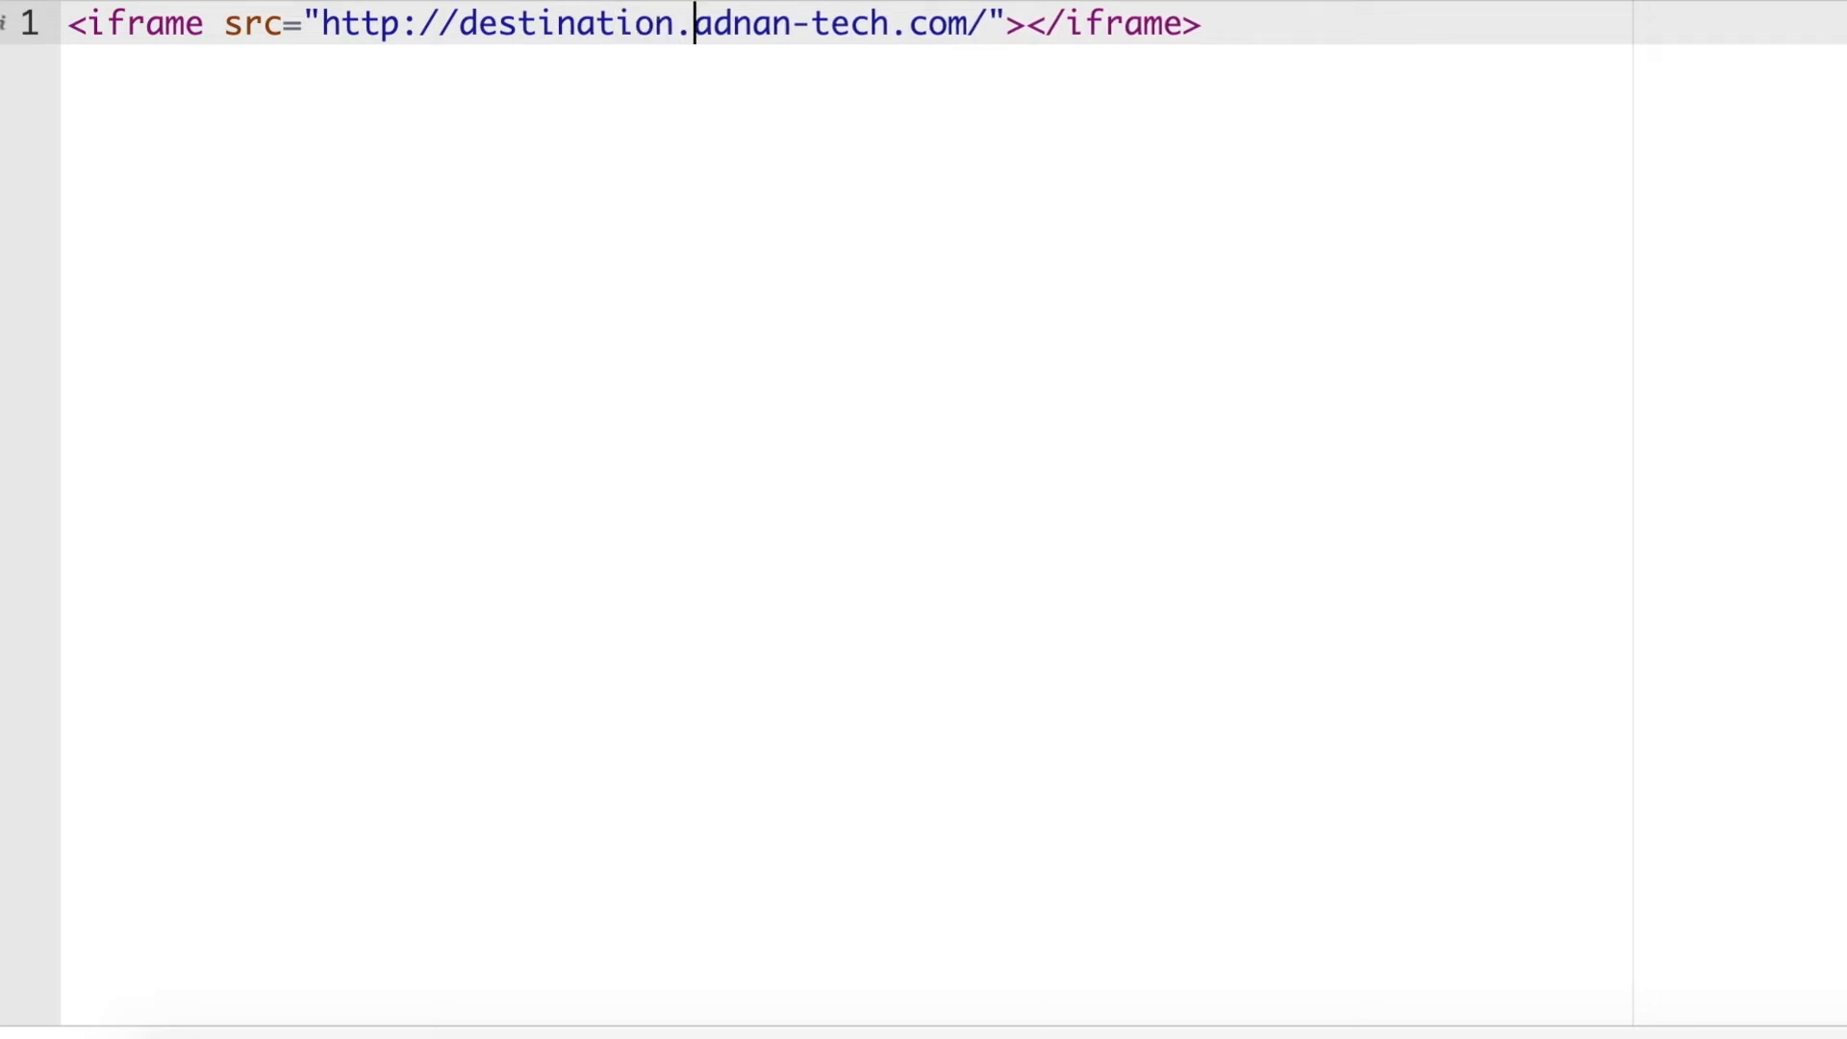
key(Backspace)
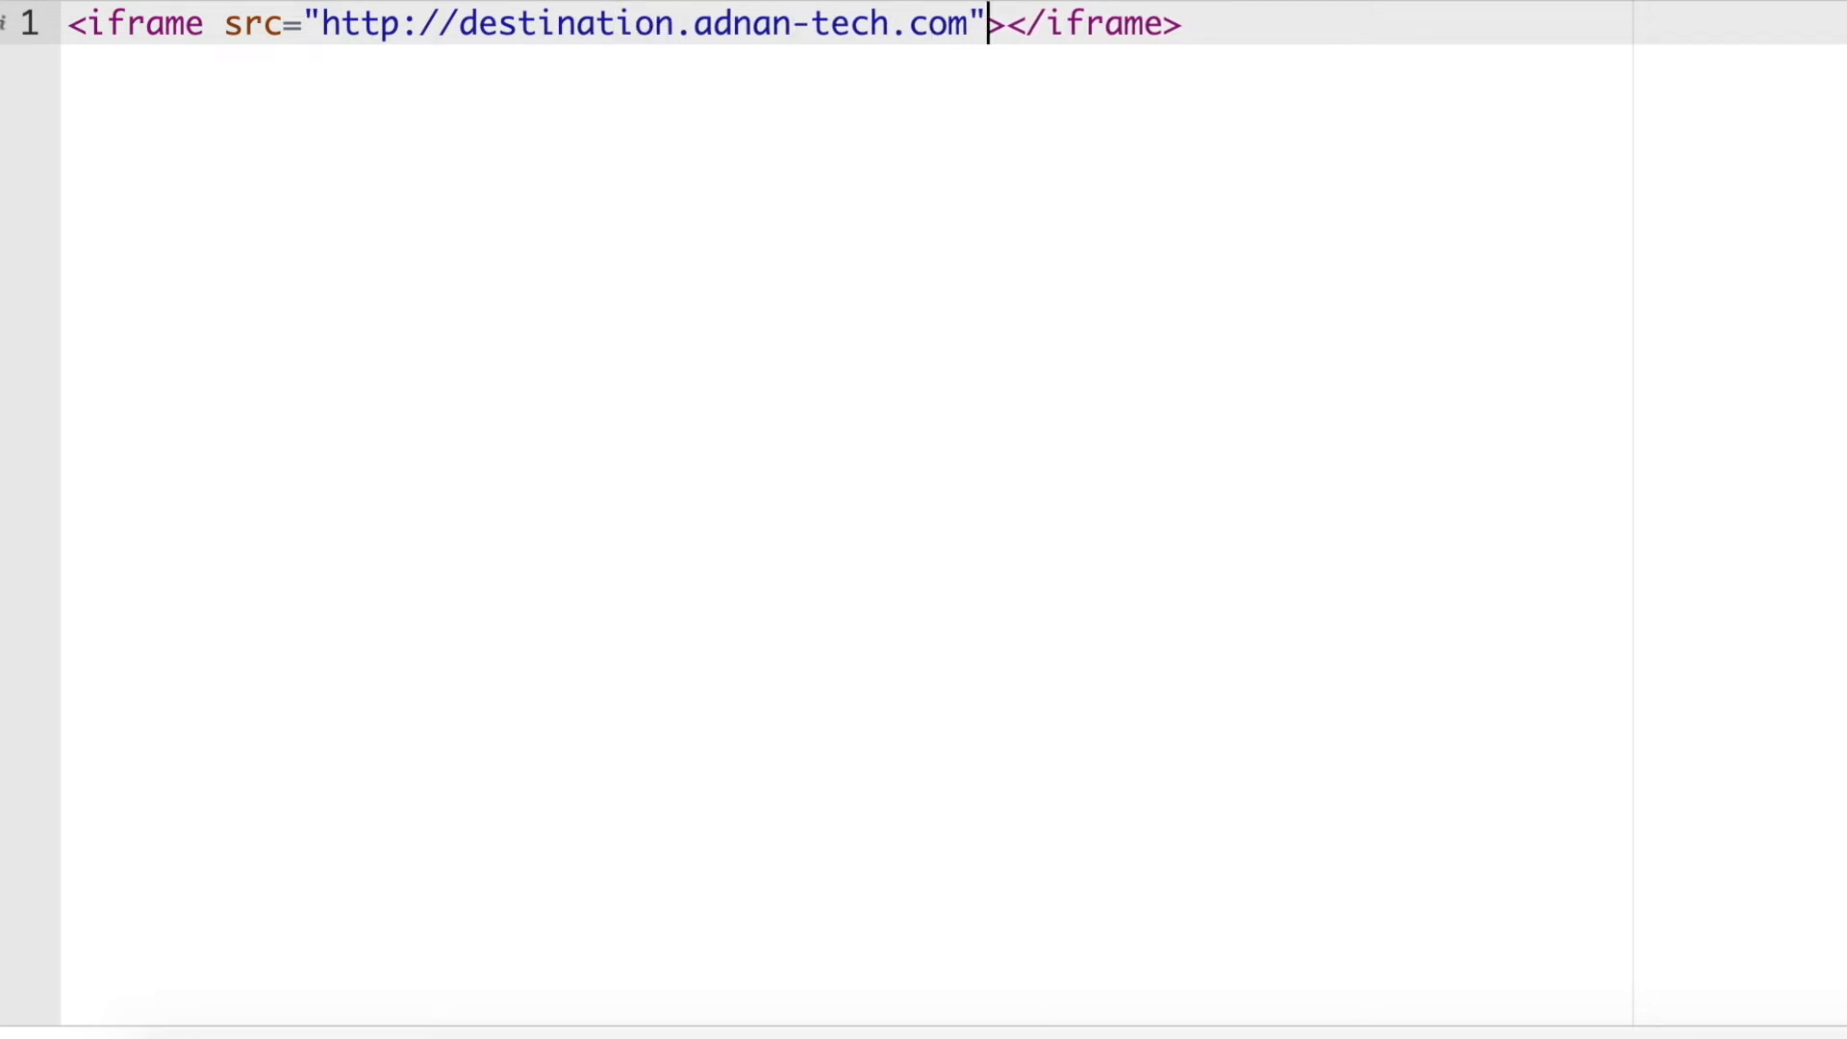
text(style="dis")
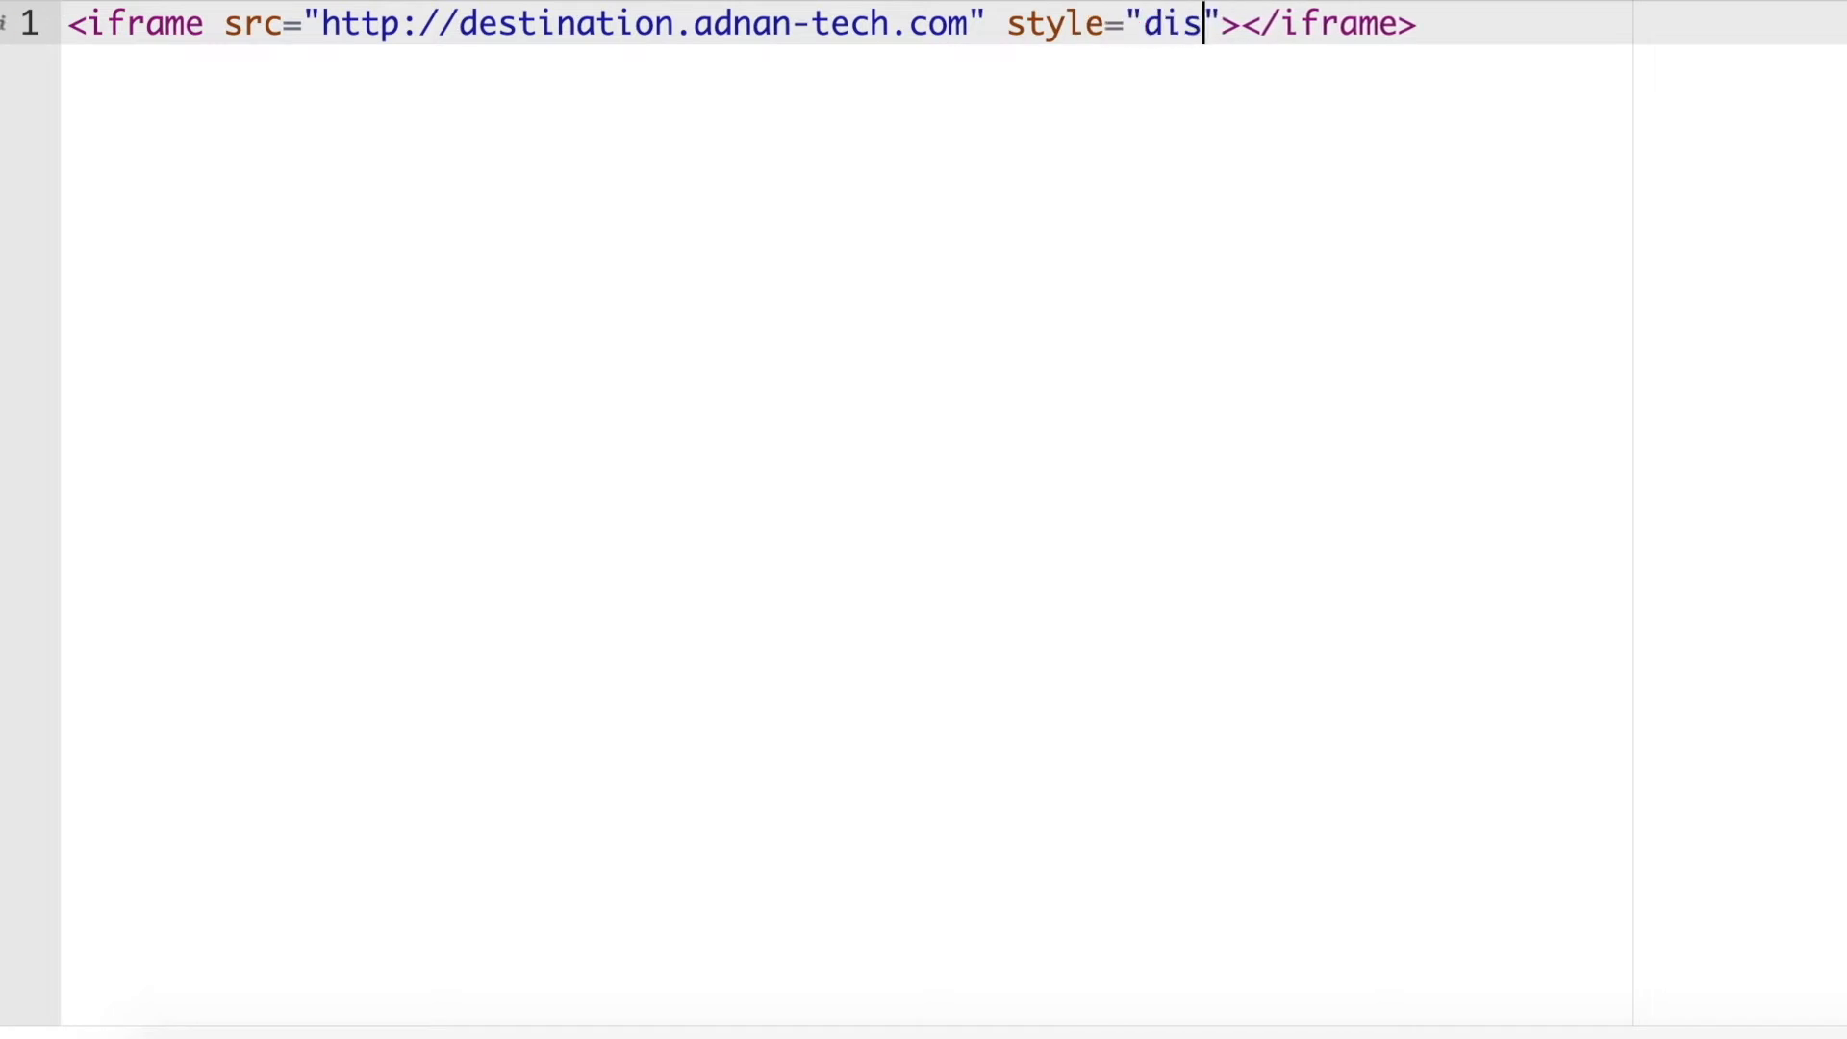
text(play: none;)
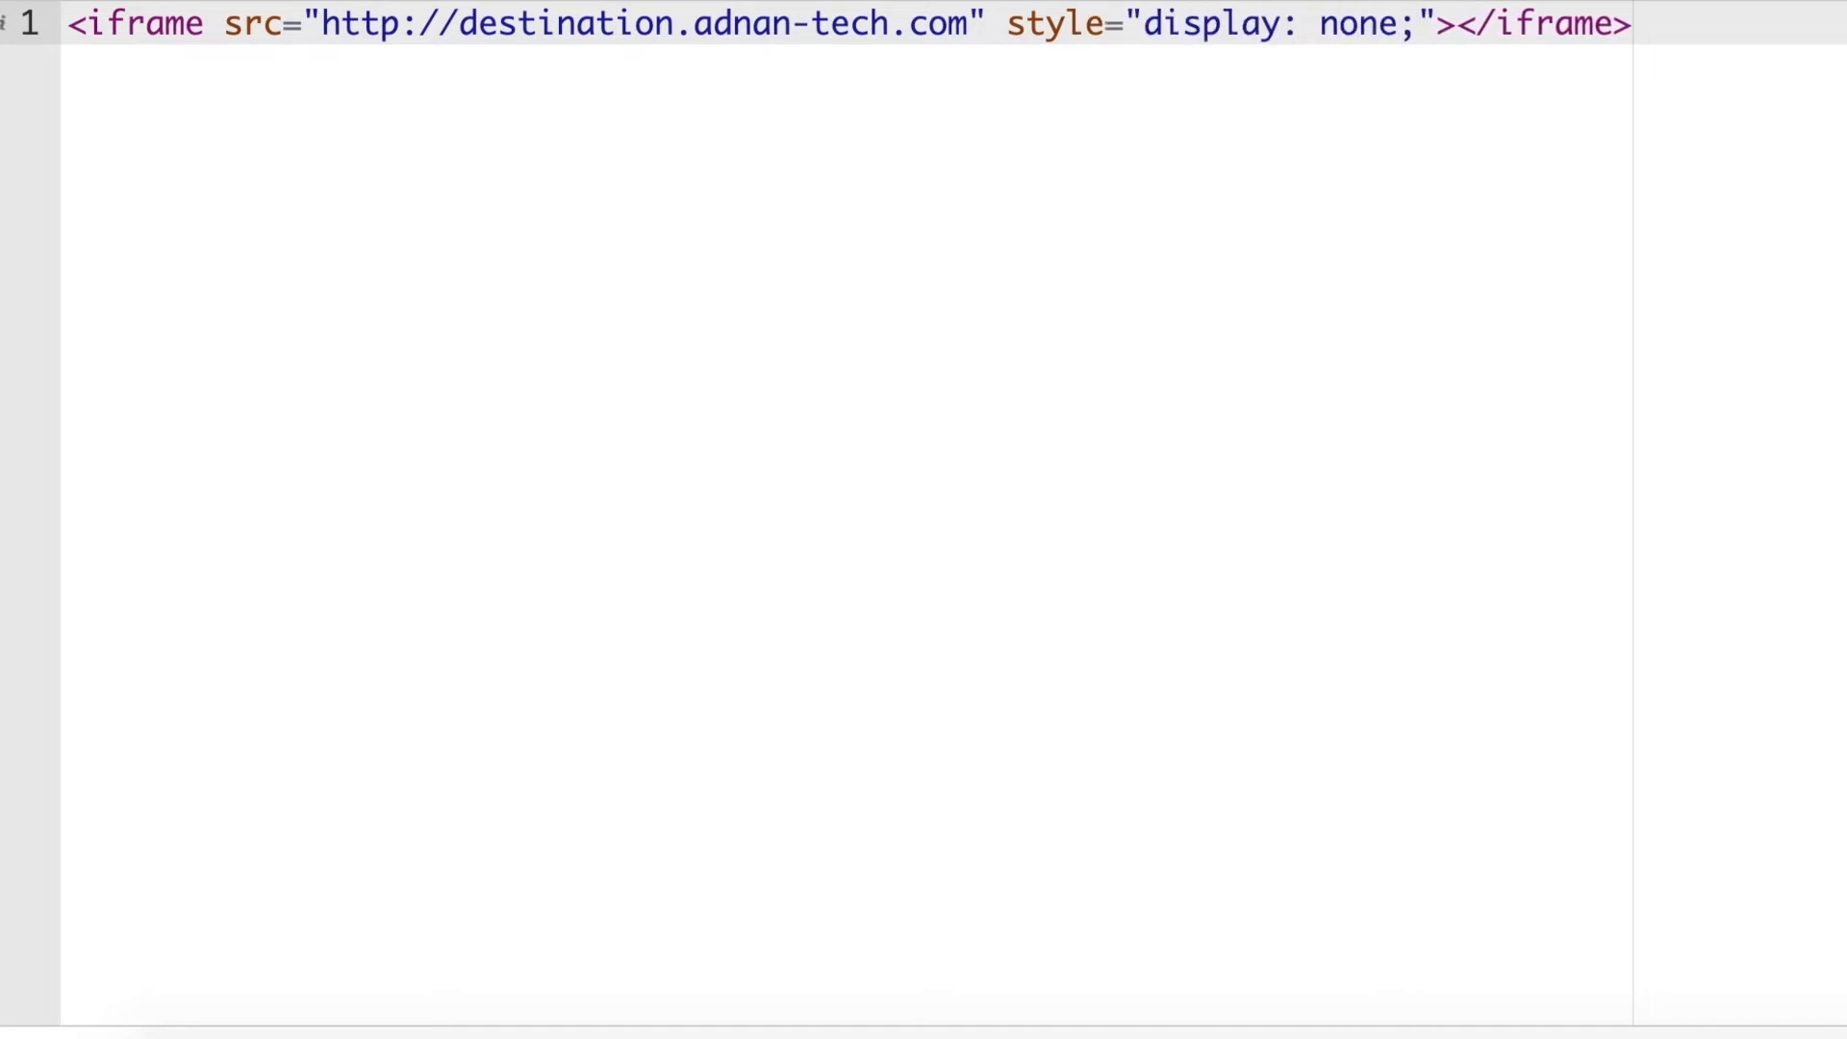
text(<script>)
text(wi)
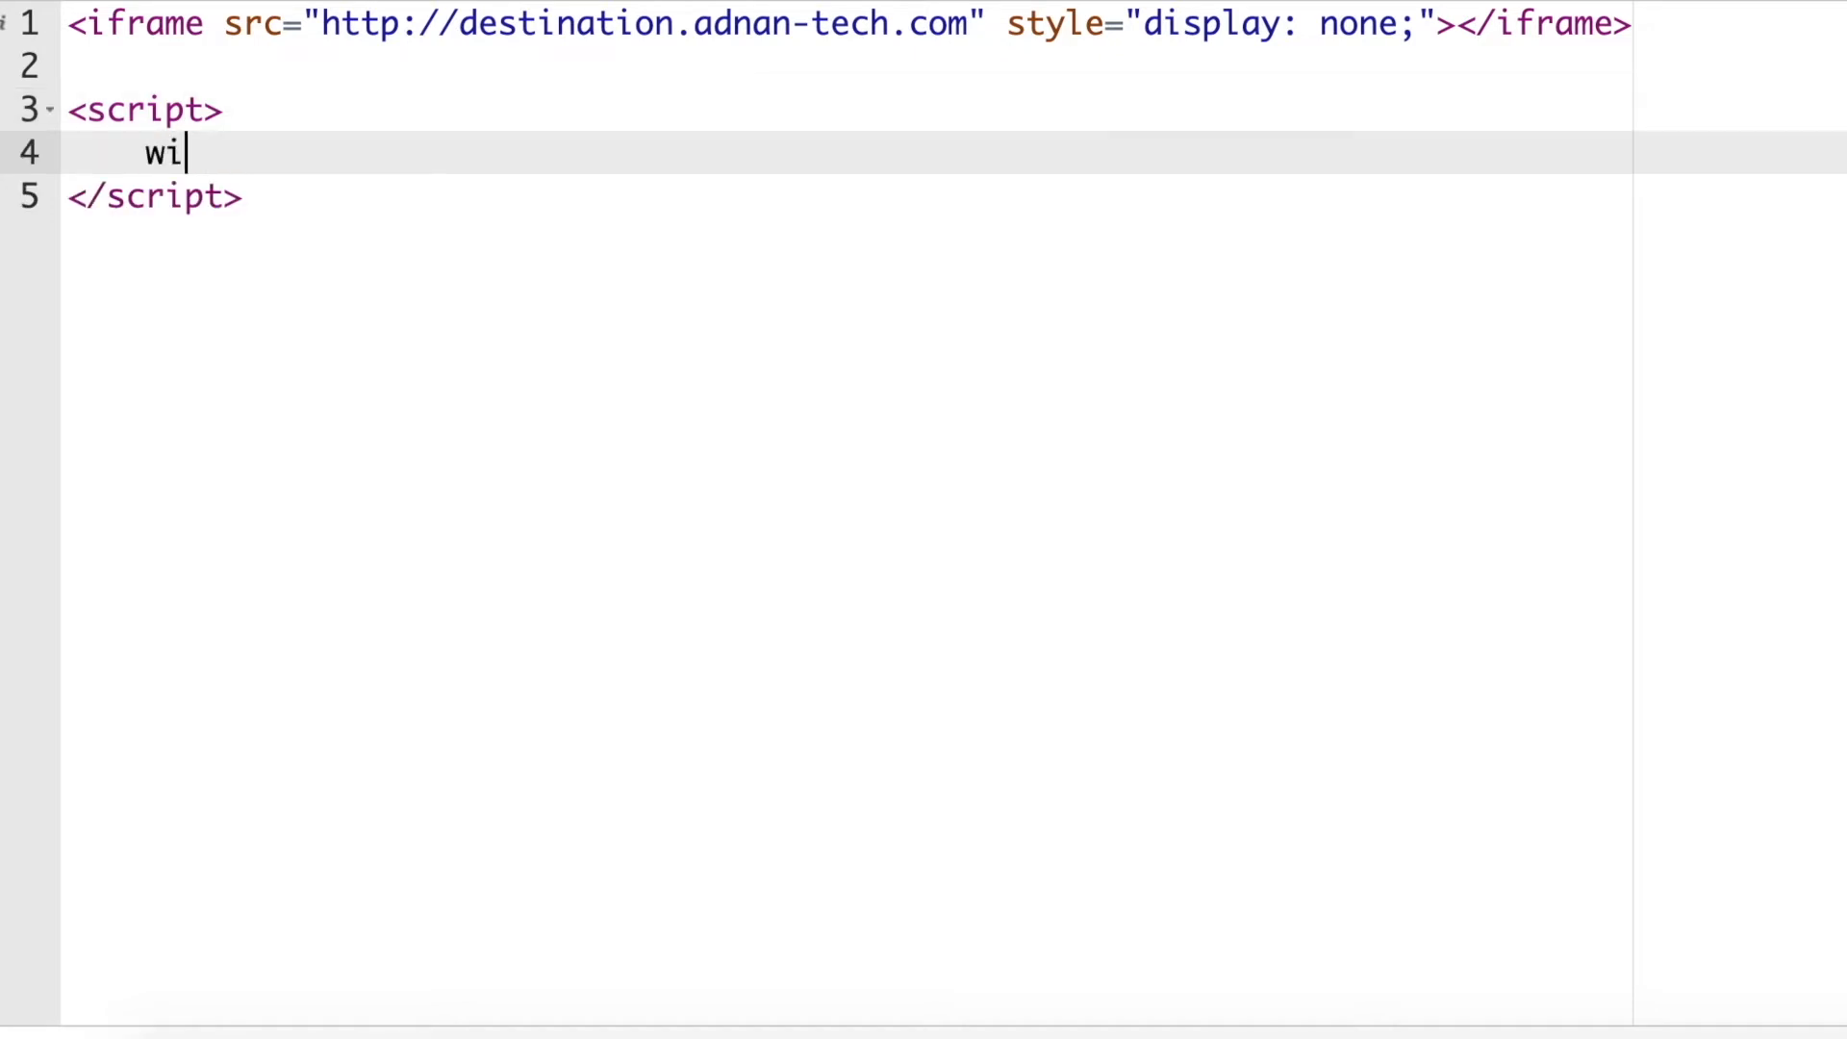
Start a window load listener that selects the iframe with document.querySelector.
text(ndow.addEvent)
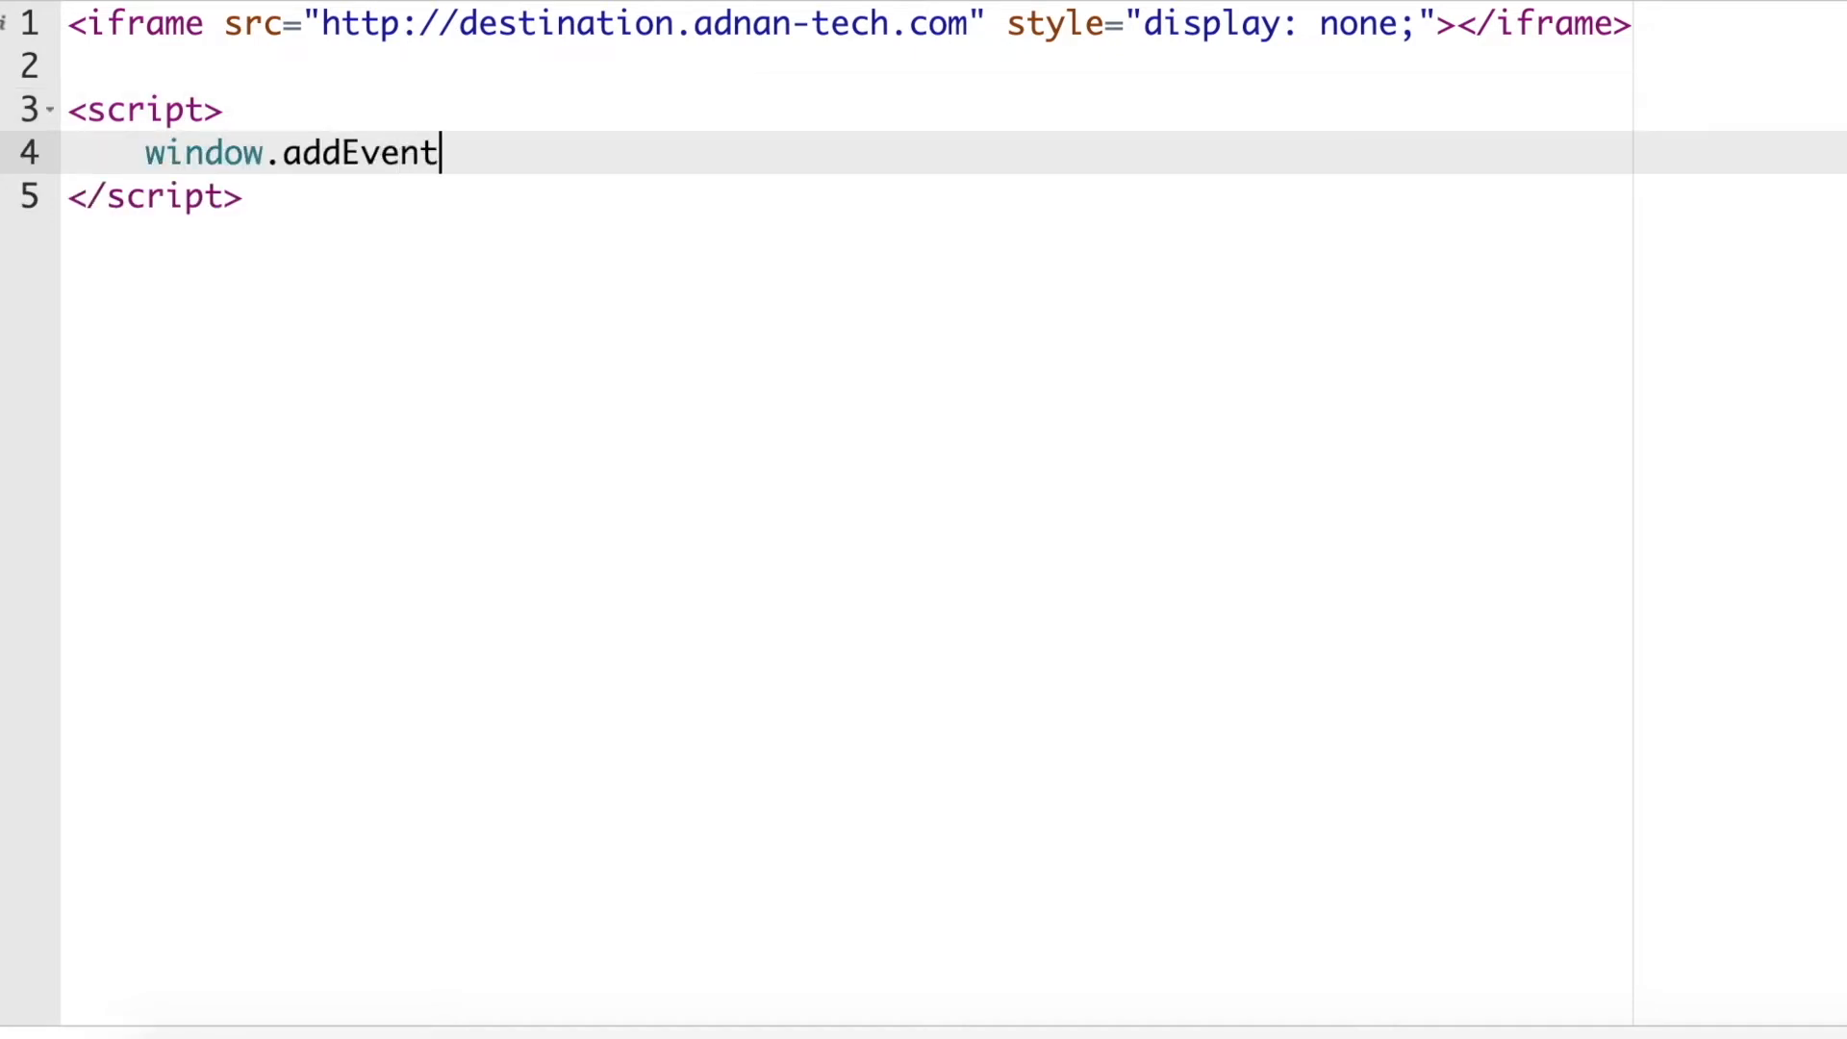
text(Listener)
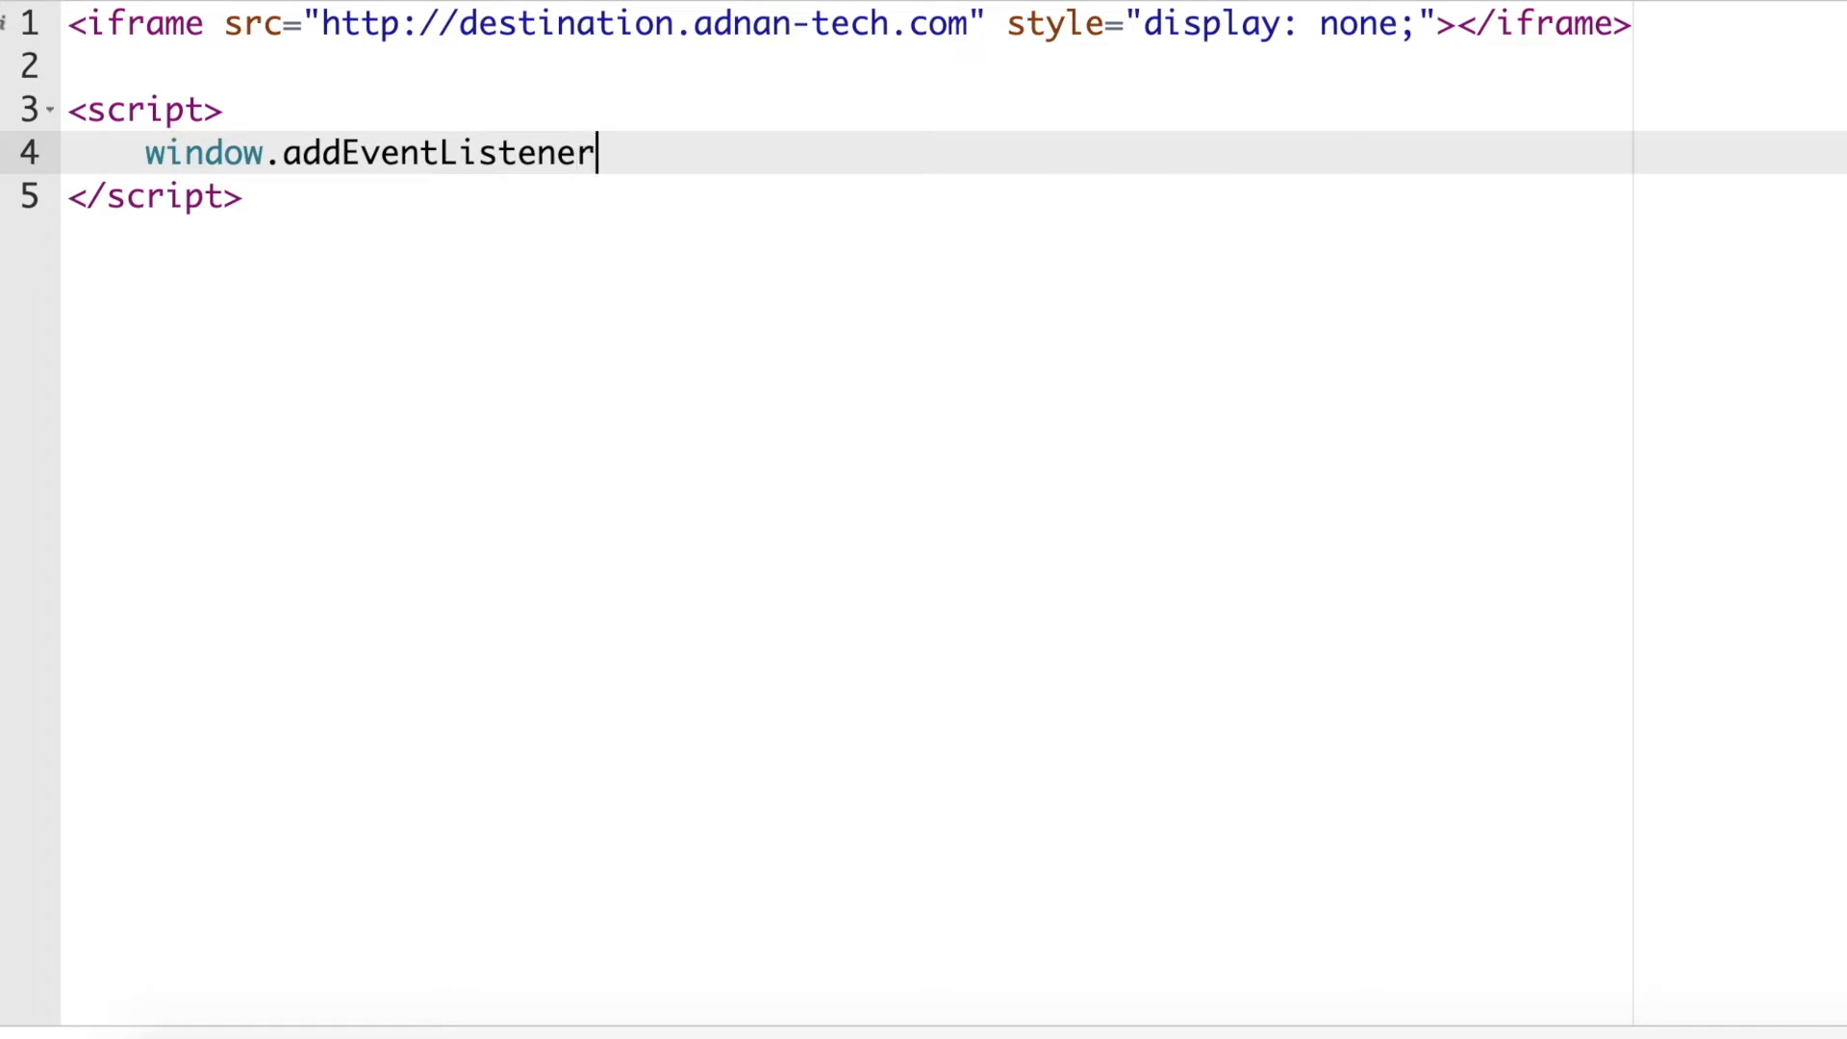
text(("load"m)
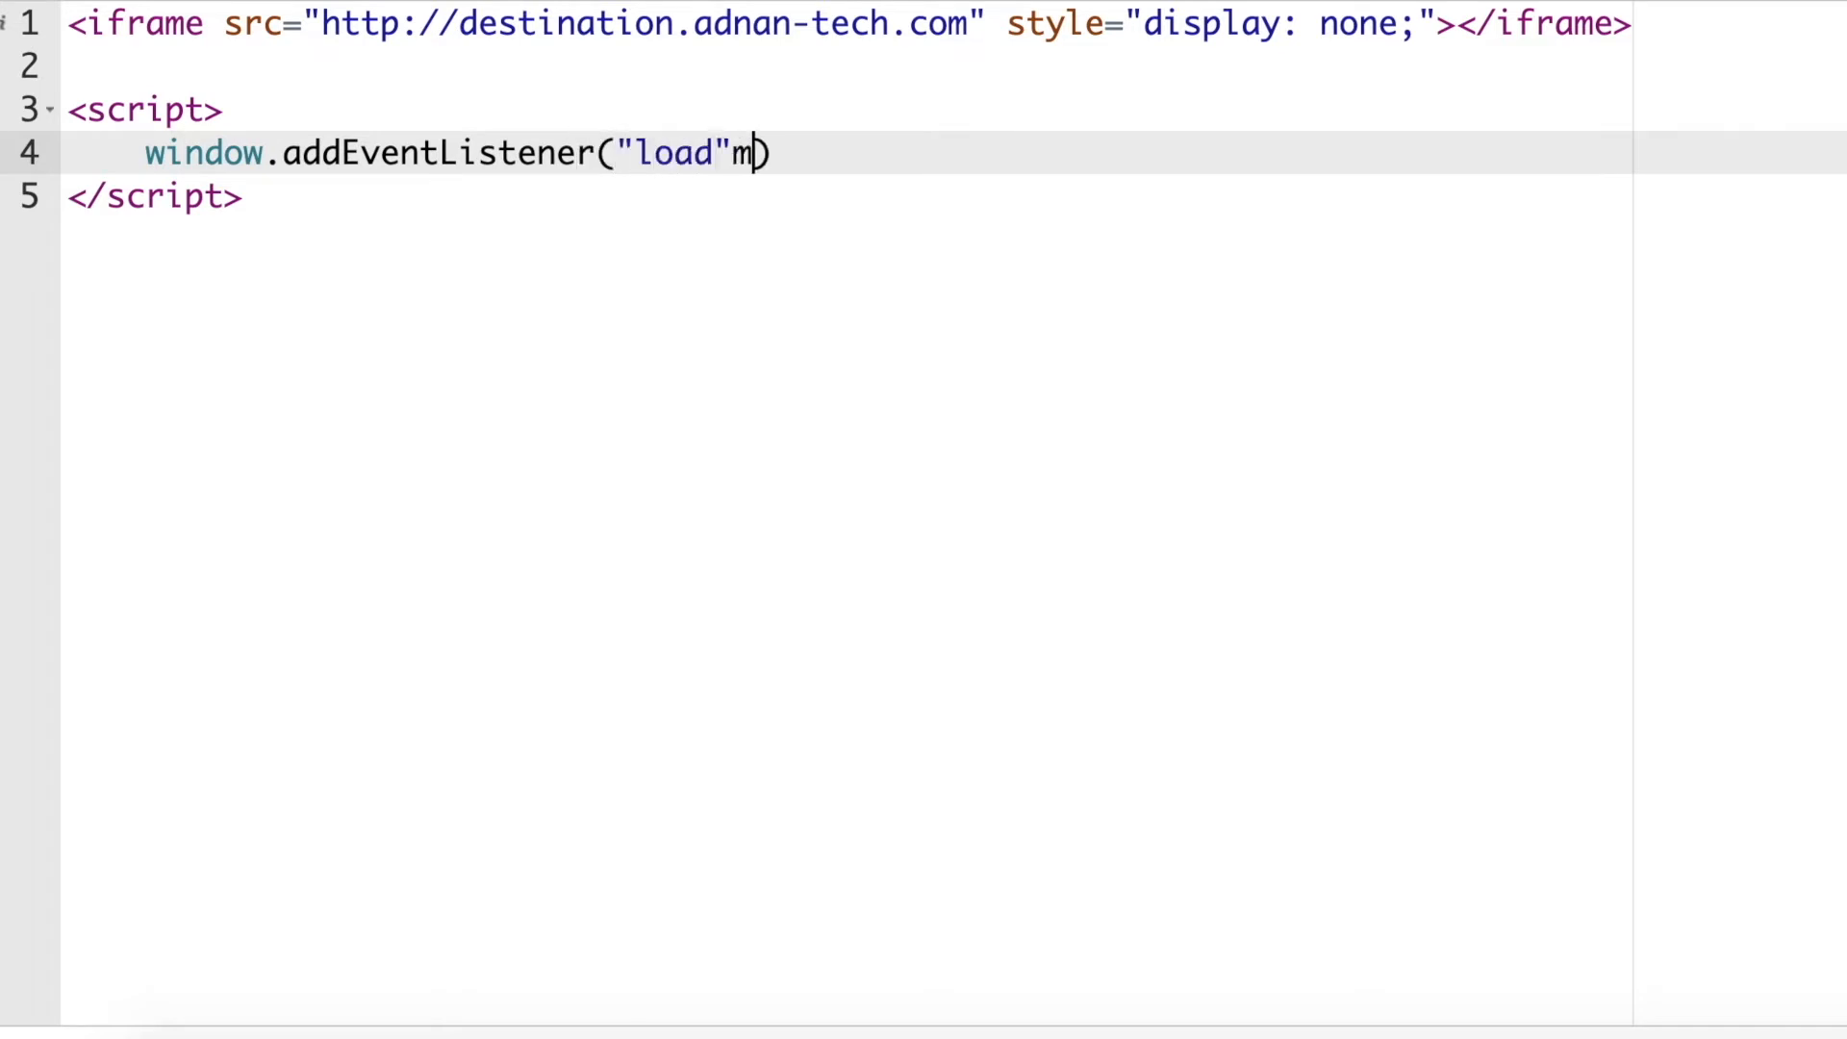
text(, function)
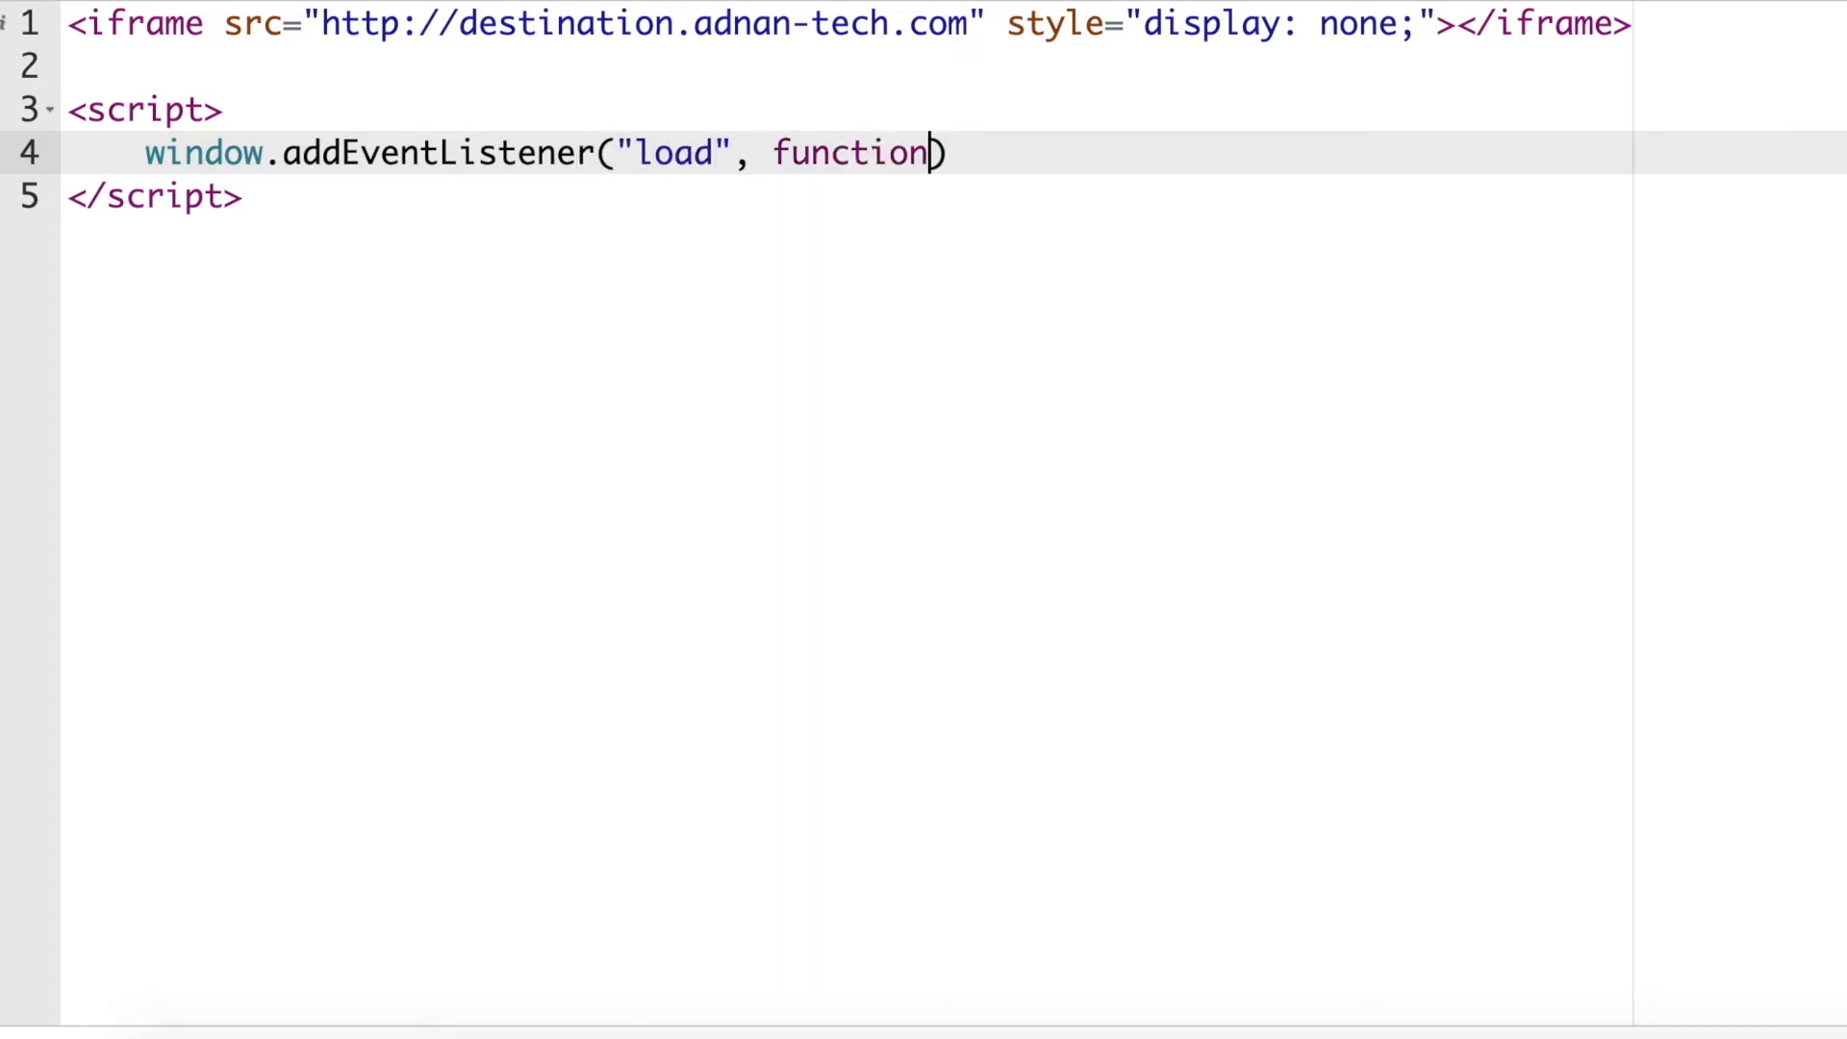
text(() {)
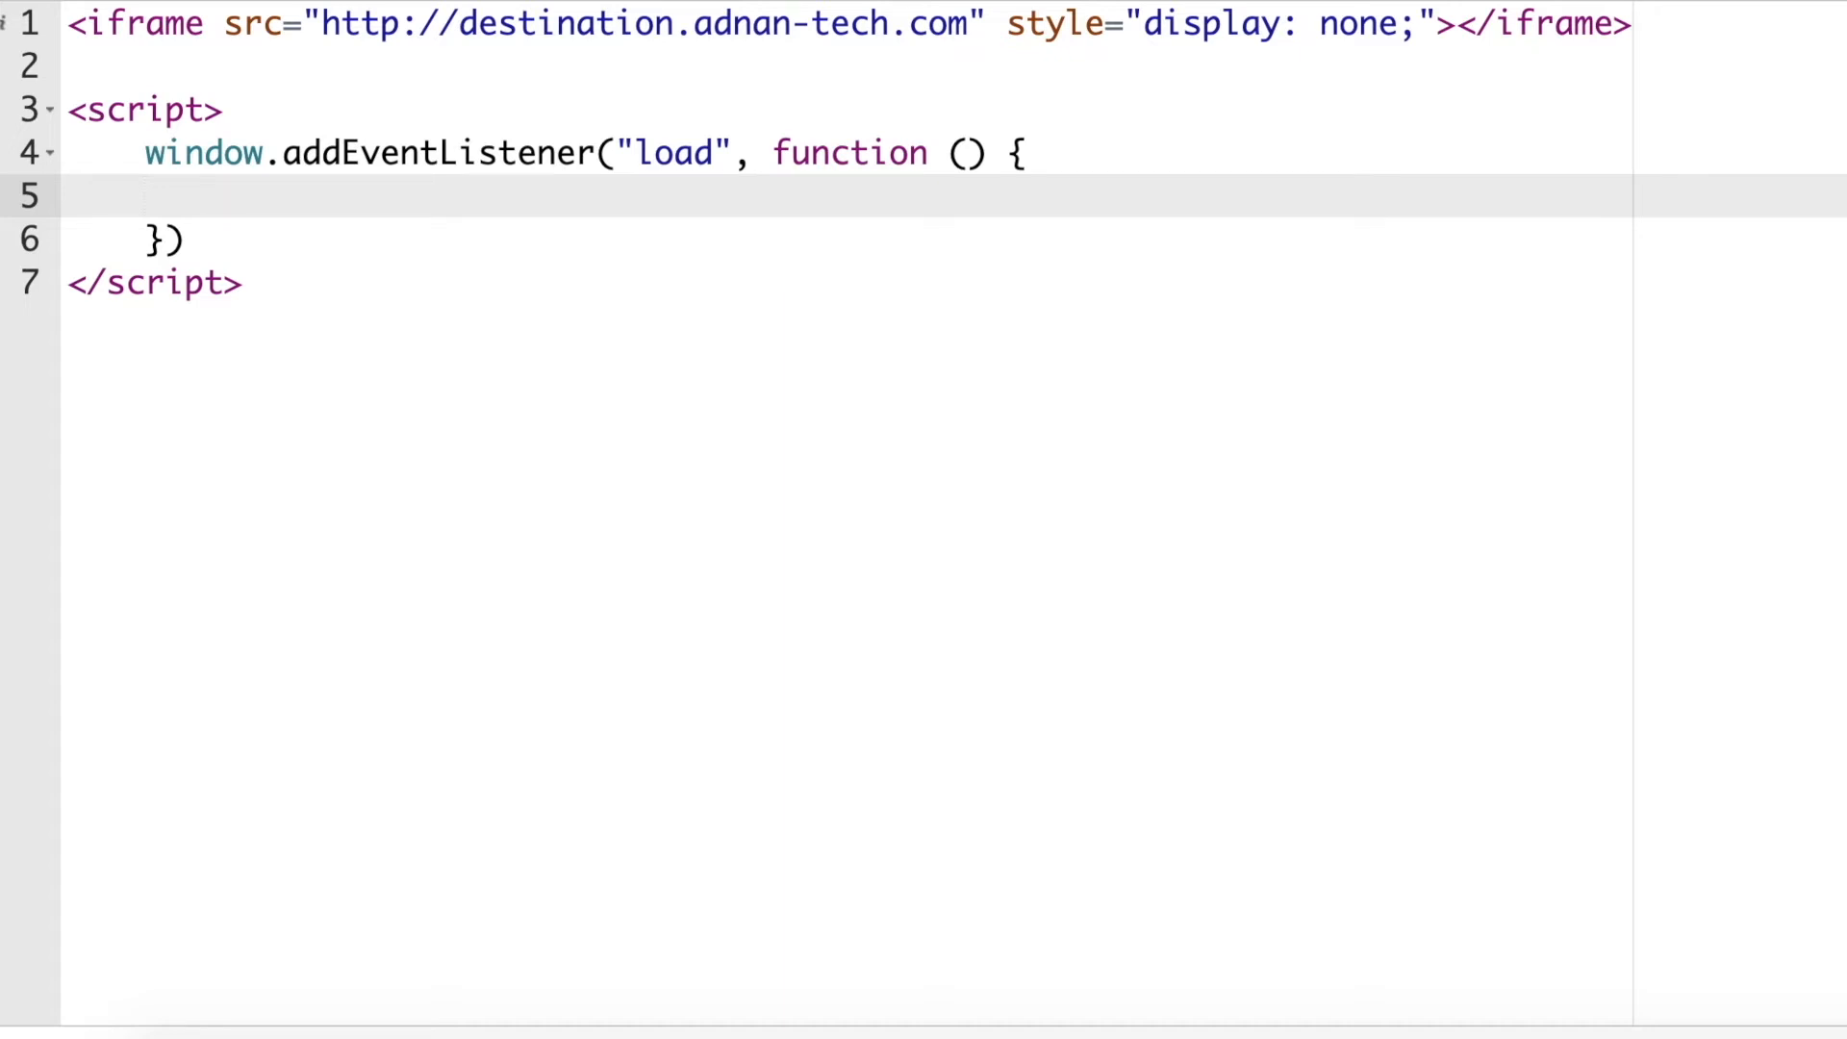
text(const iframe =)
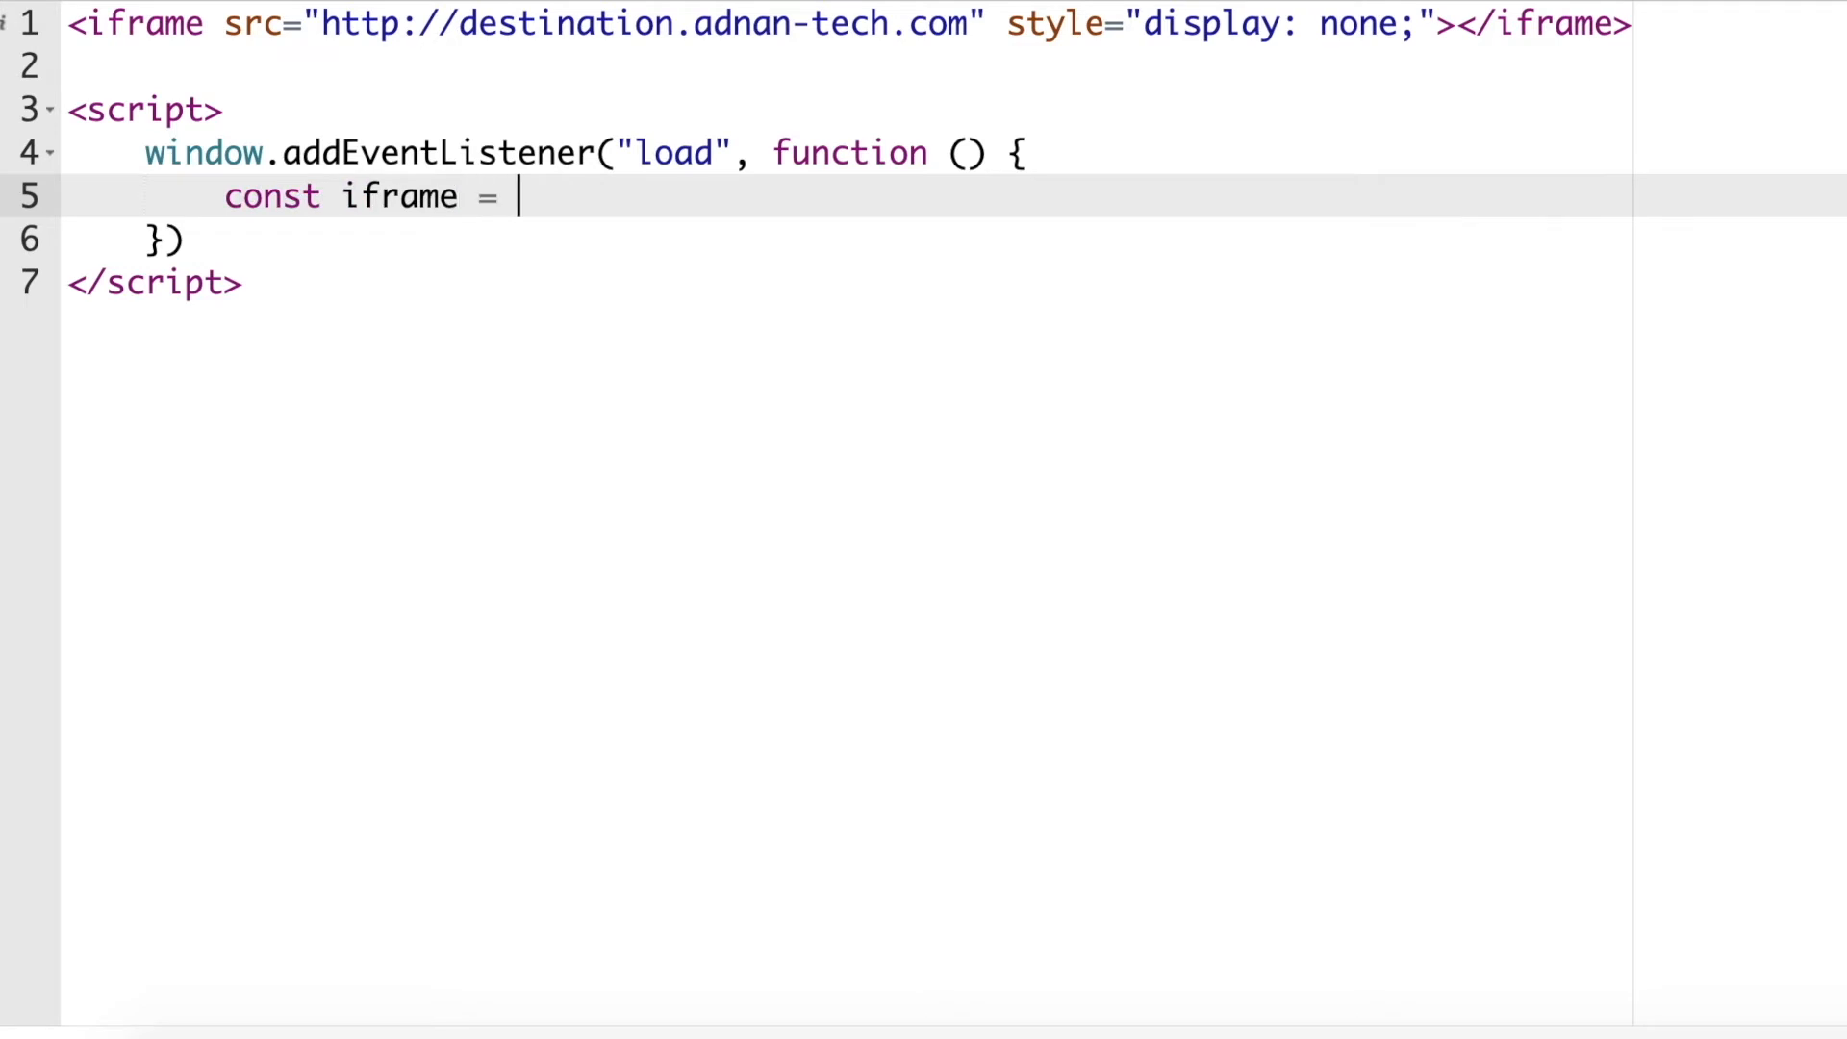
text(document.quer)
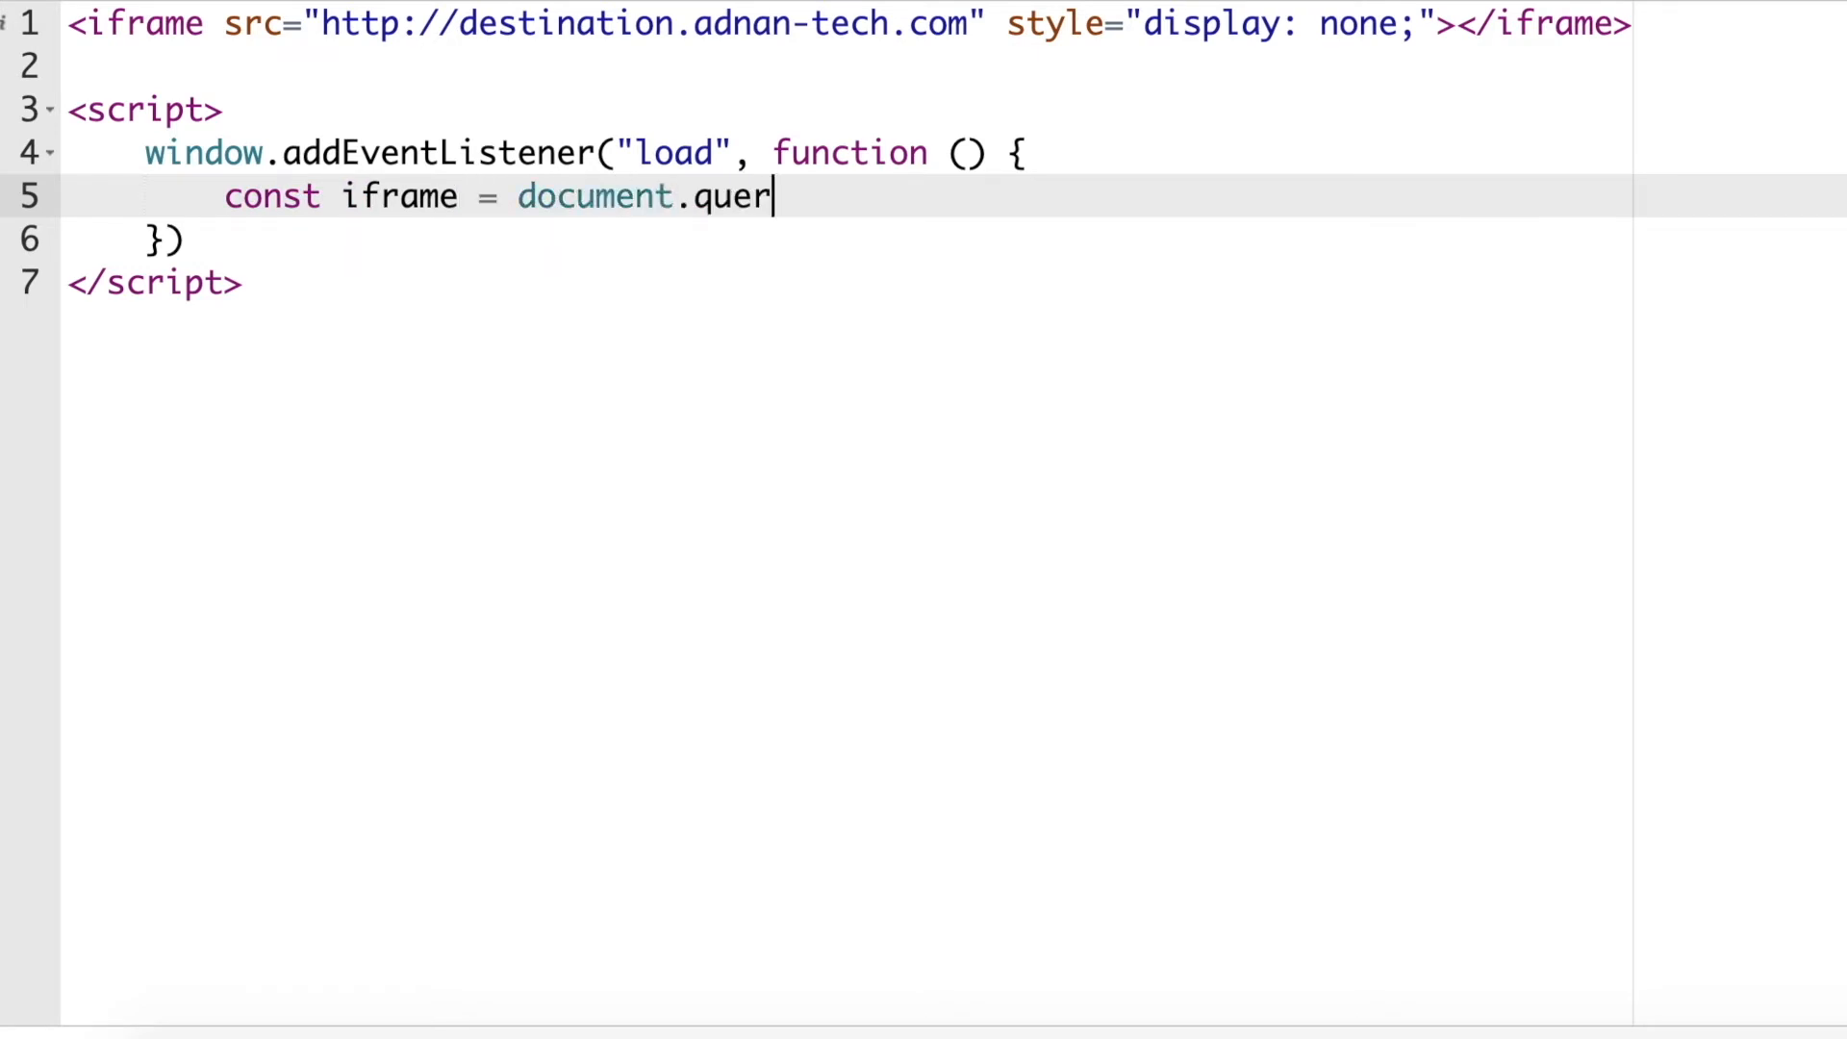
text(ySelector(""))
text(const wind = ifr)
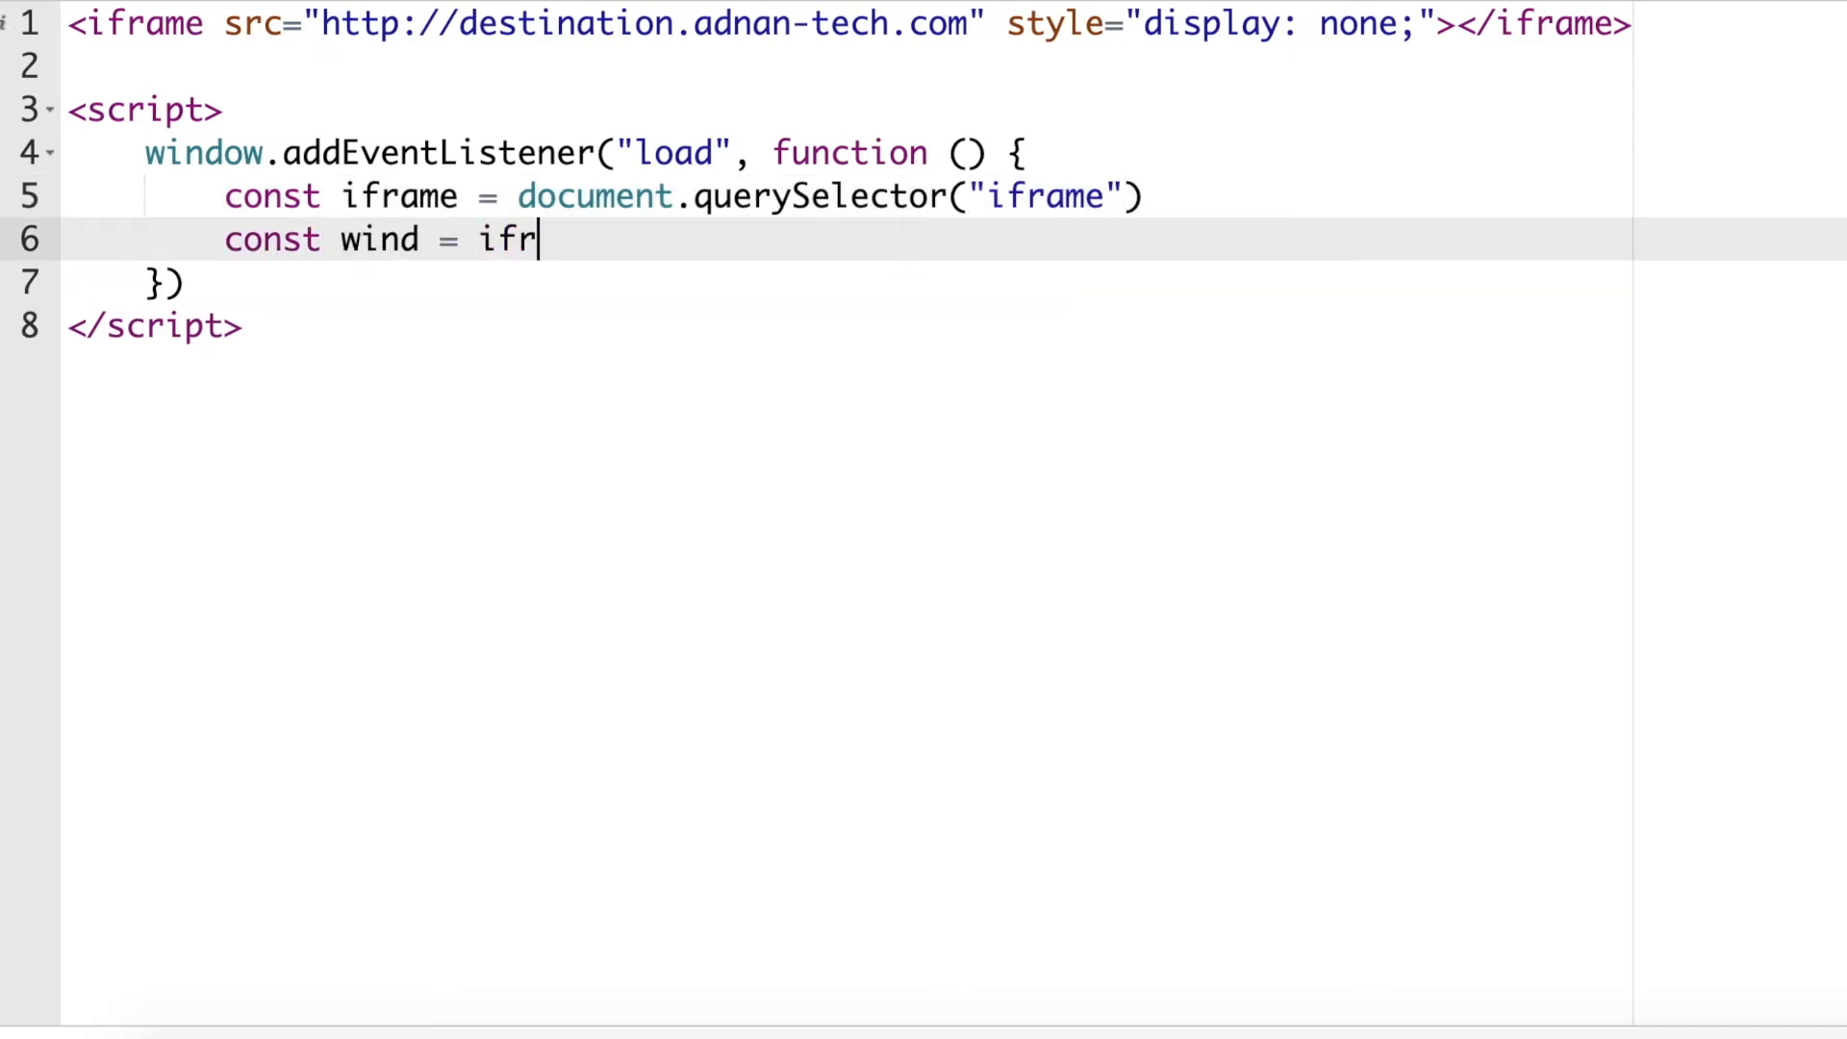
Post data {name: 'Adnan'} as JSON to the iframe window with origin '*', and save.
text(ame.contentWindow)
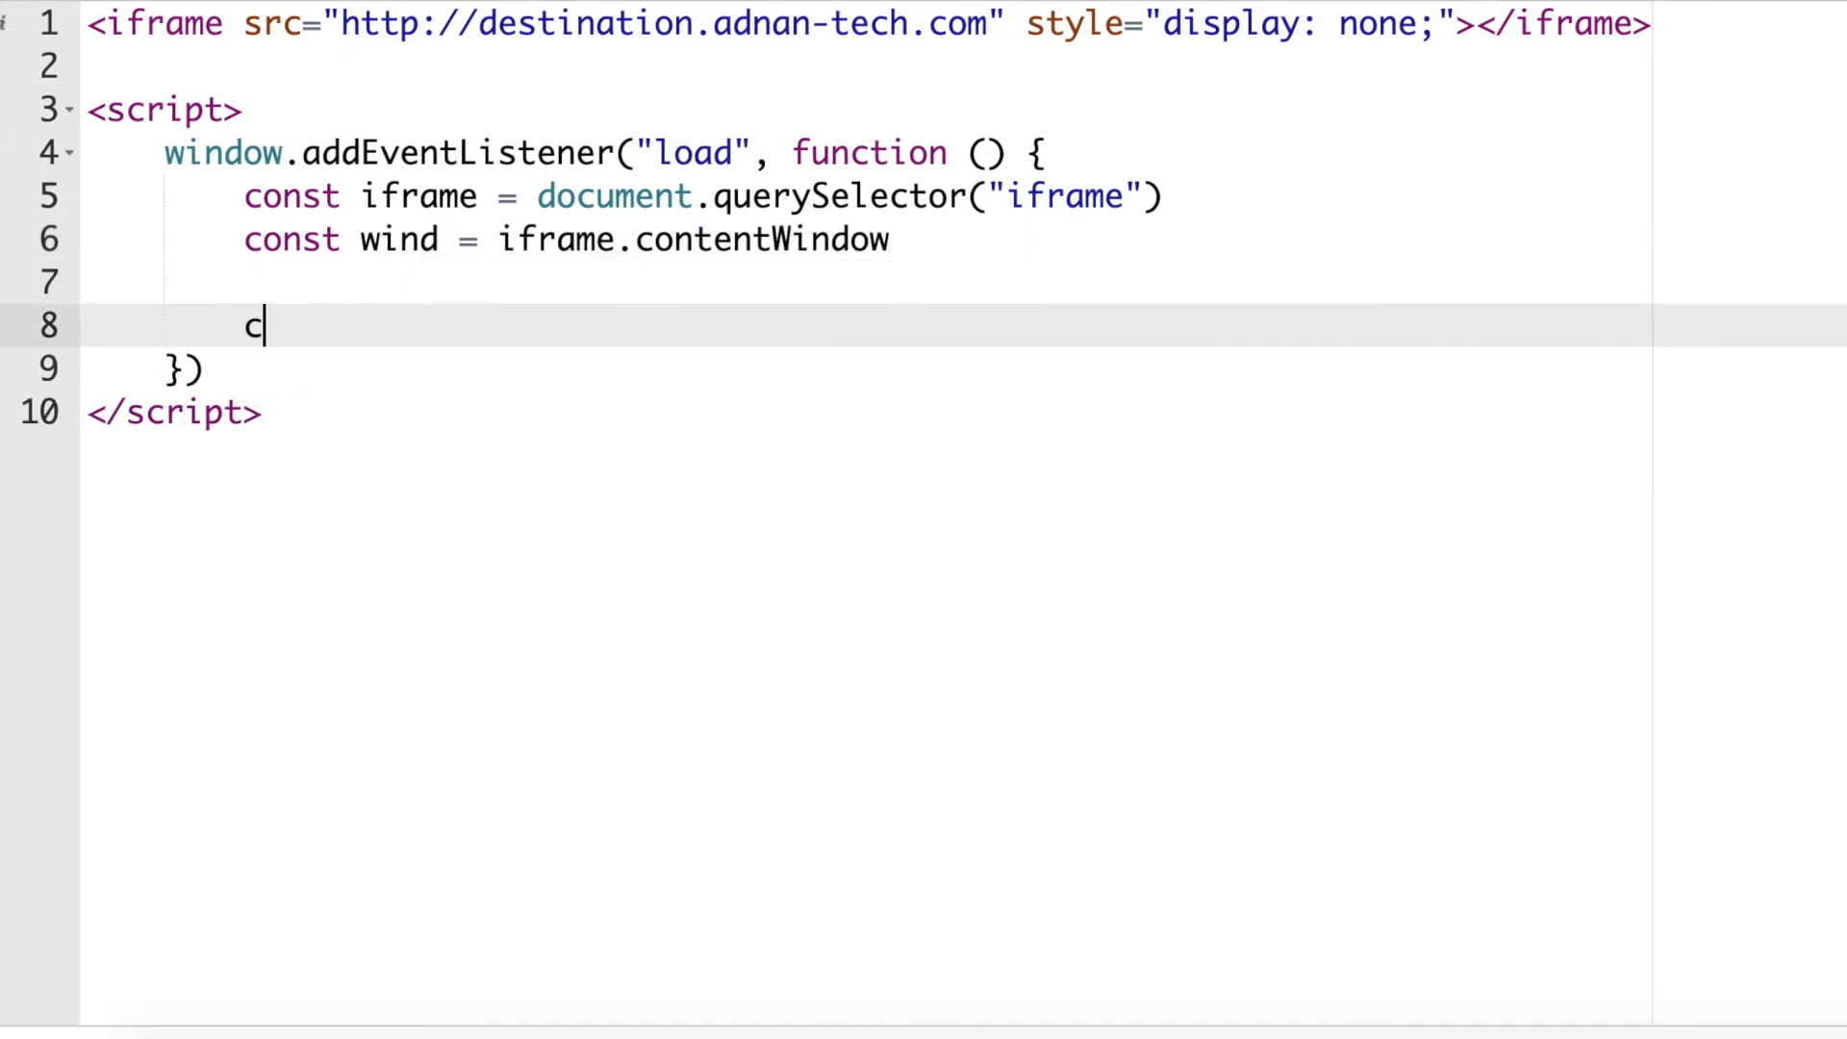
text(onst data = {})
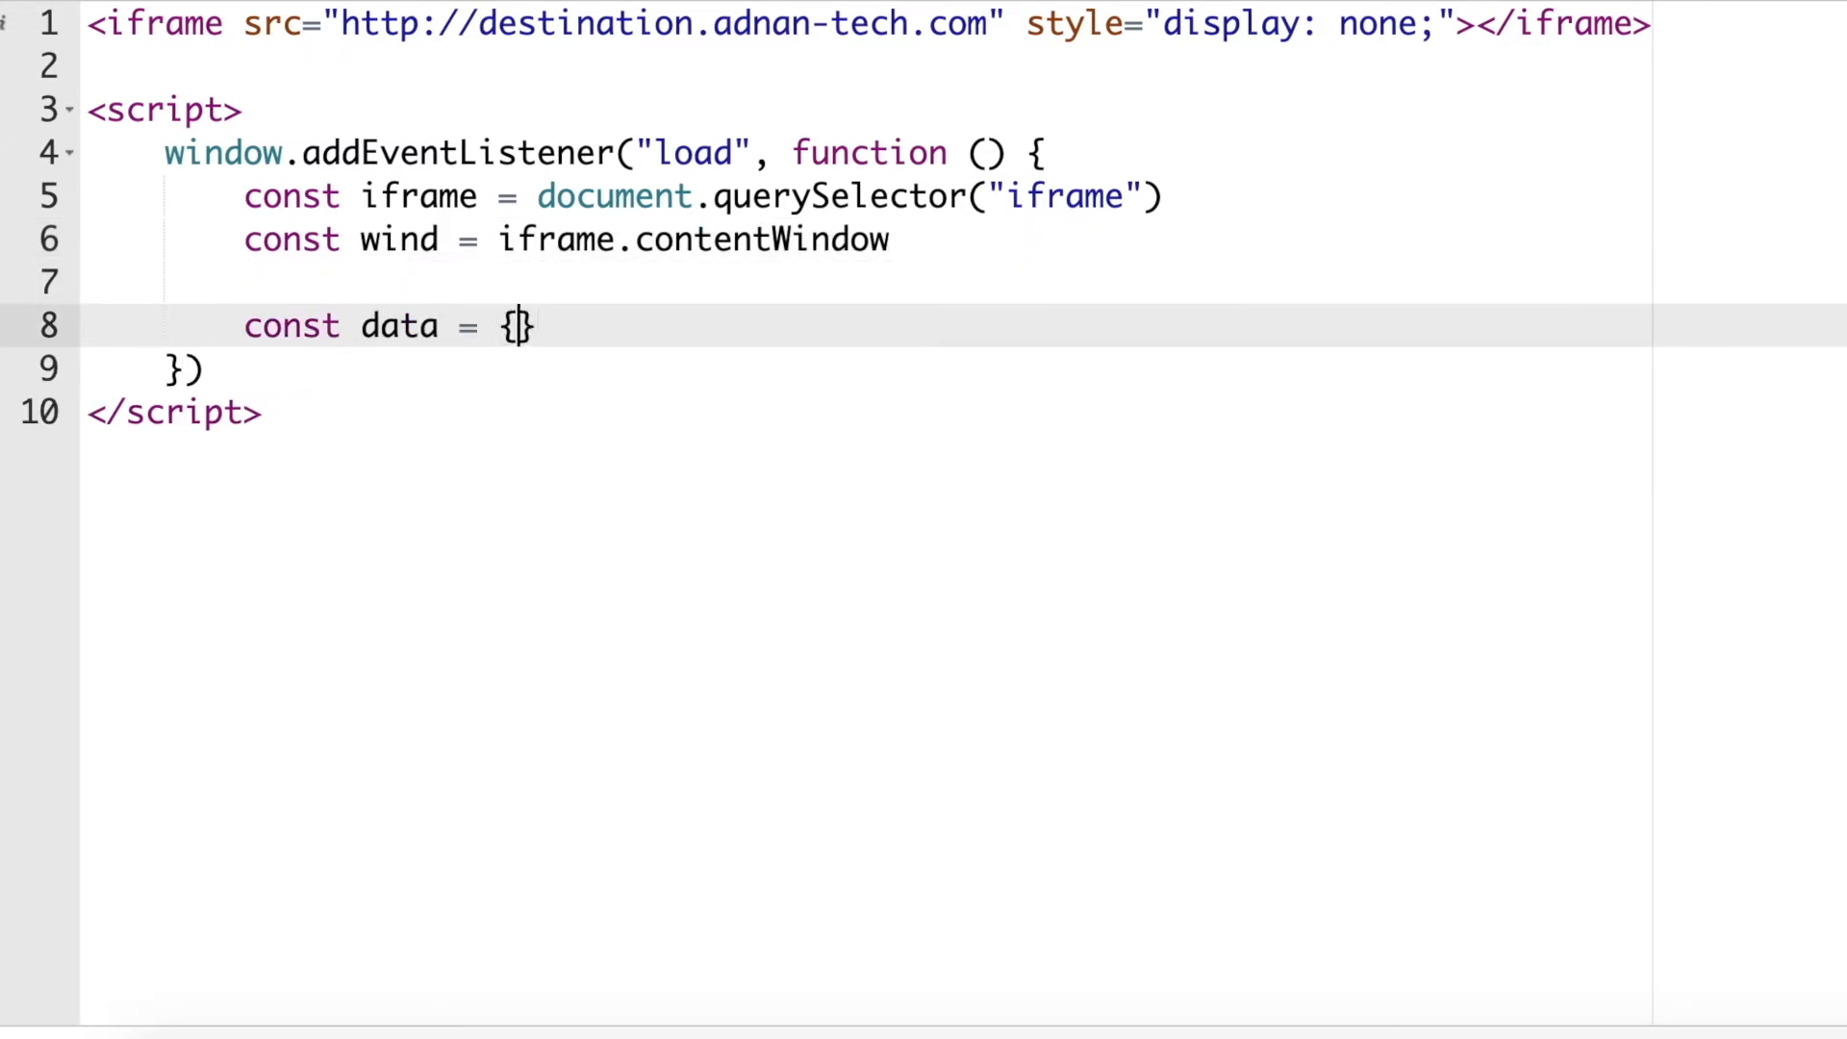
text(name: "Adn")
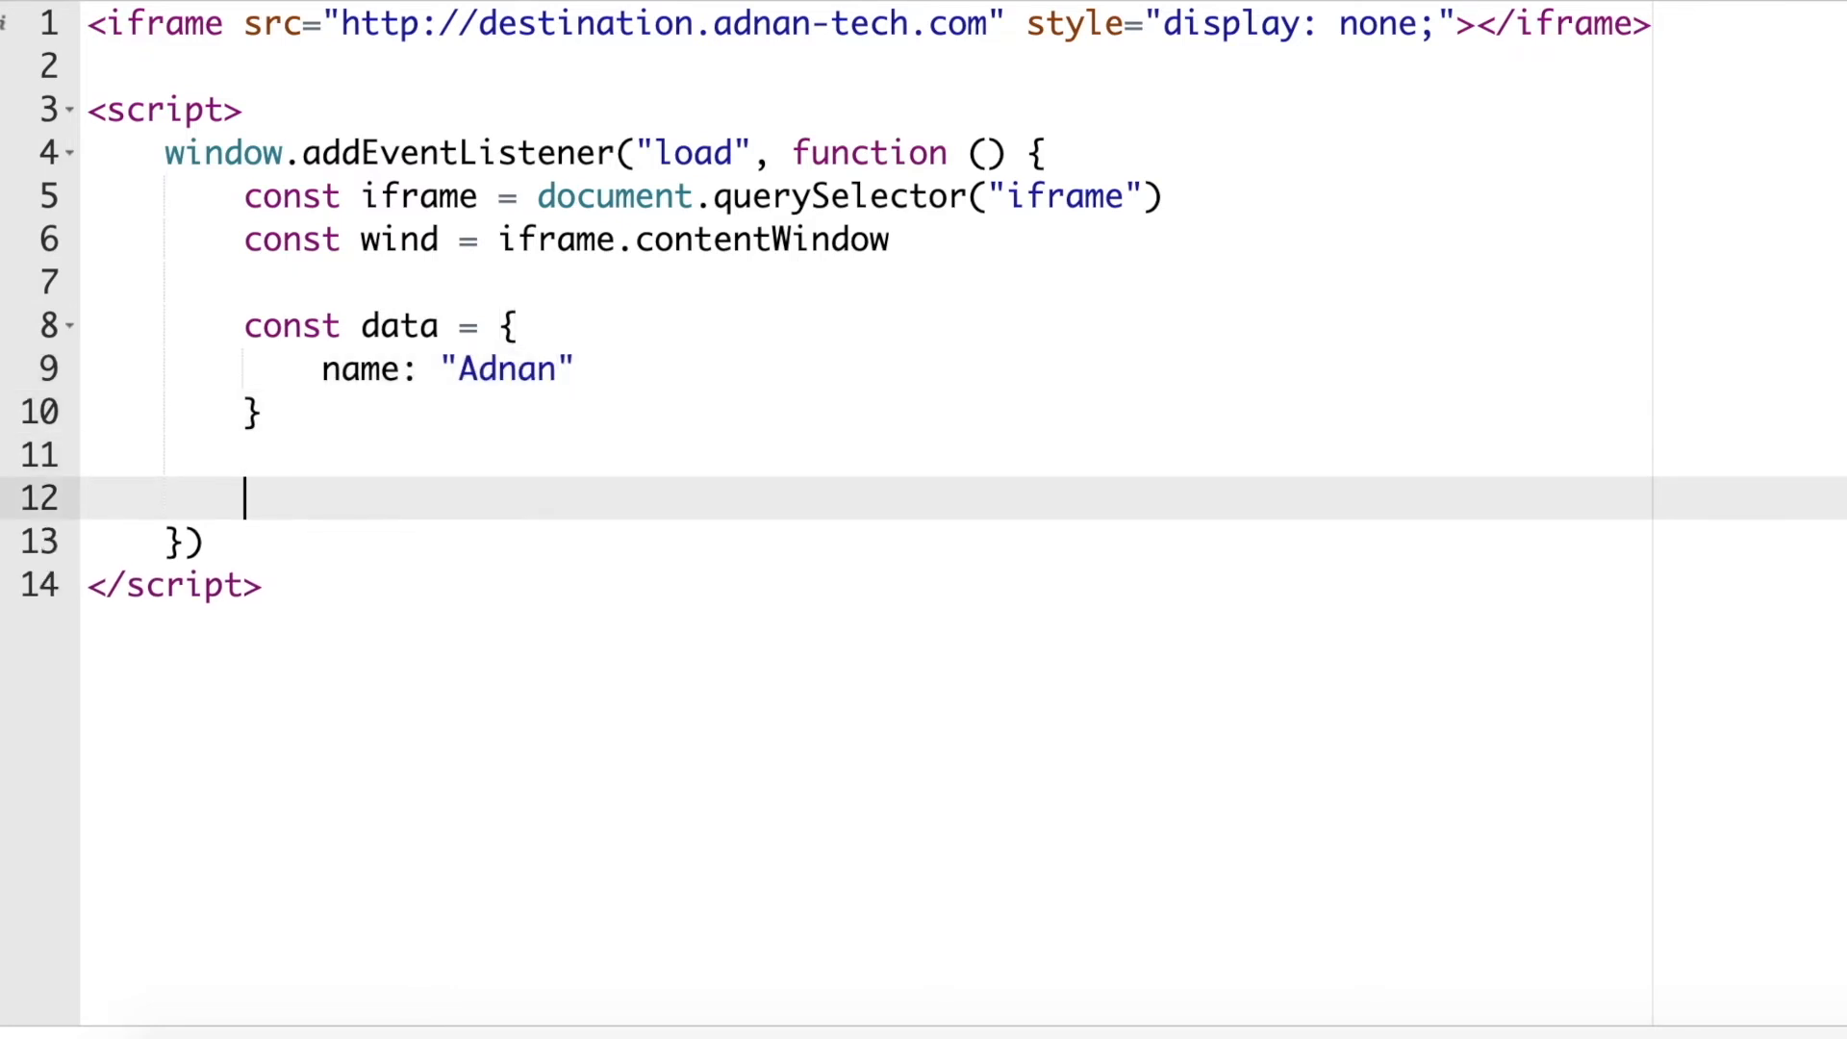
text(wind.p)
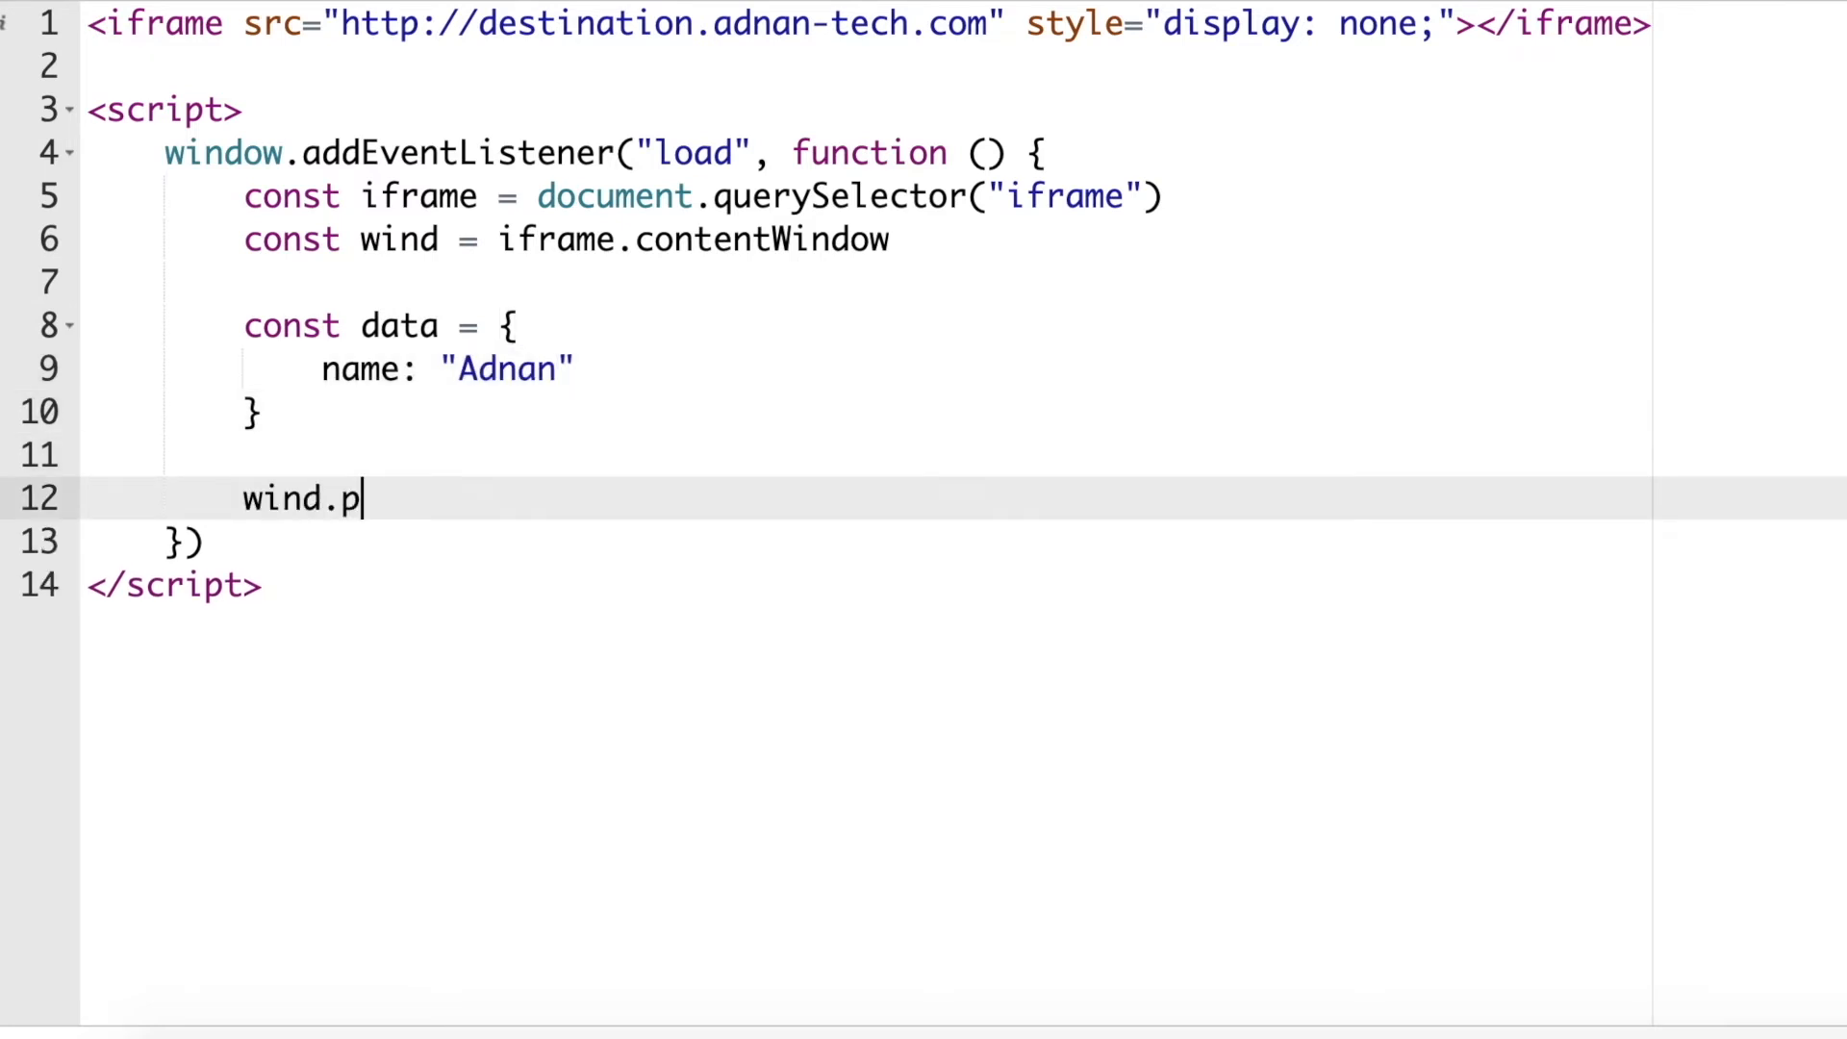
text(ostMessage())
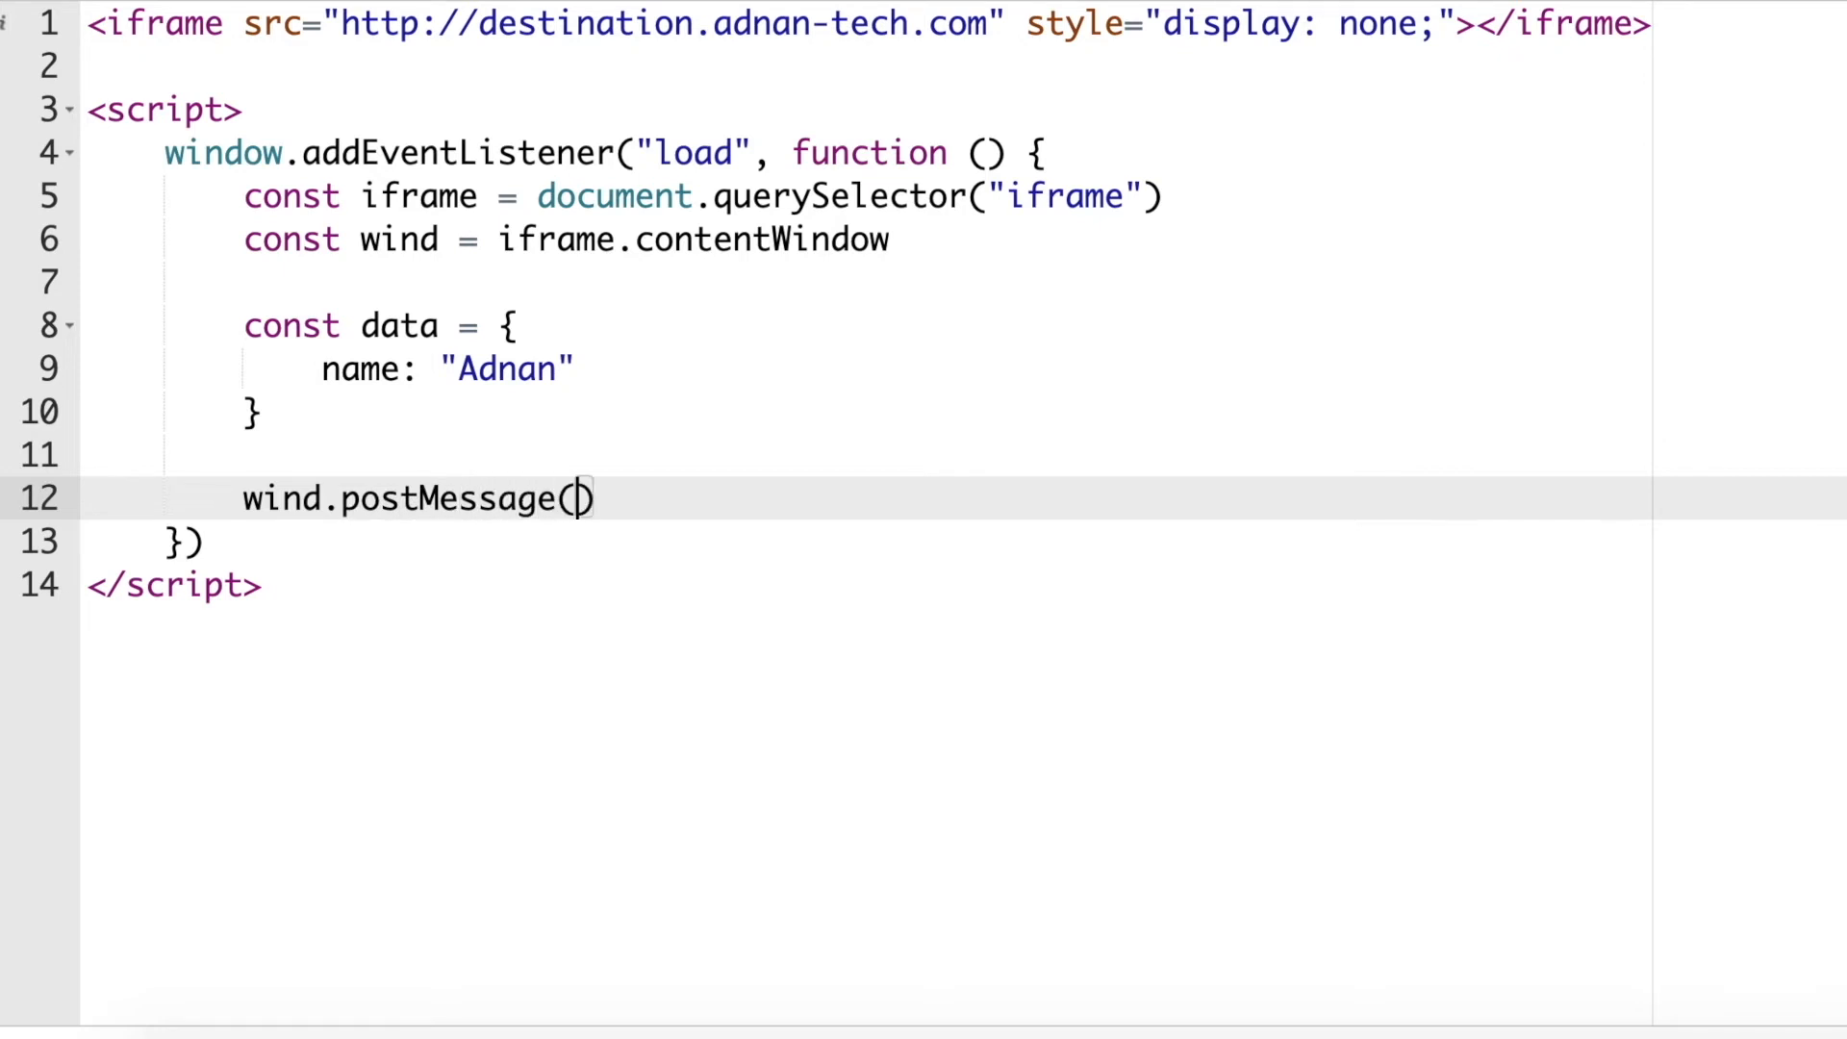
text(JSON.strin)
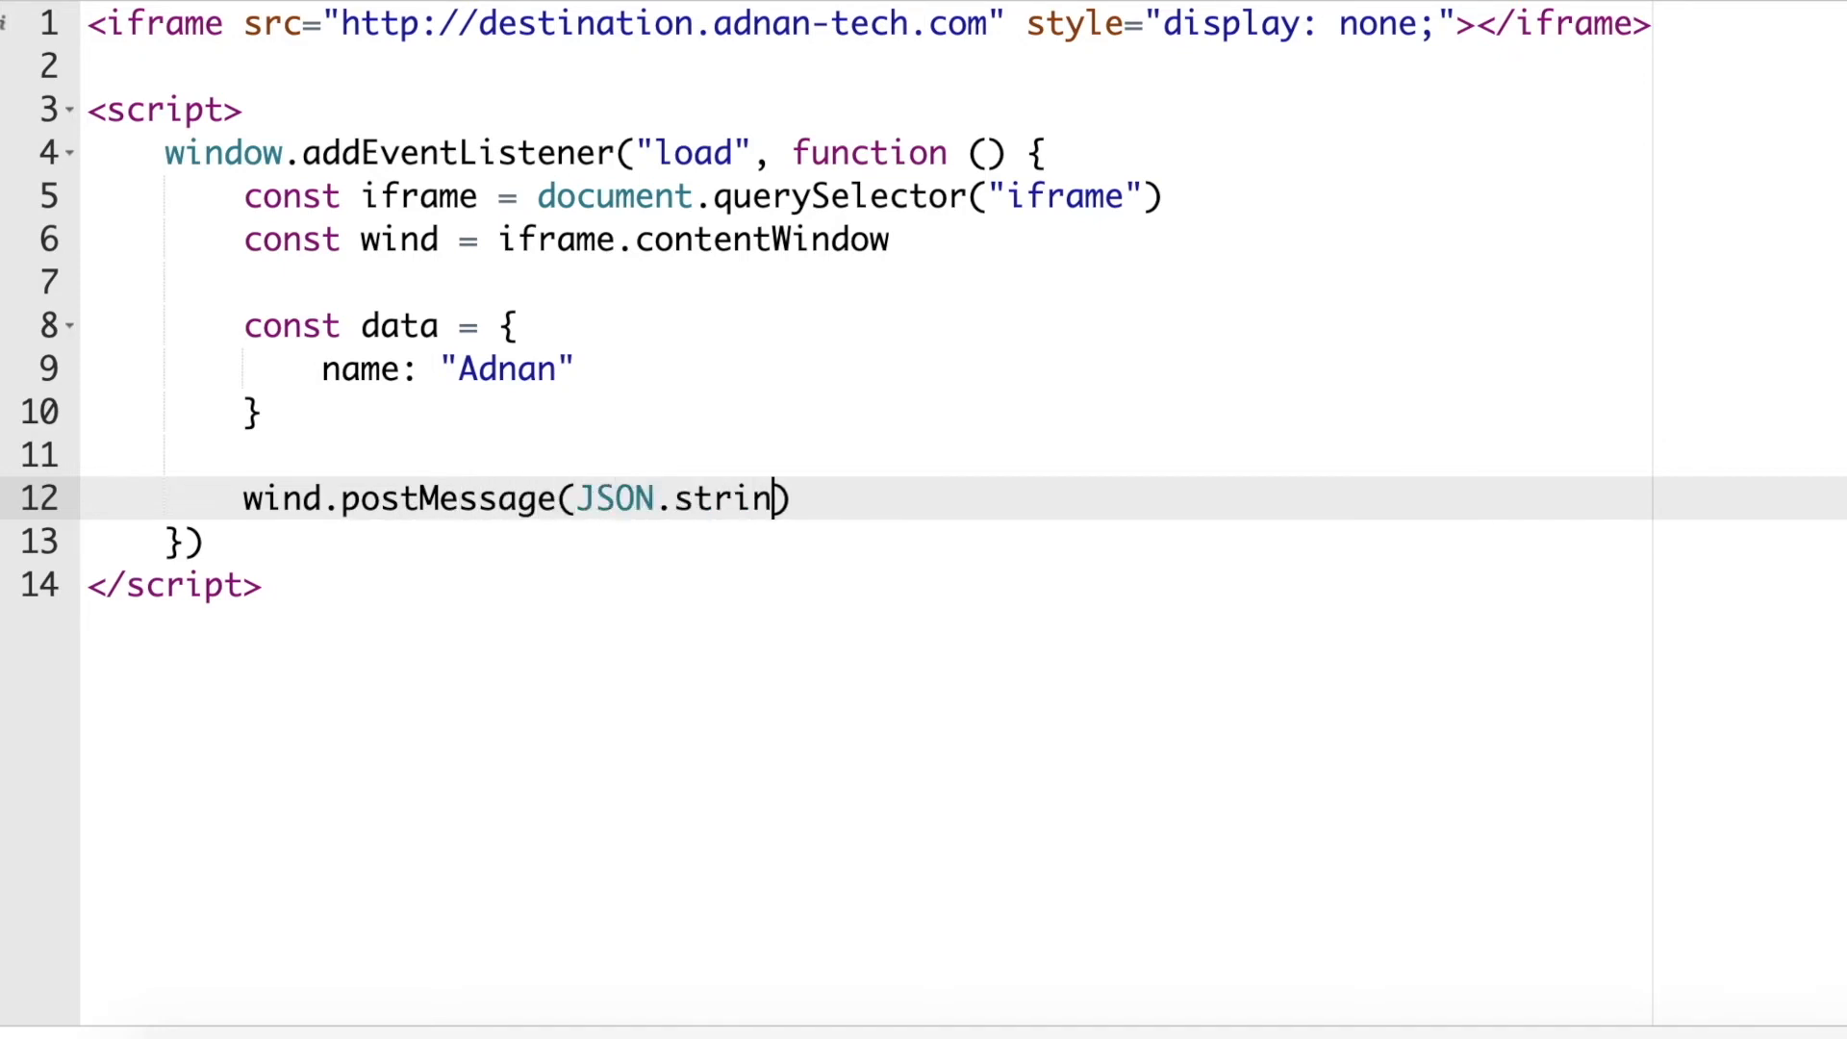
text(ify(data)
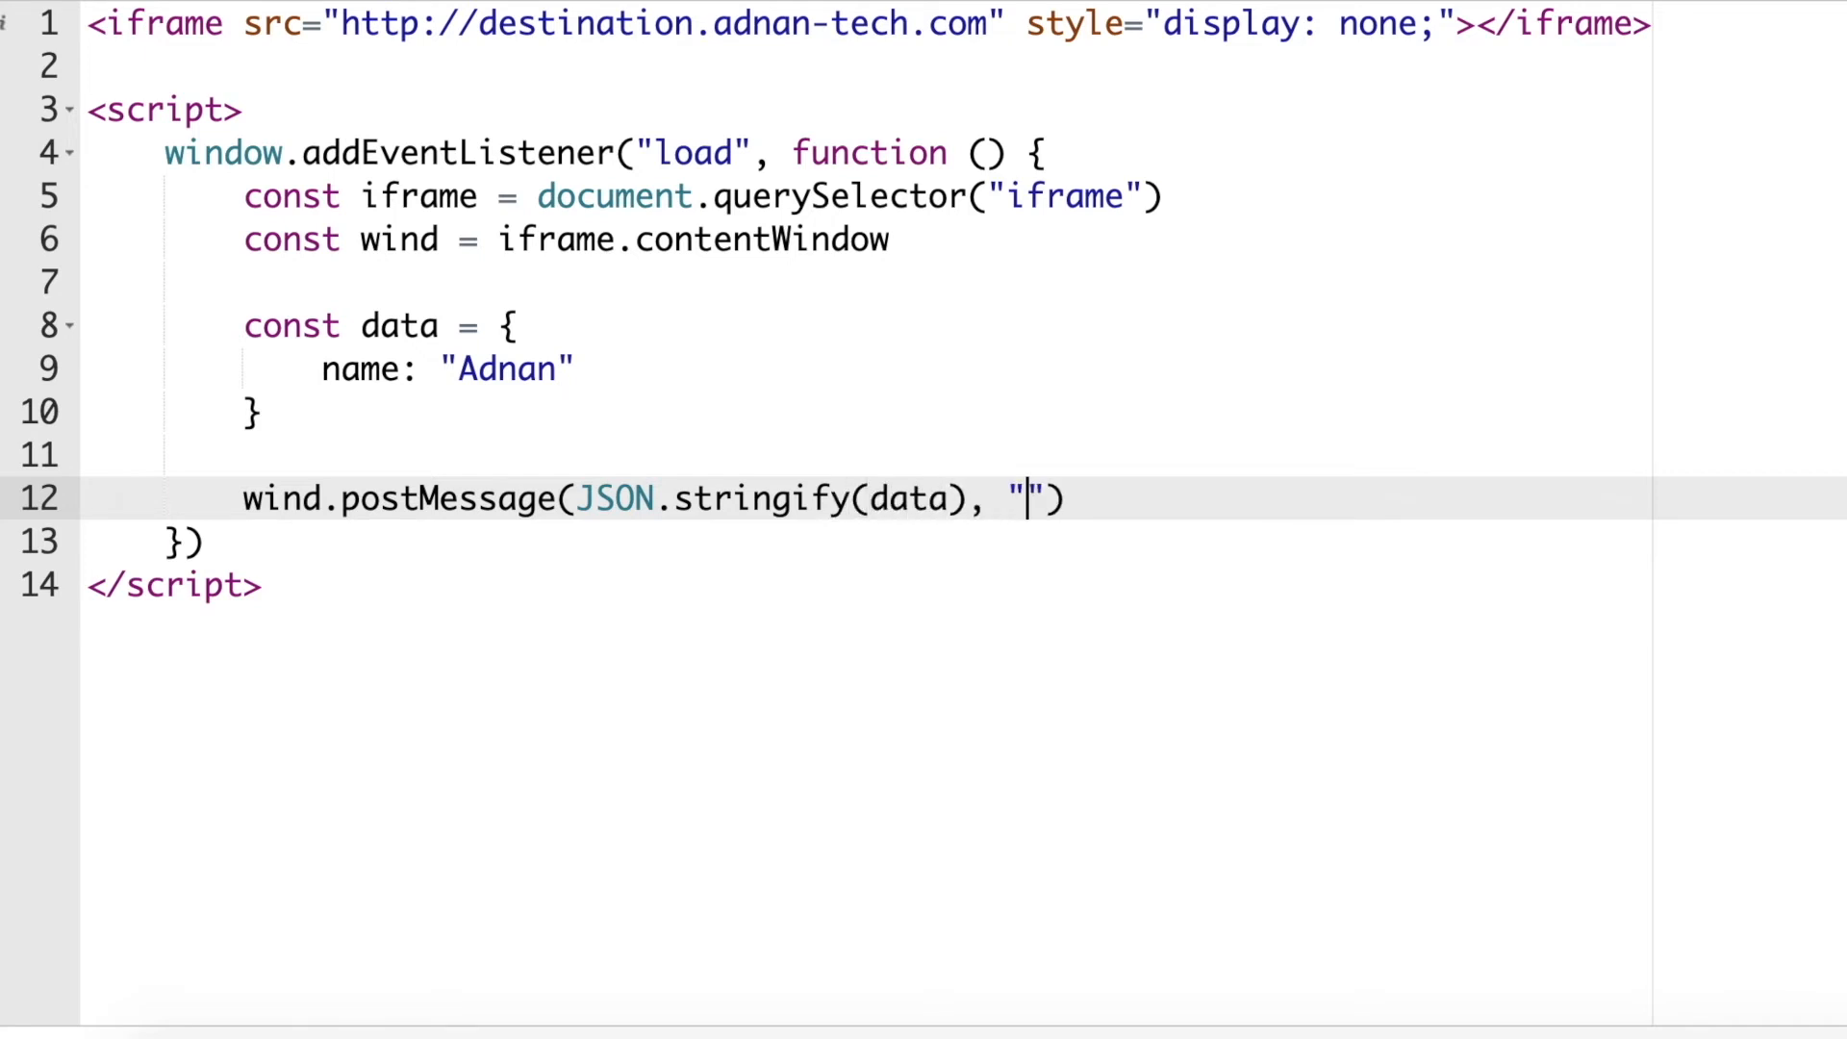
text(*)
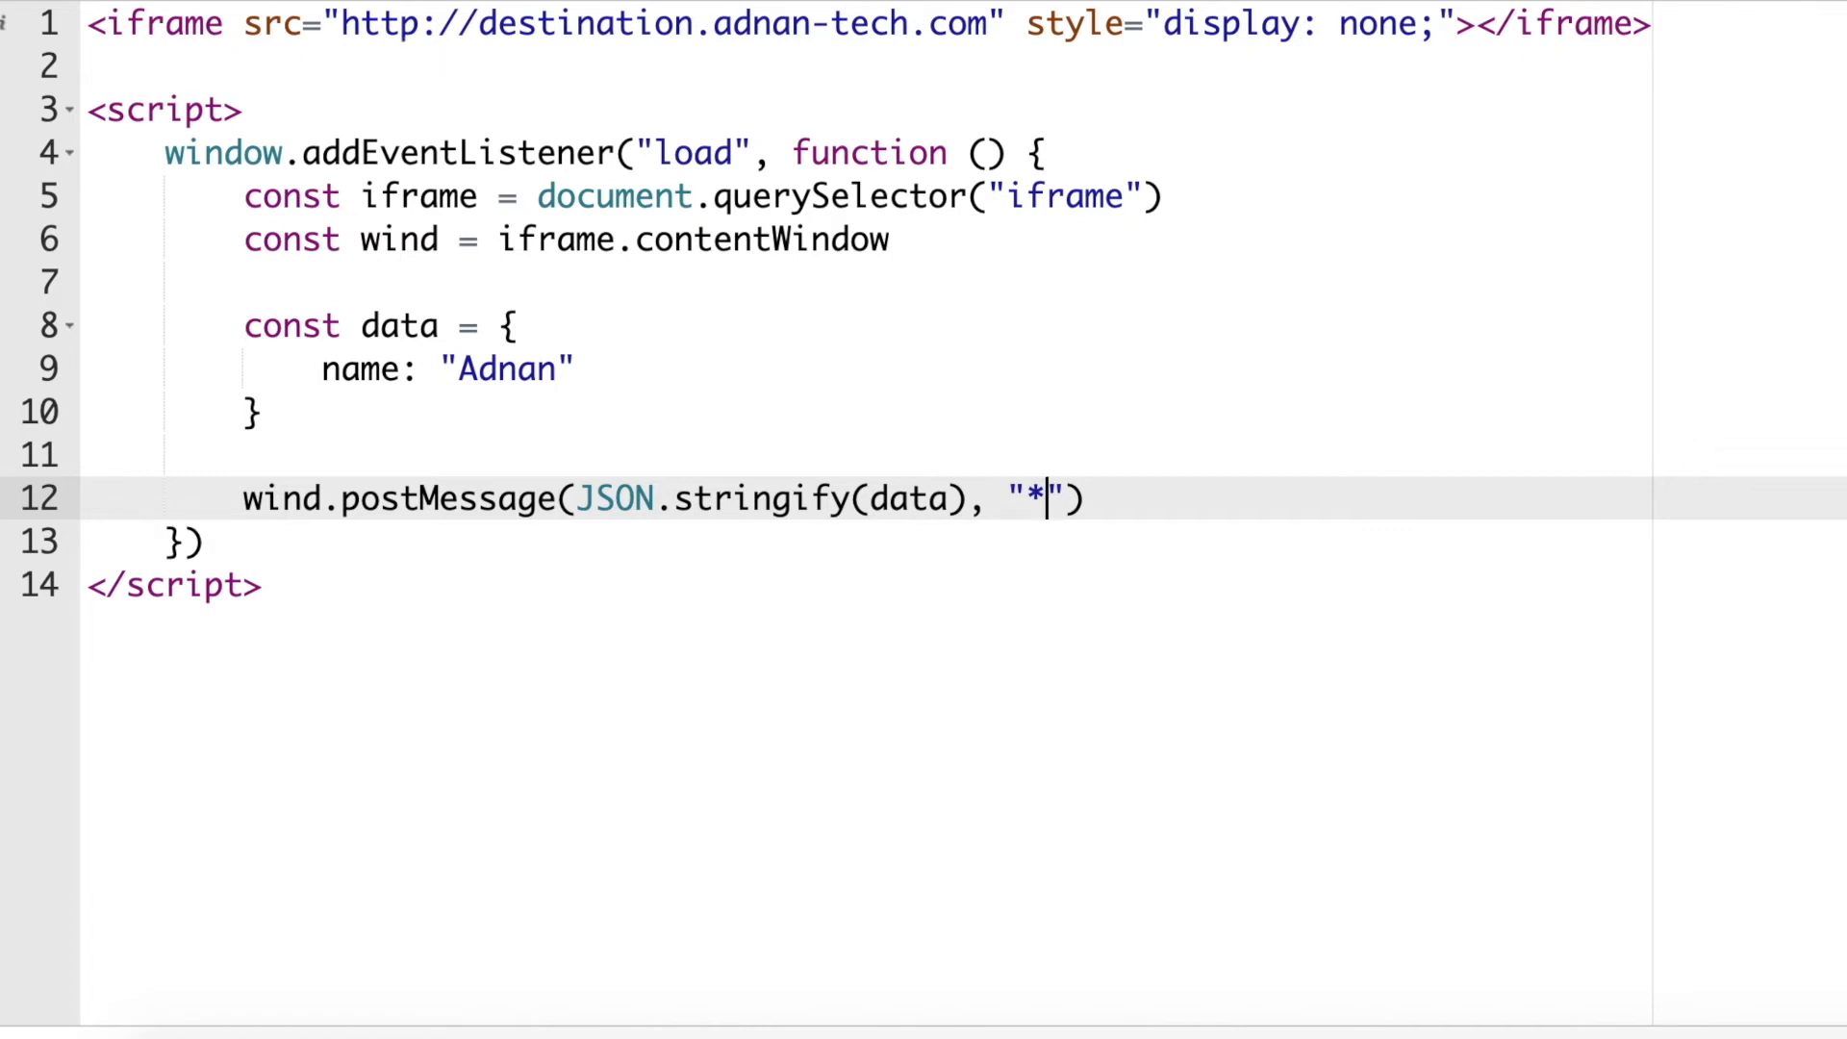
key(cmd+s)
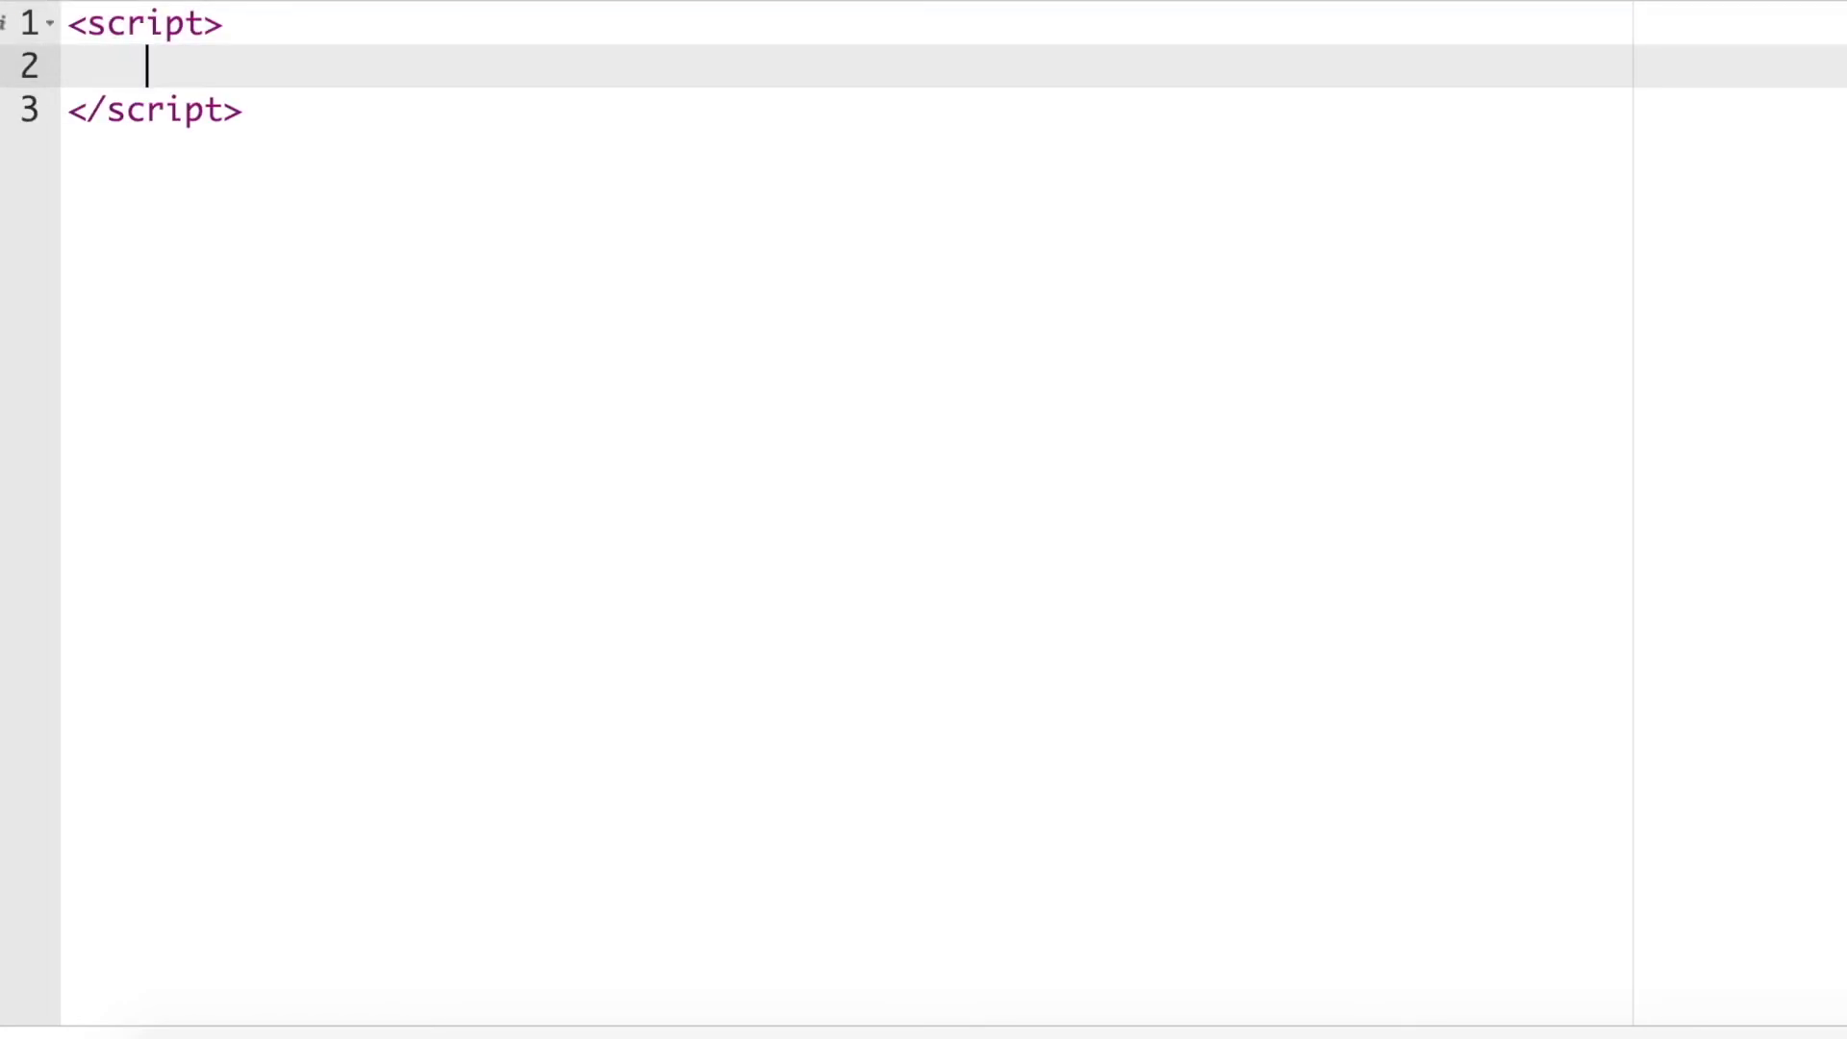
text(window.add)
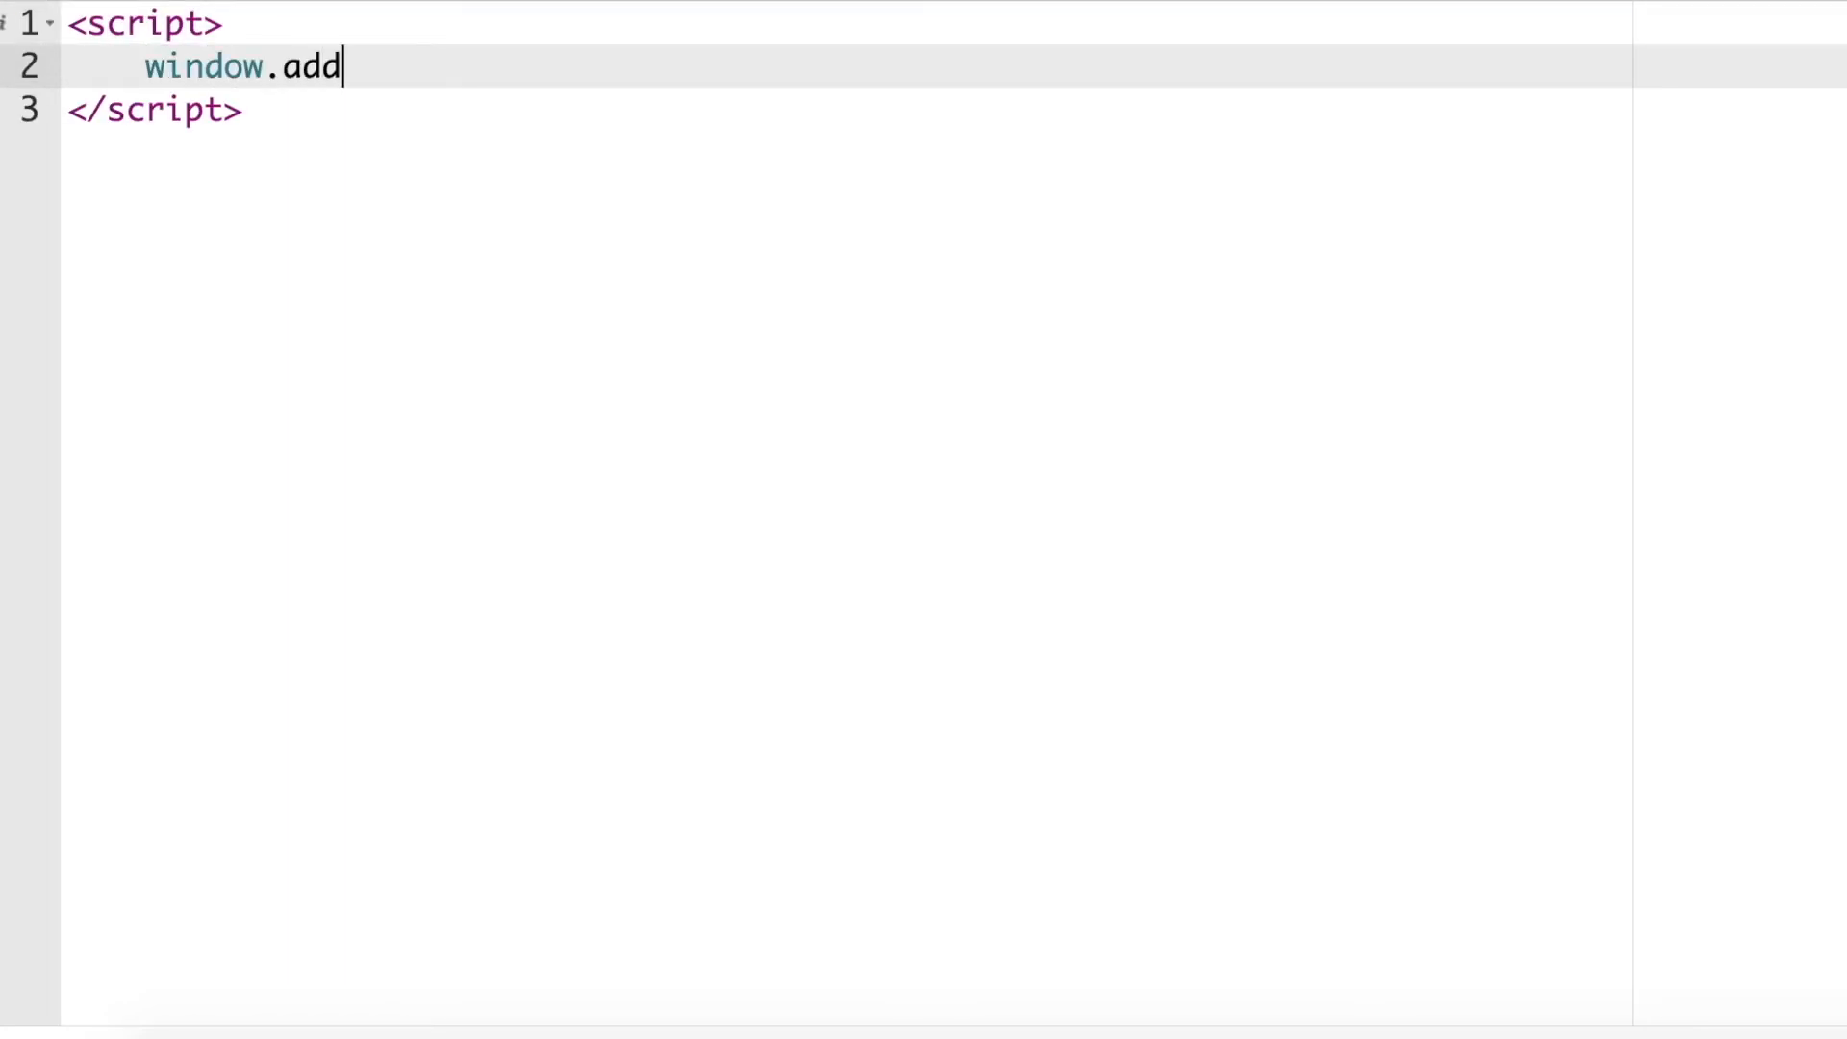
text(EventLise)
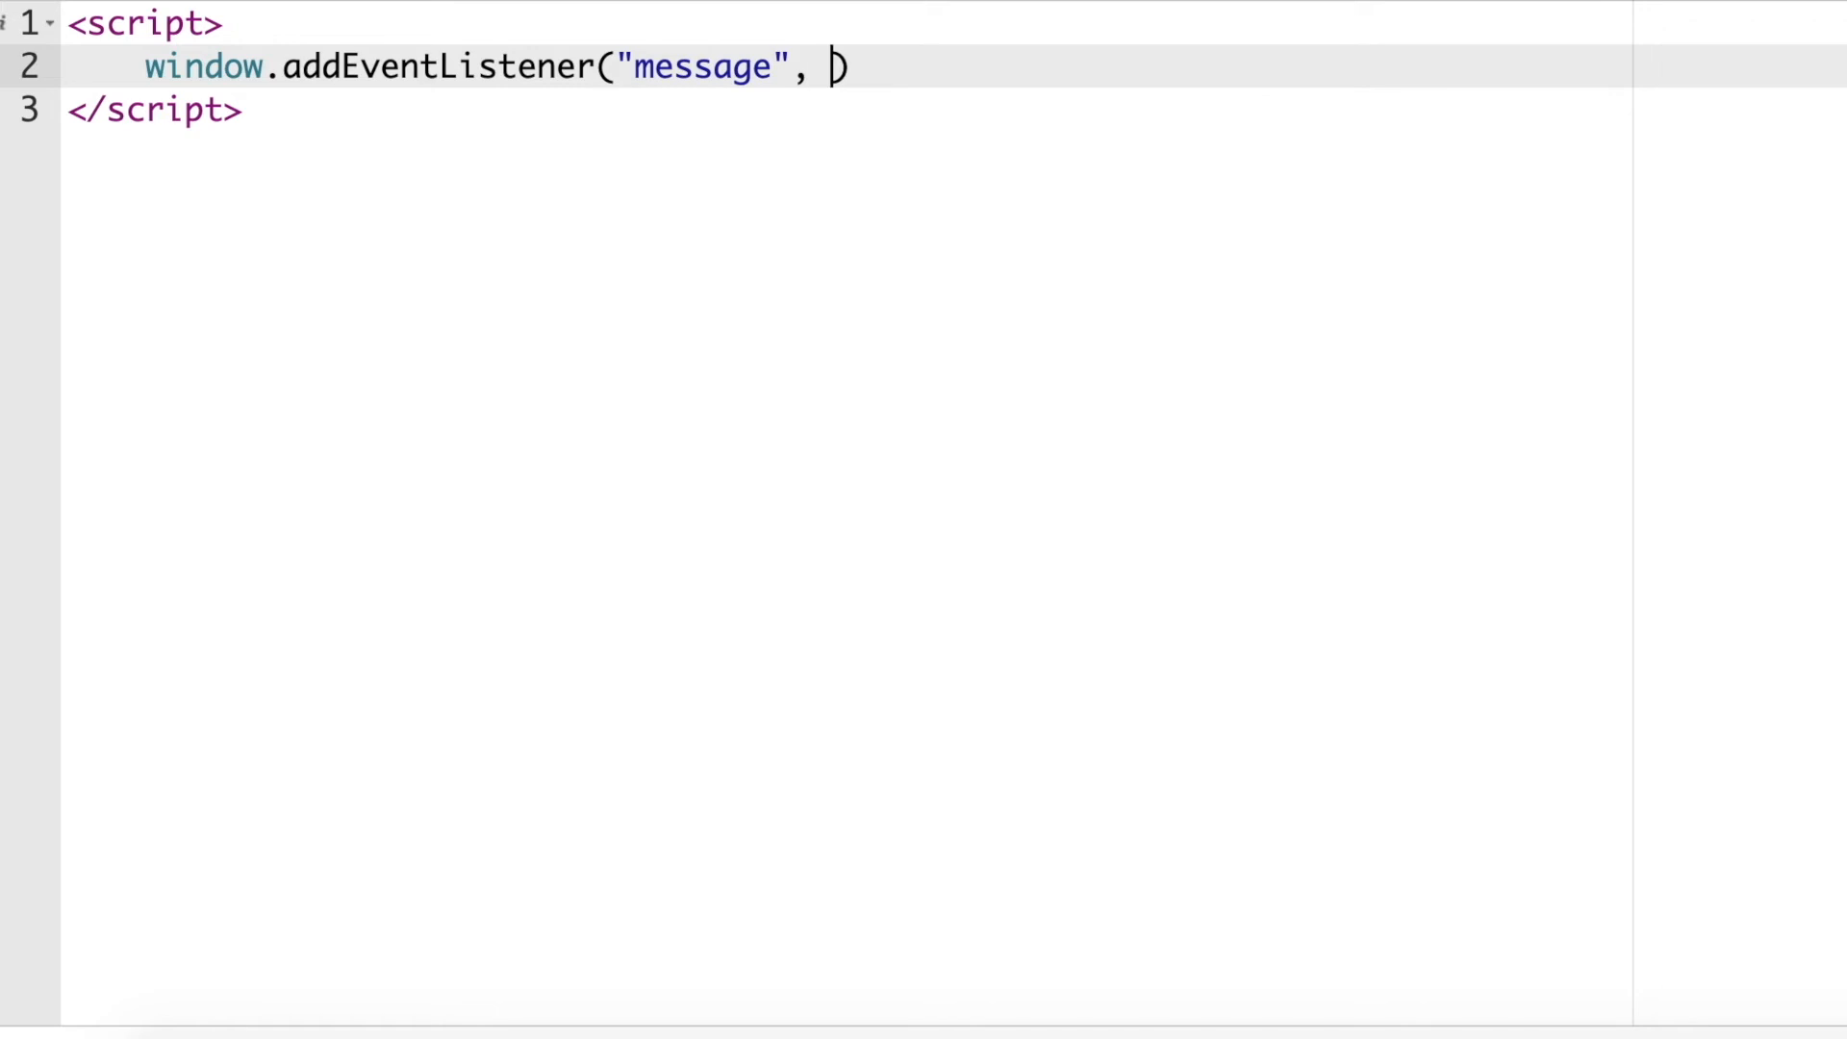
text(function ())
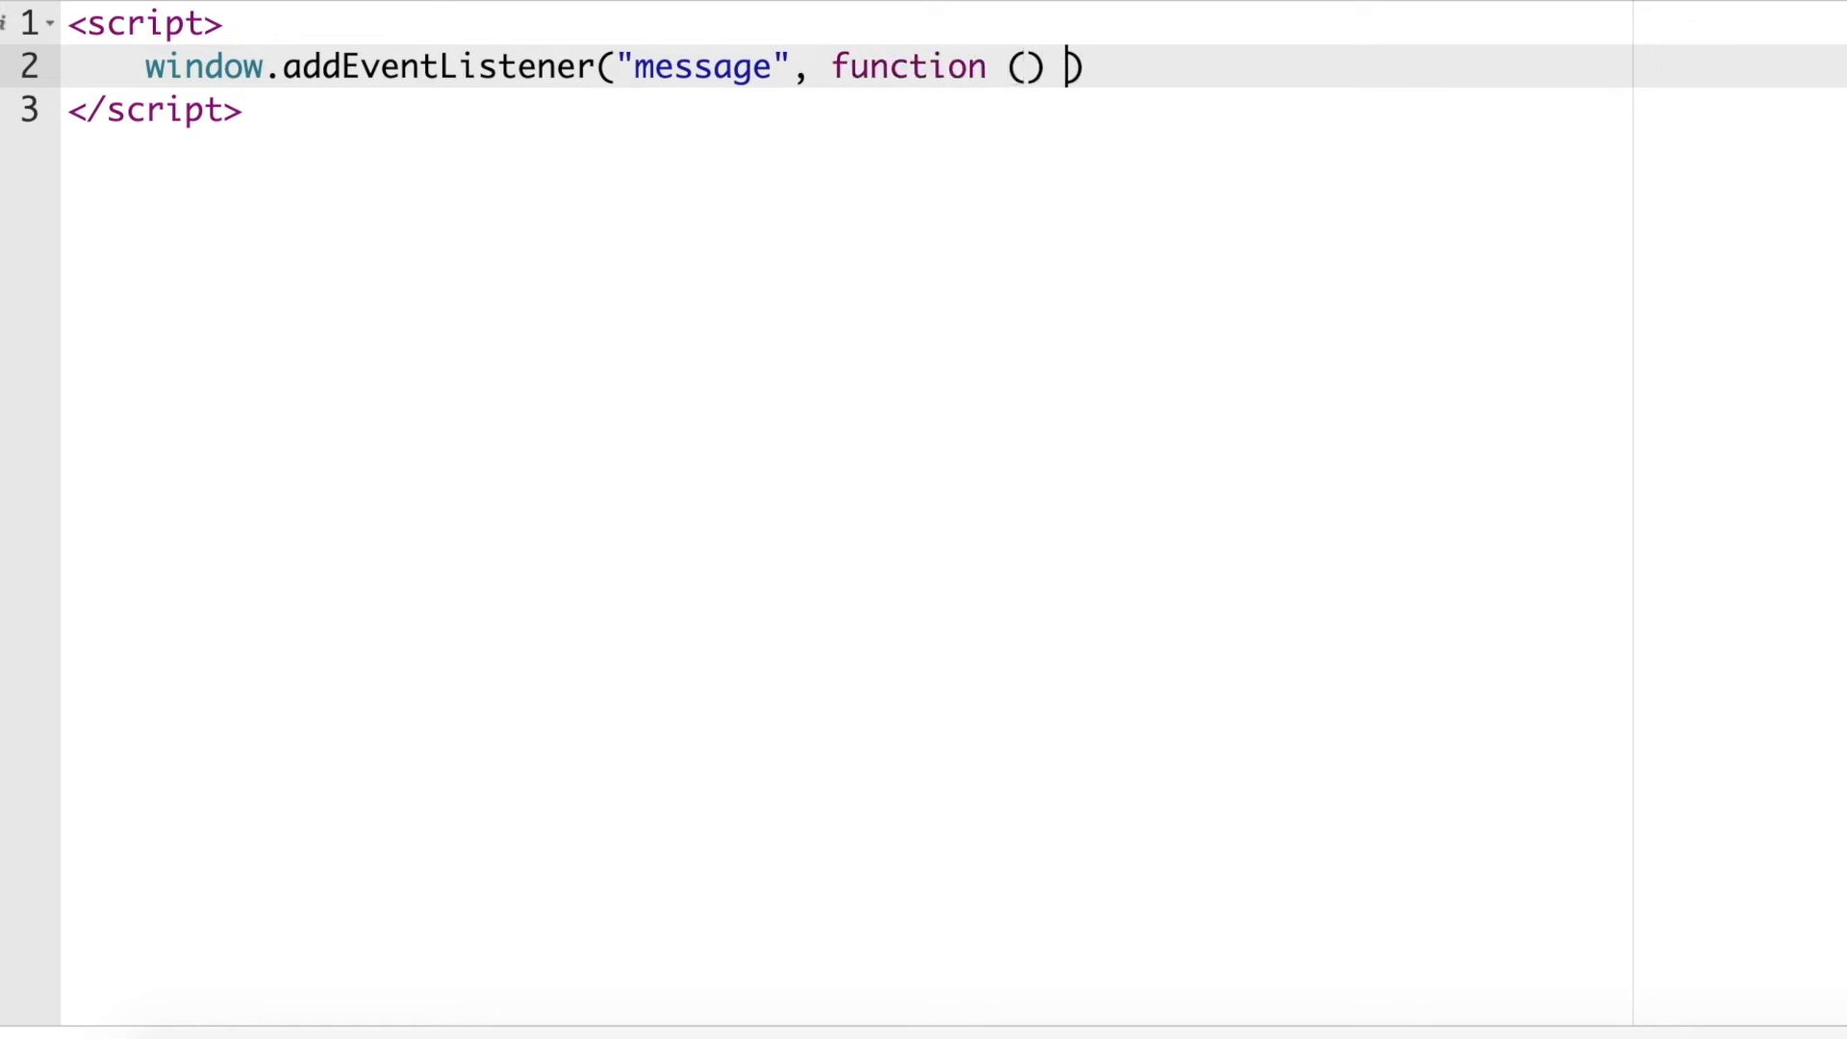
text({)
text(if)
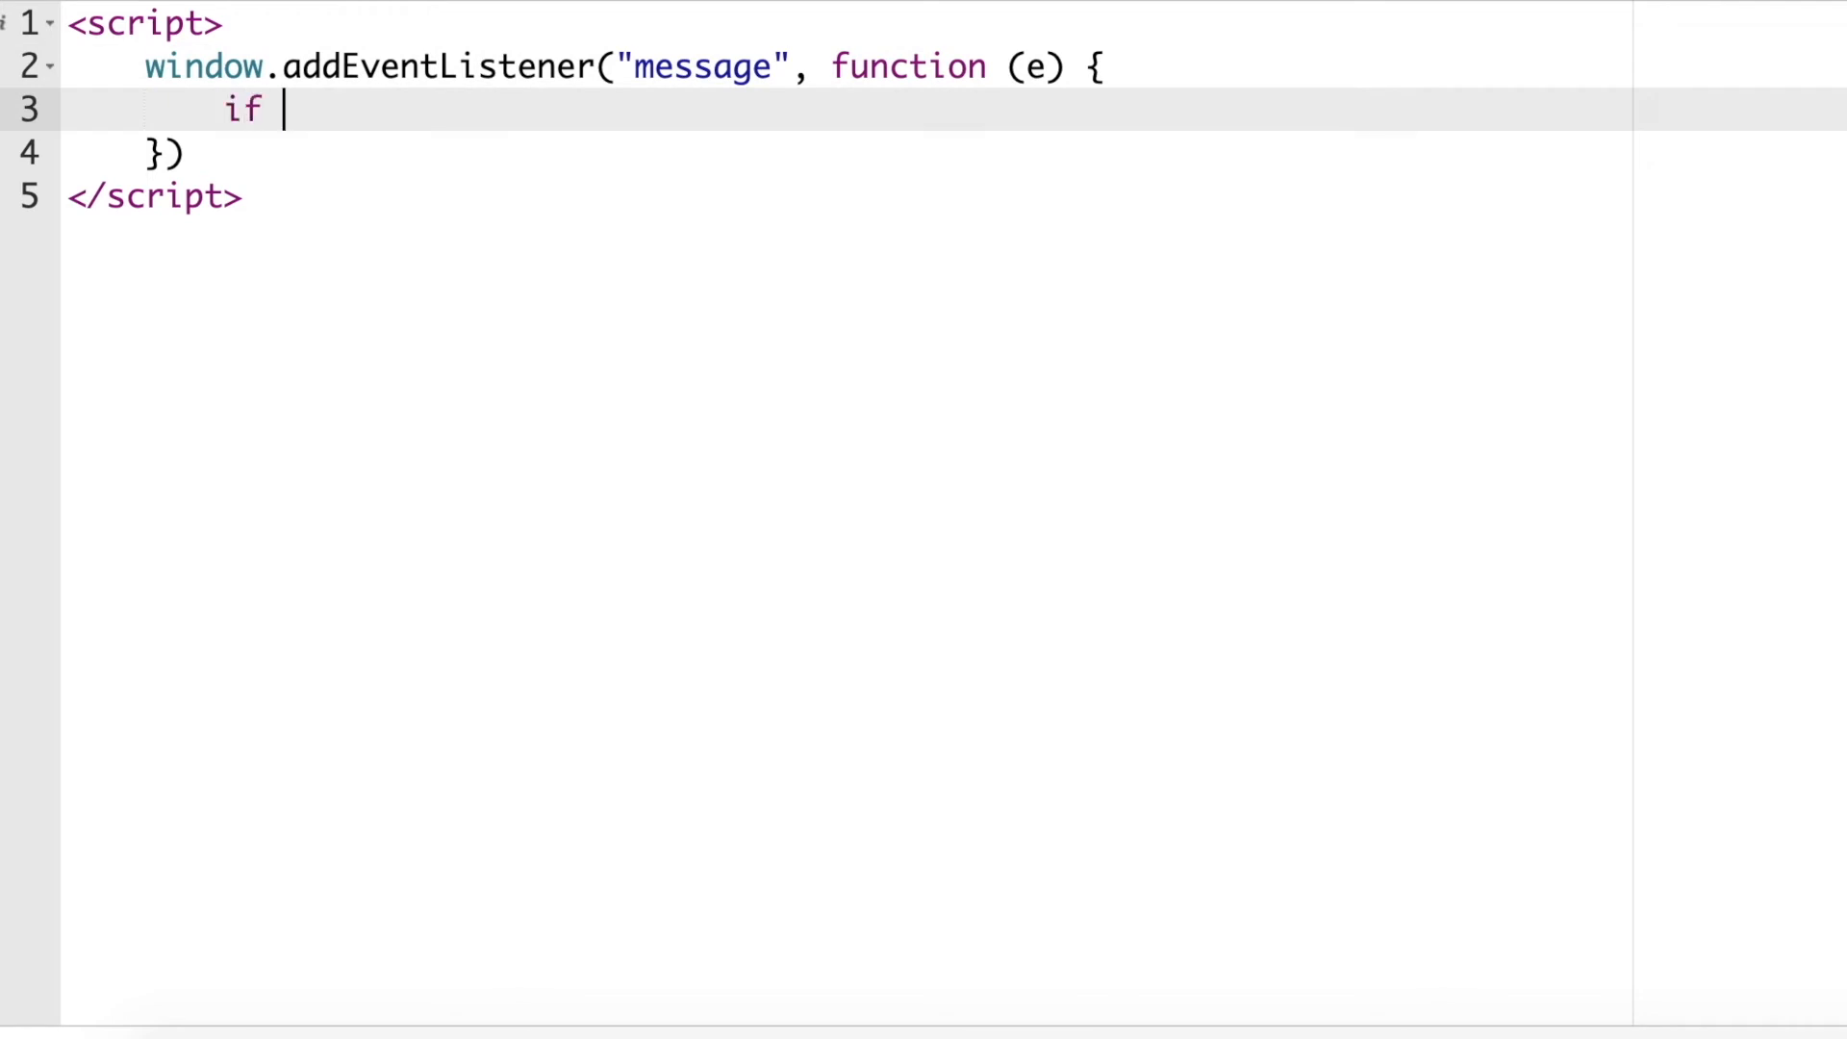
text((e.origin))
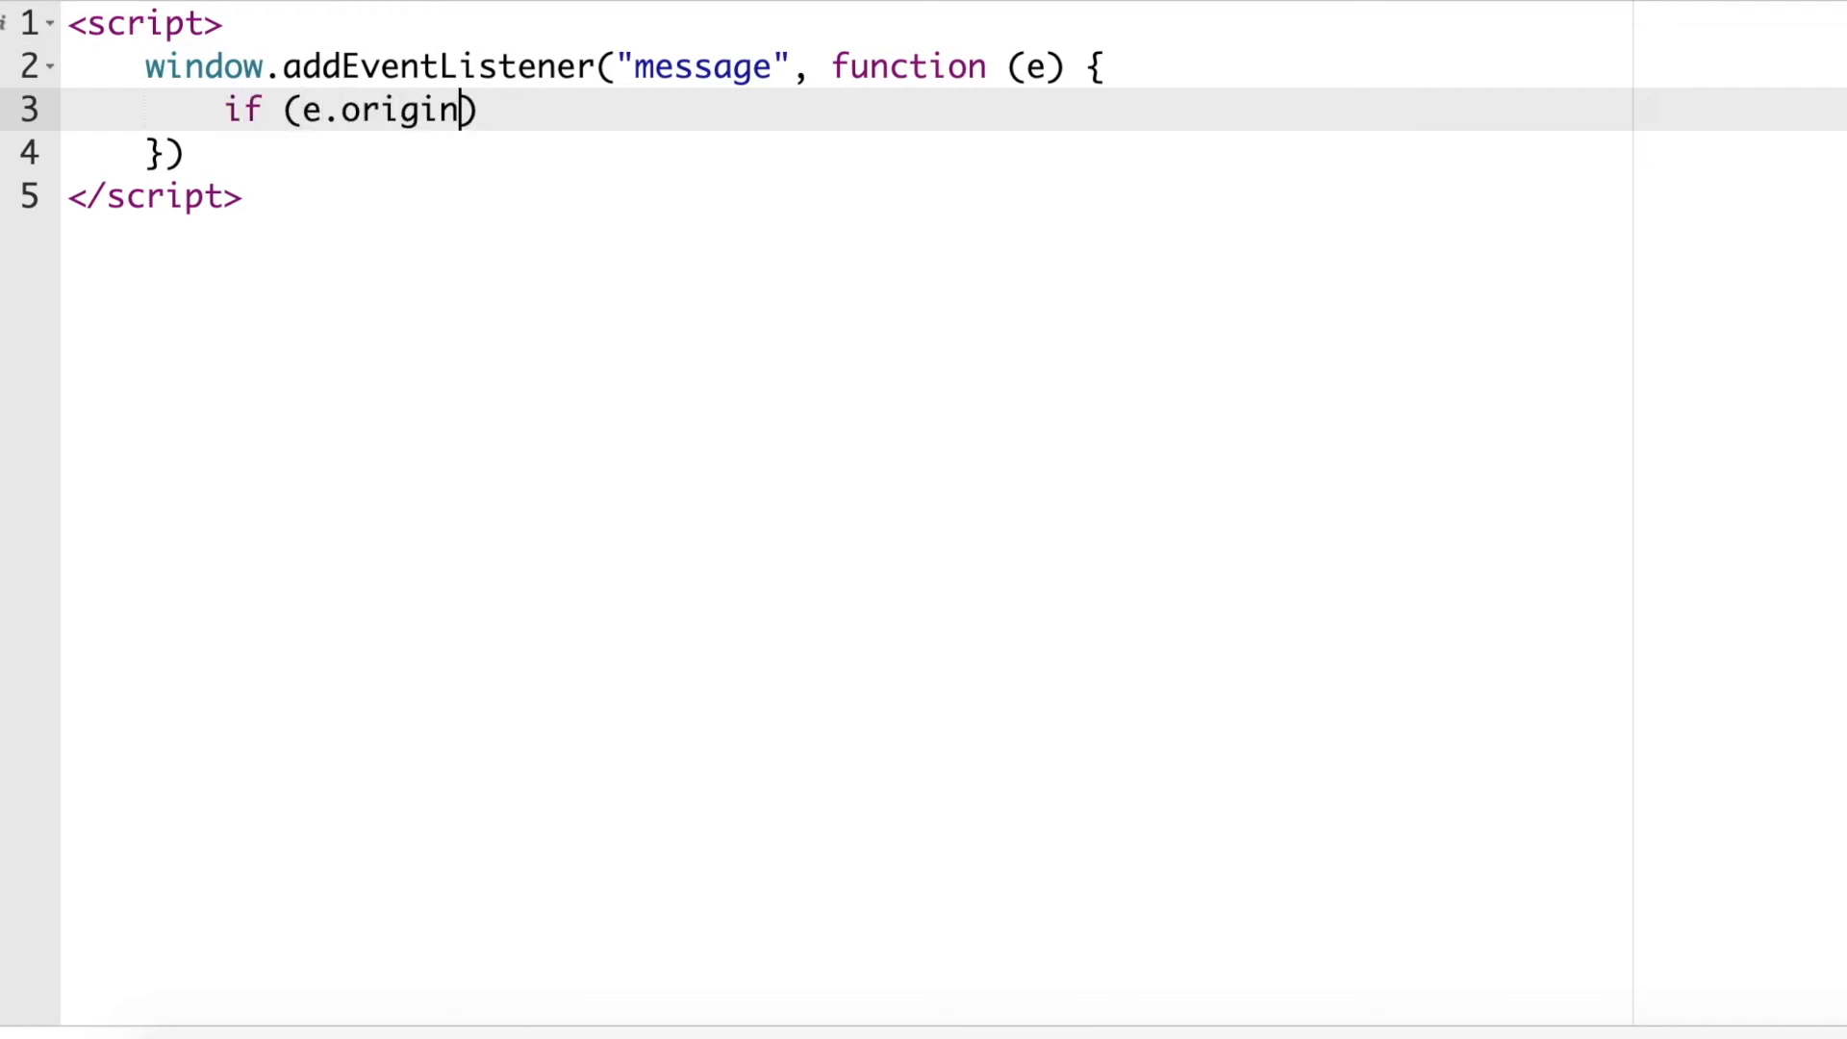
text(!== "http://source.adnan-tech.com/")
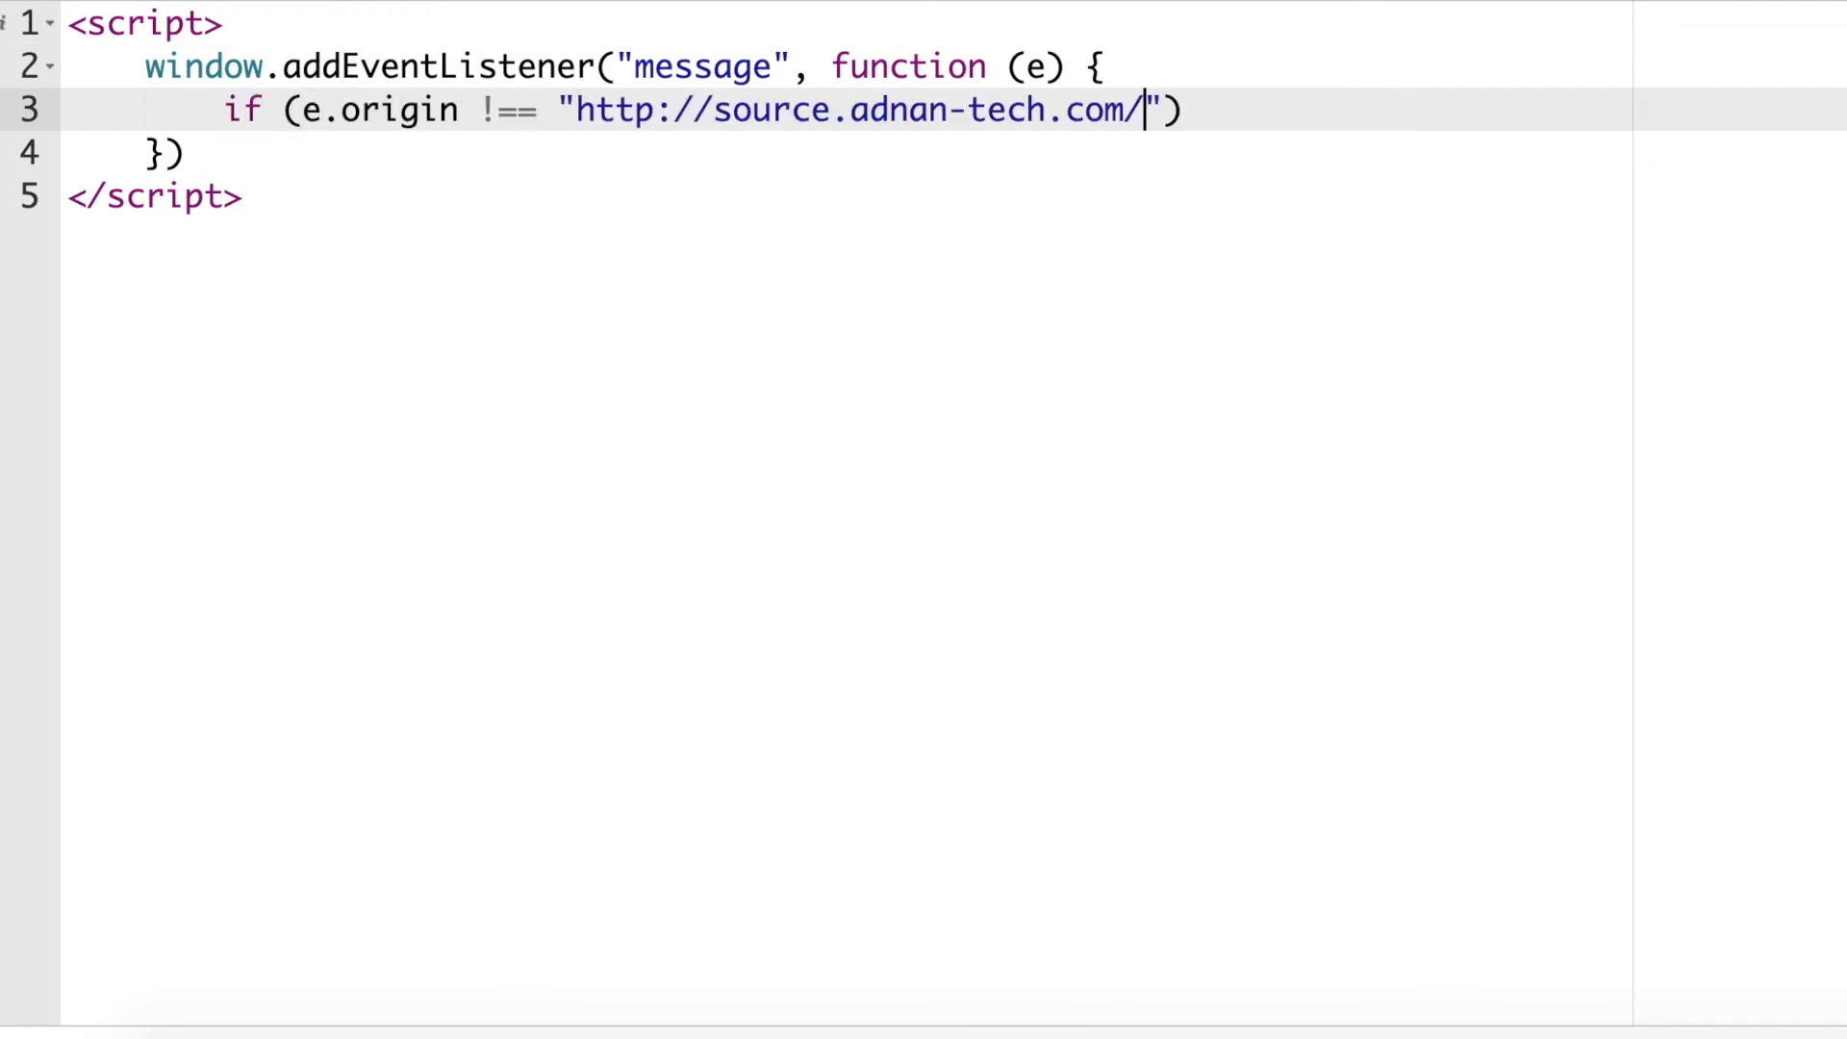
key(Backspace)
text( {)
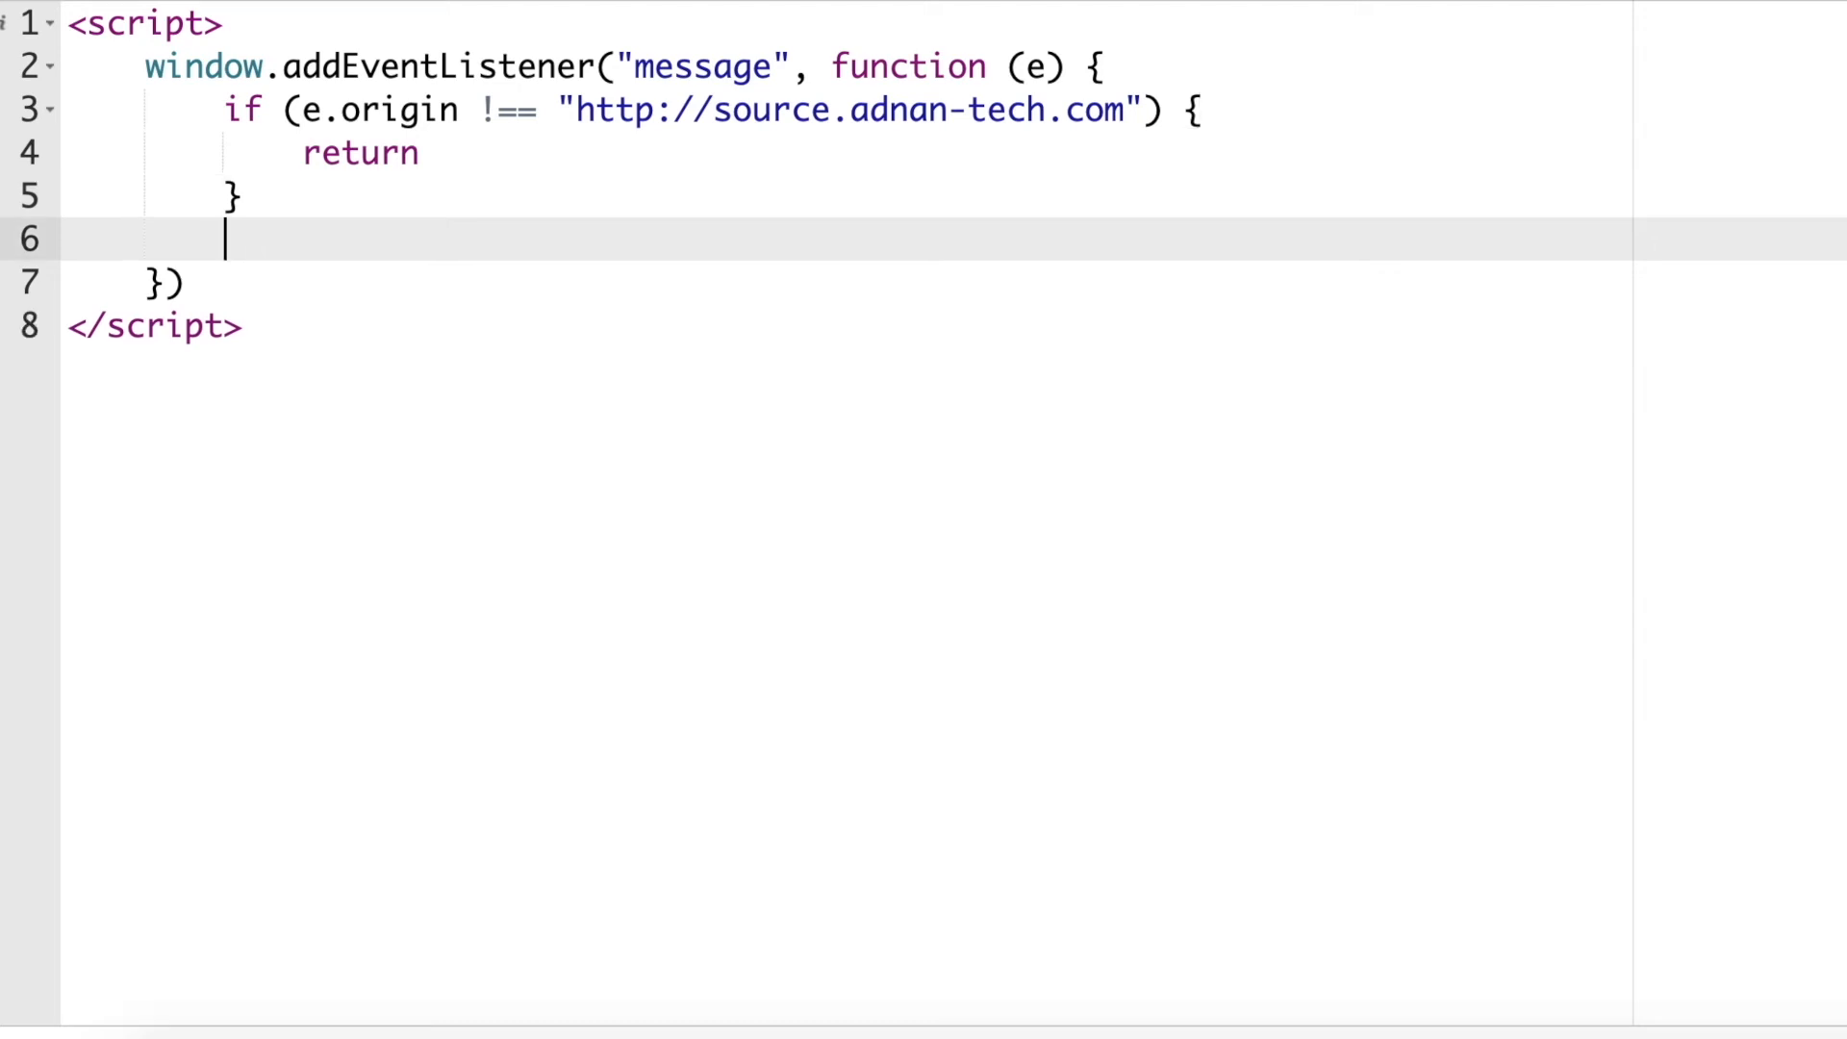
Parse e.data with JSON.parse and check that data.name is not undefined.
text(const daa)
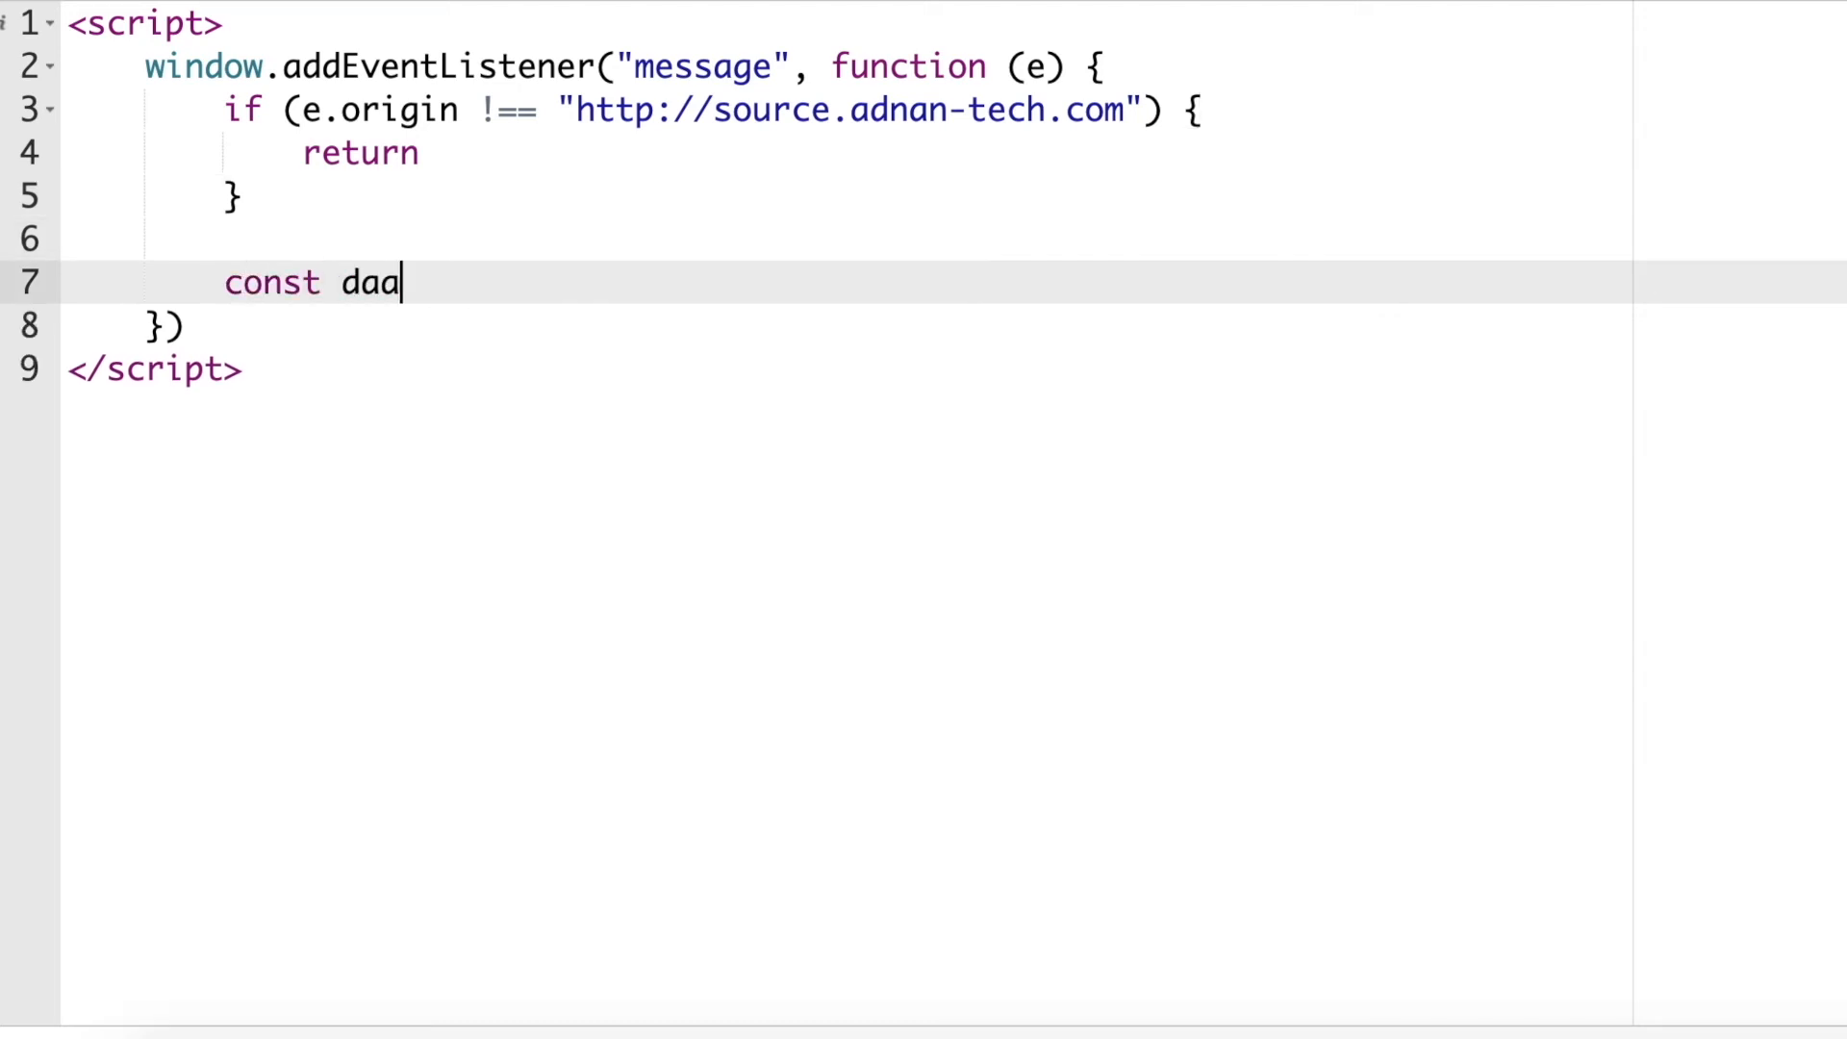
text(ta =)
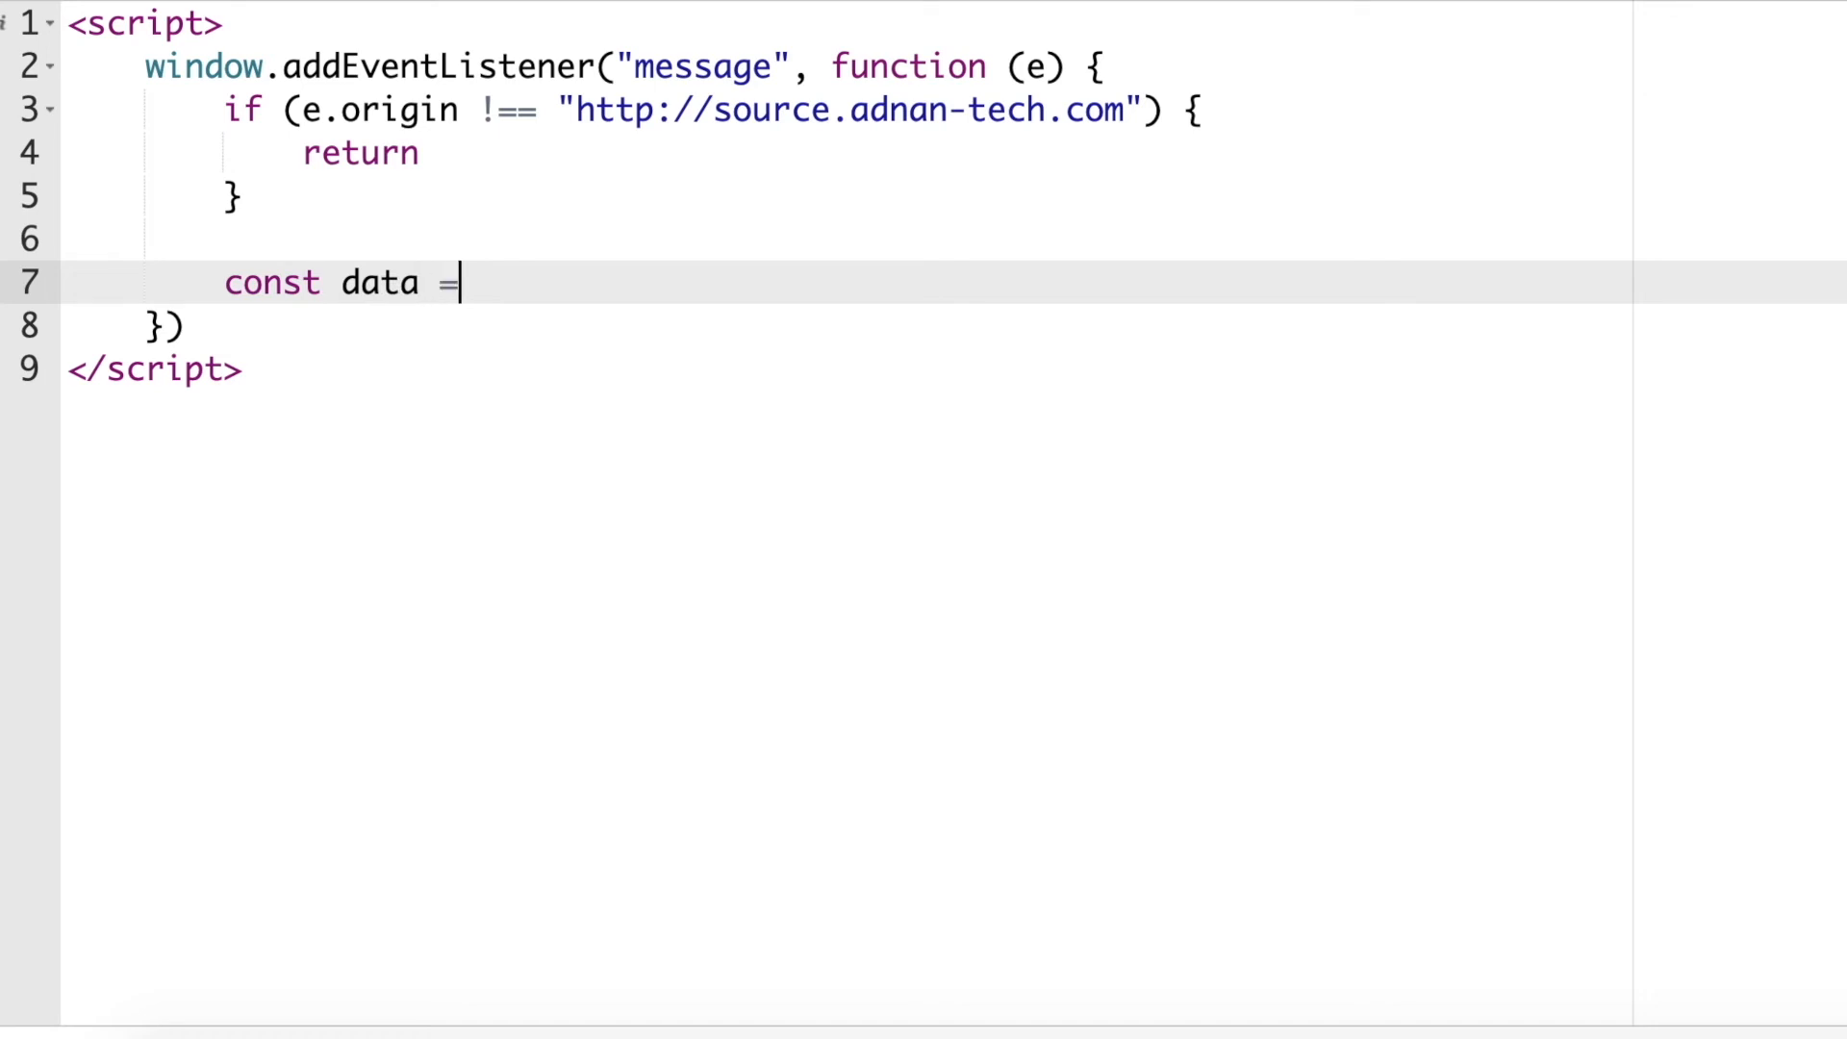
text(JSON.parse())
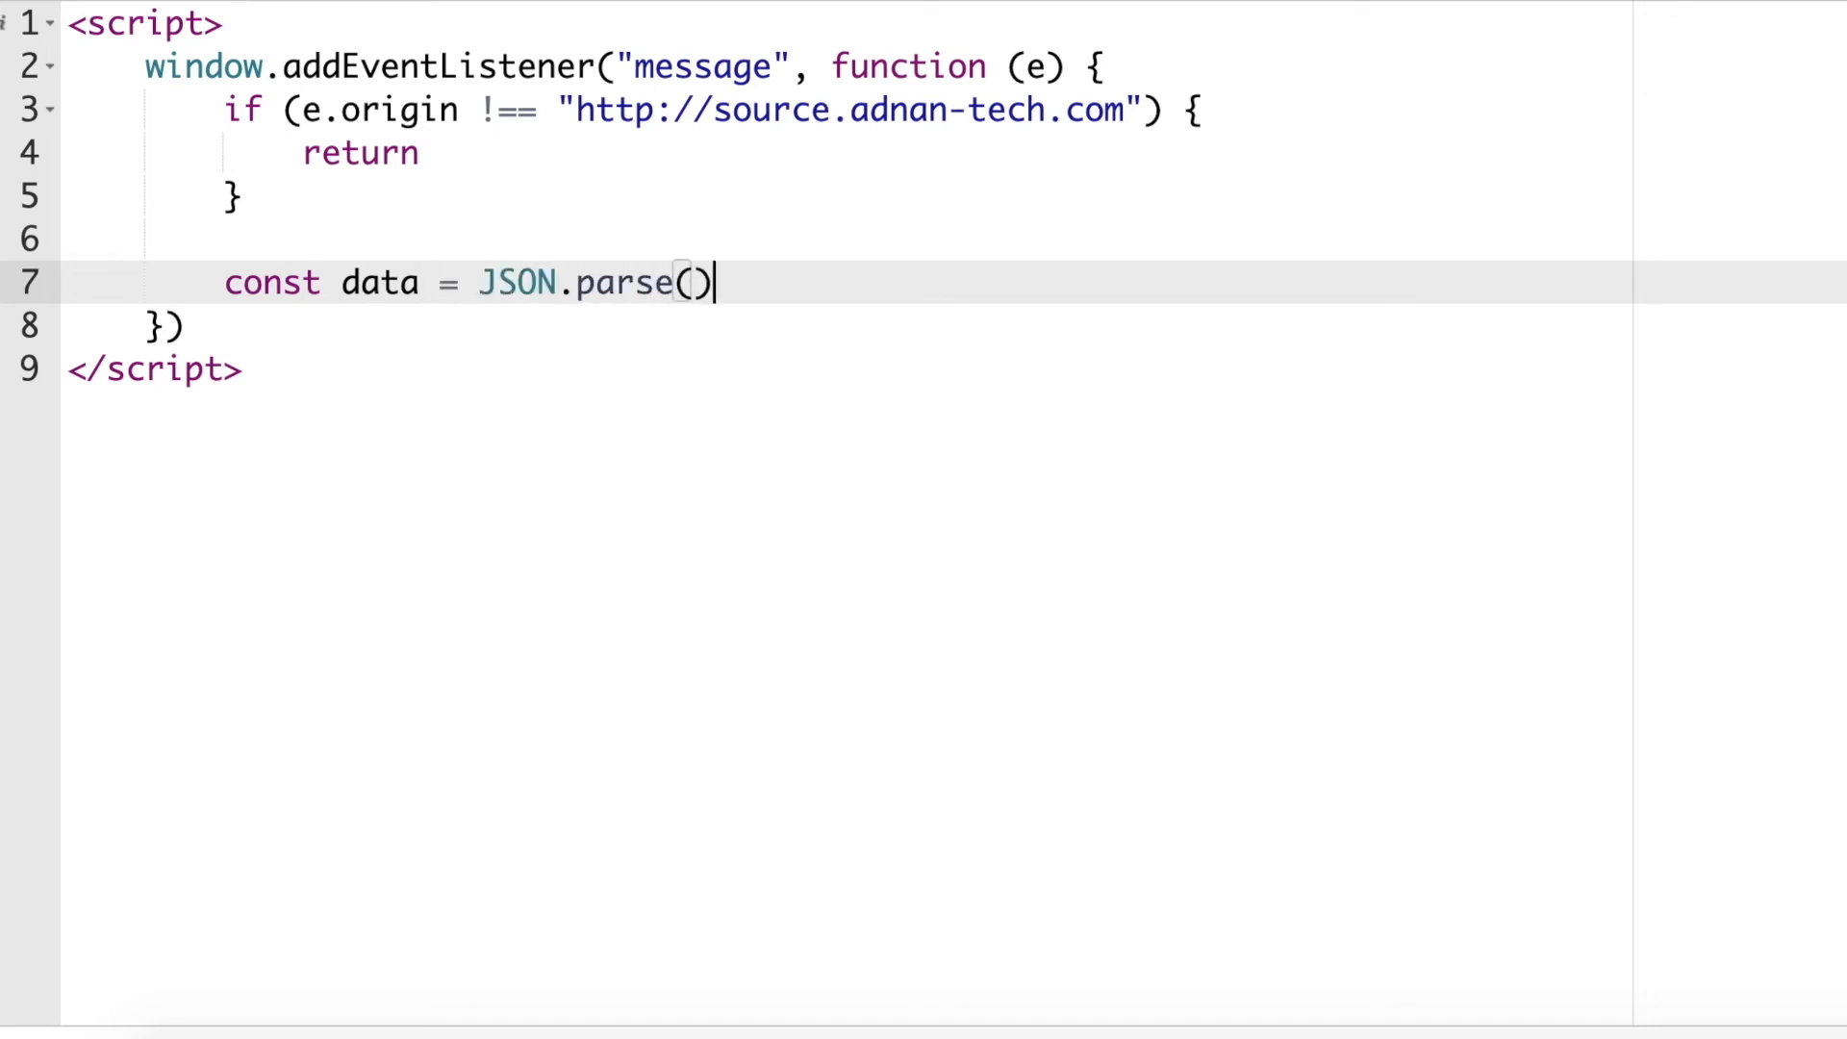
text(e.data)
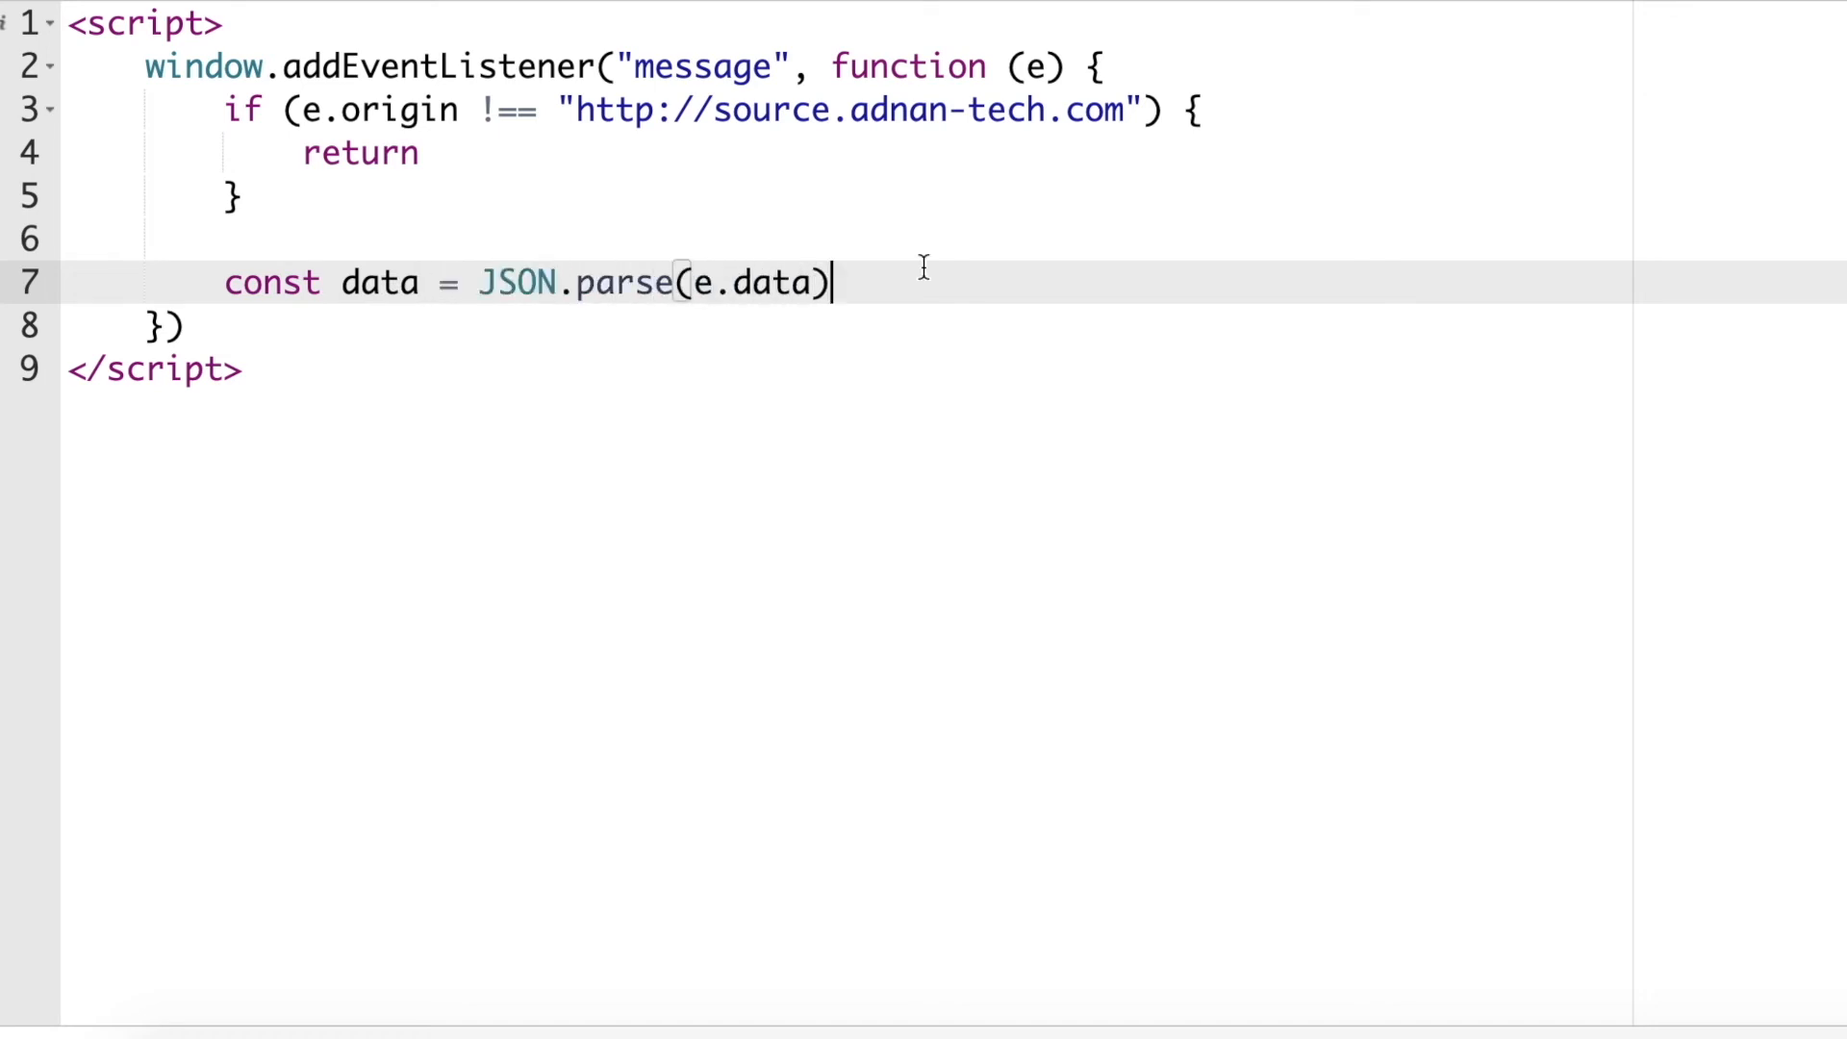
text(if (type)
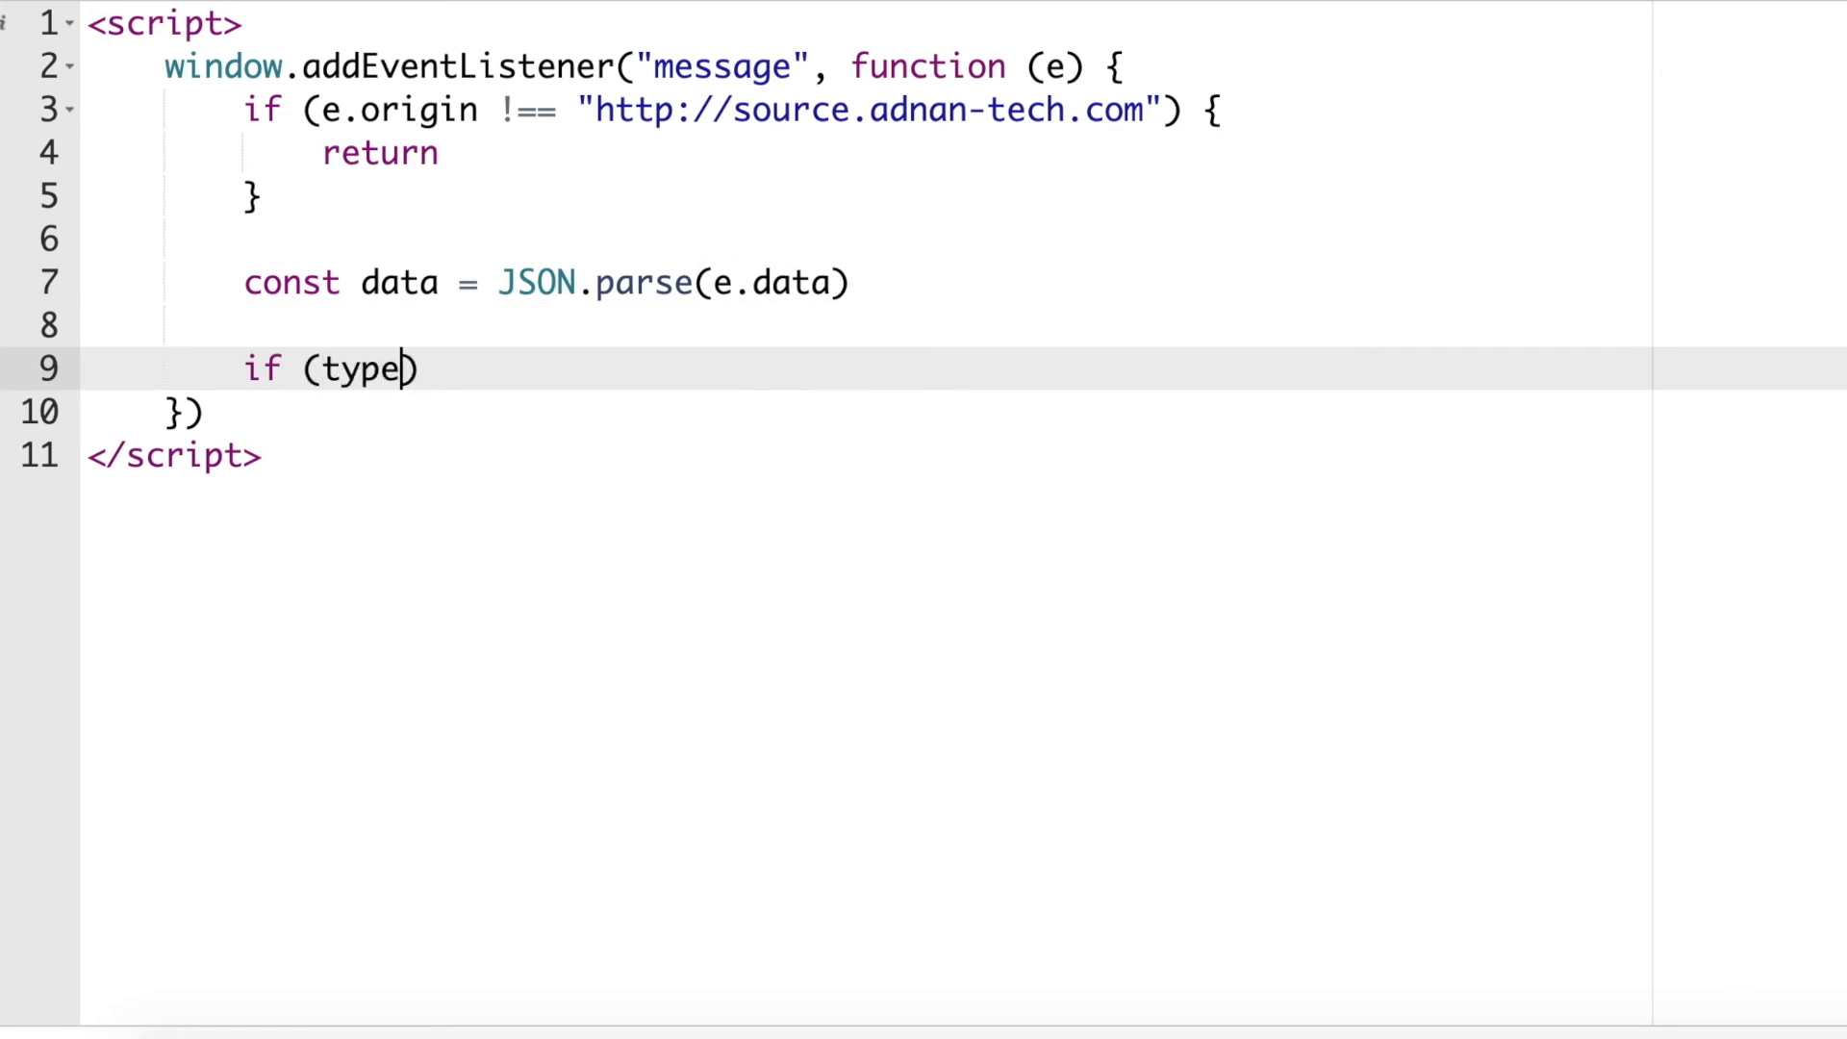
text(of data.name)
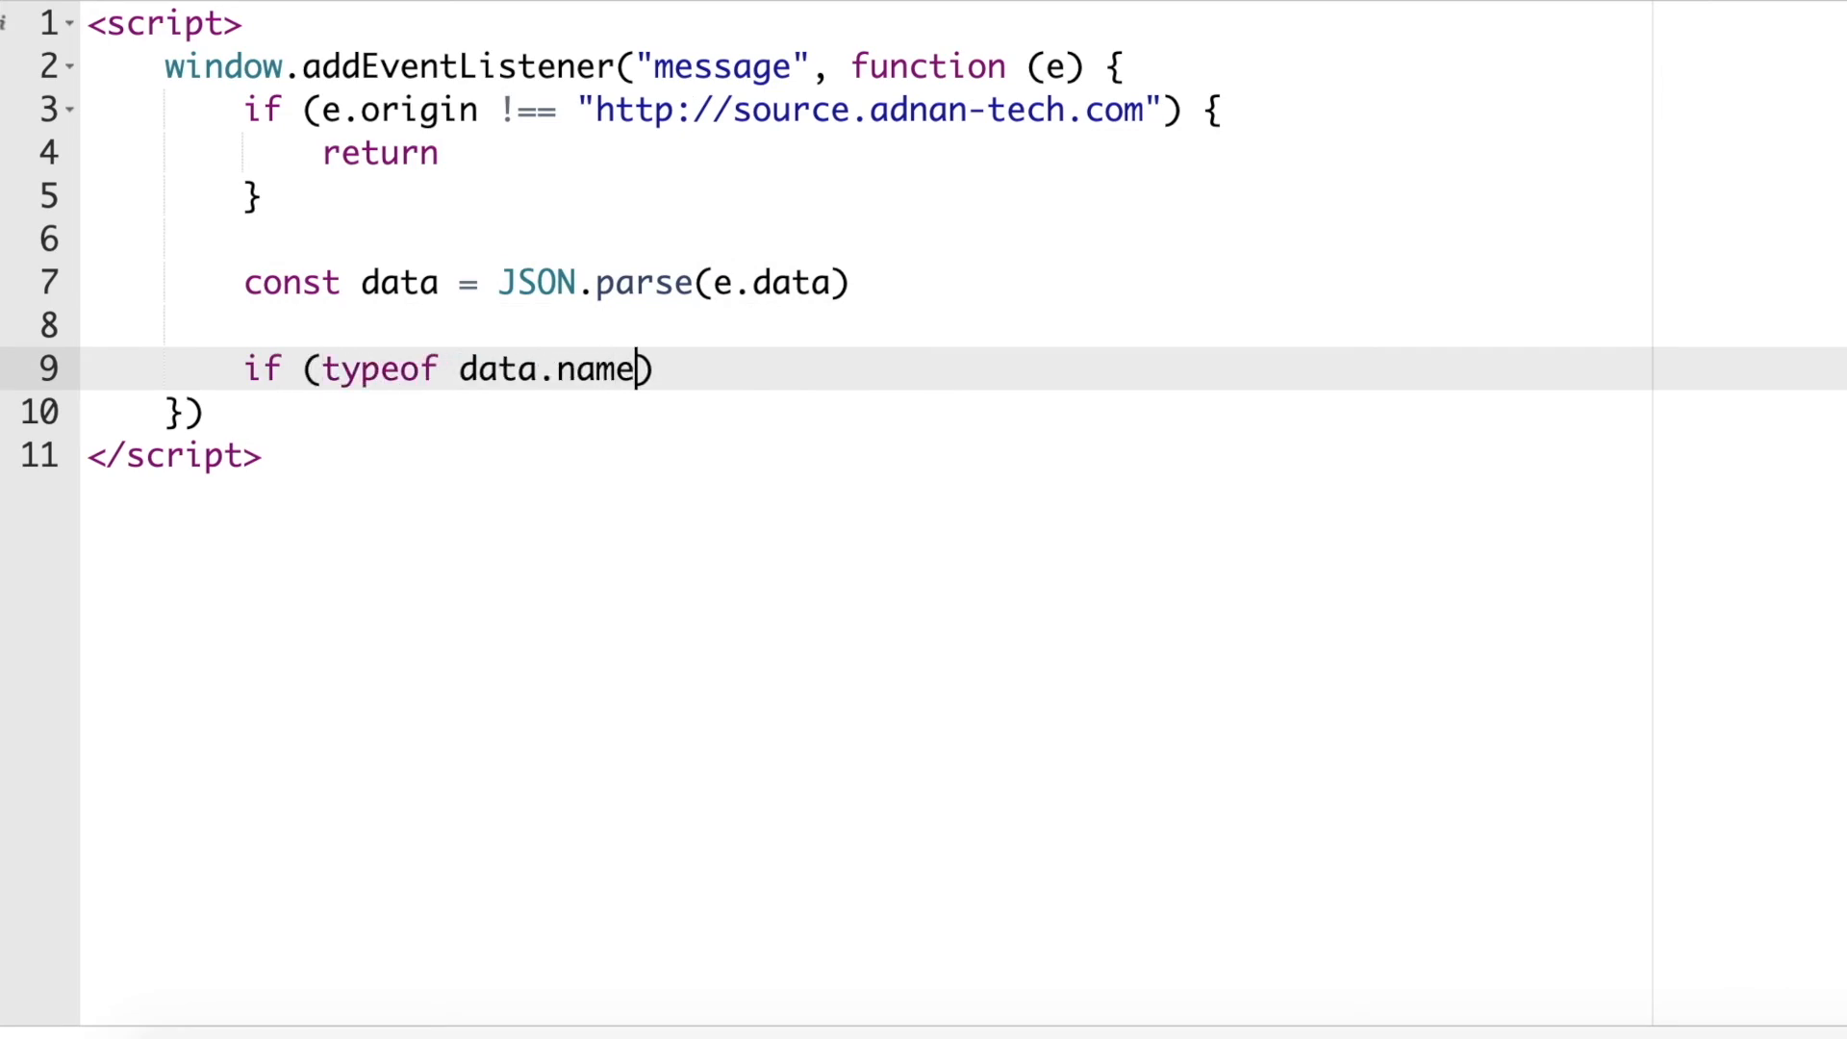
text(!== "undef)
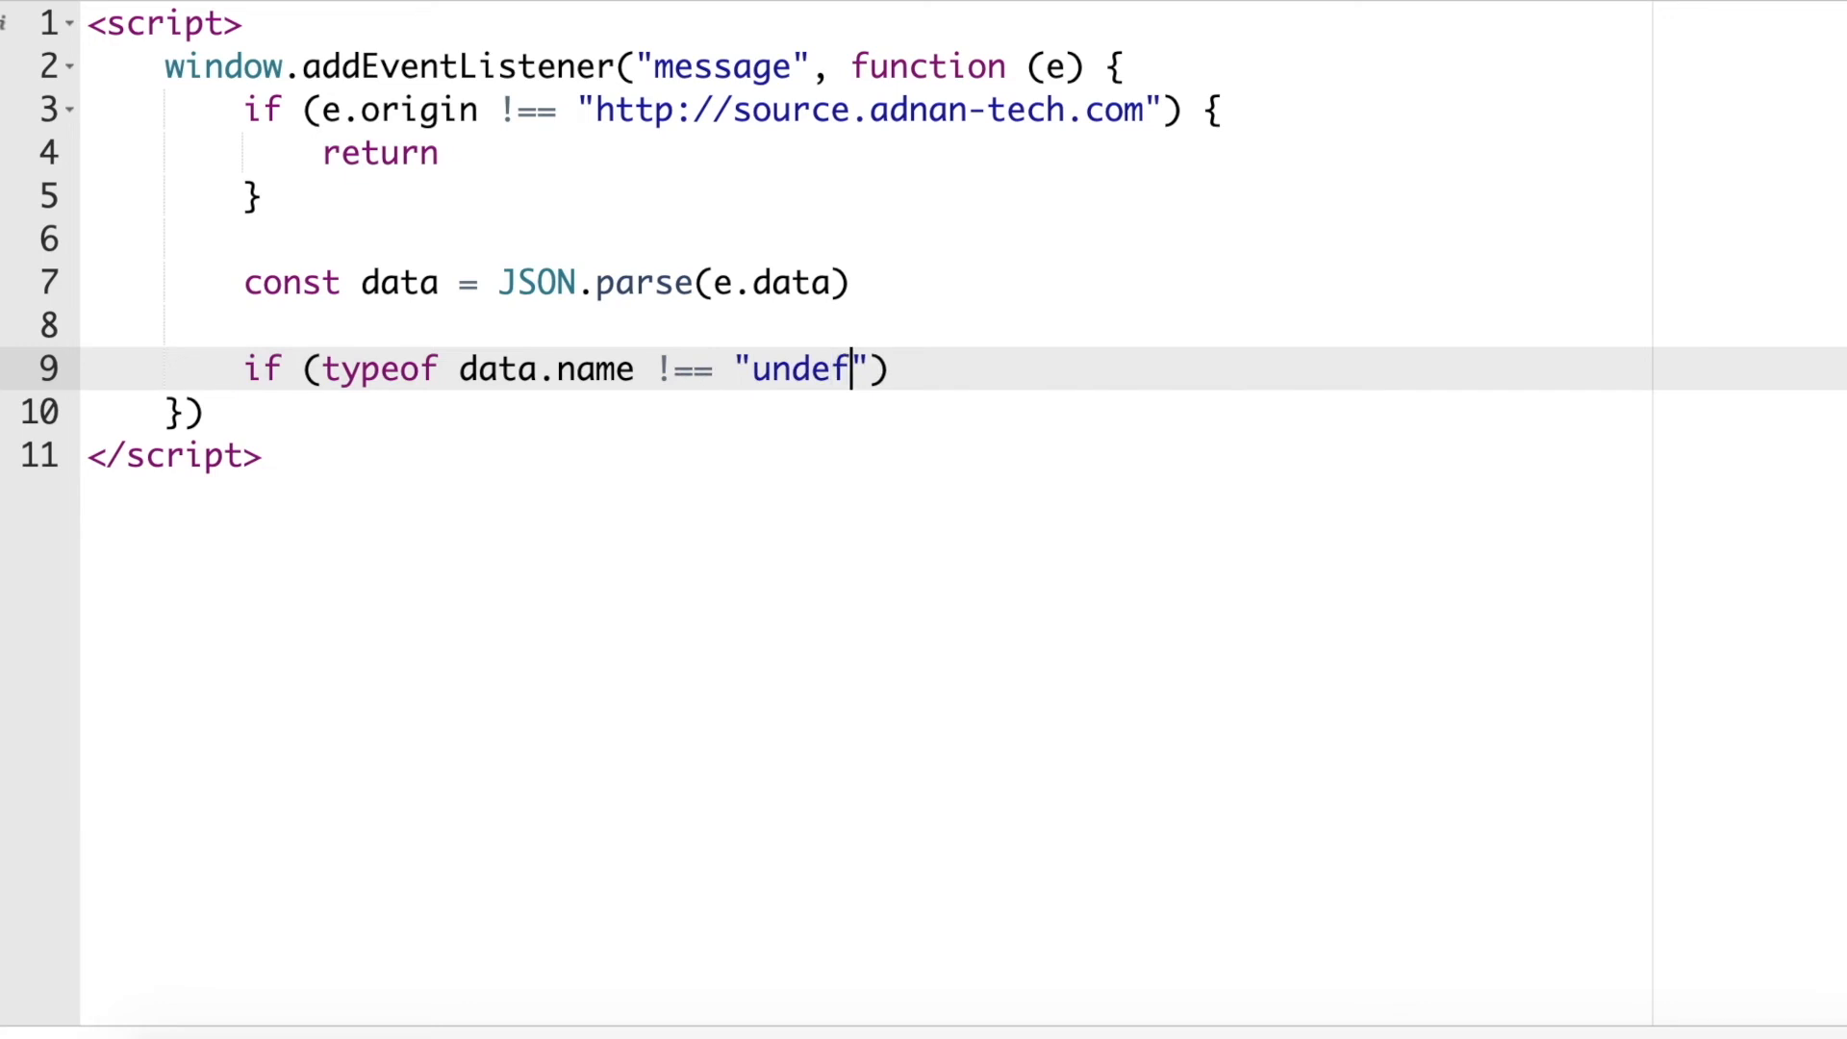
text(ined") {)
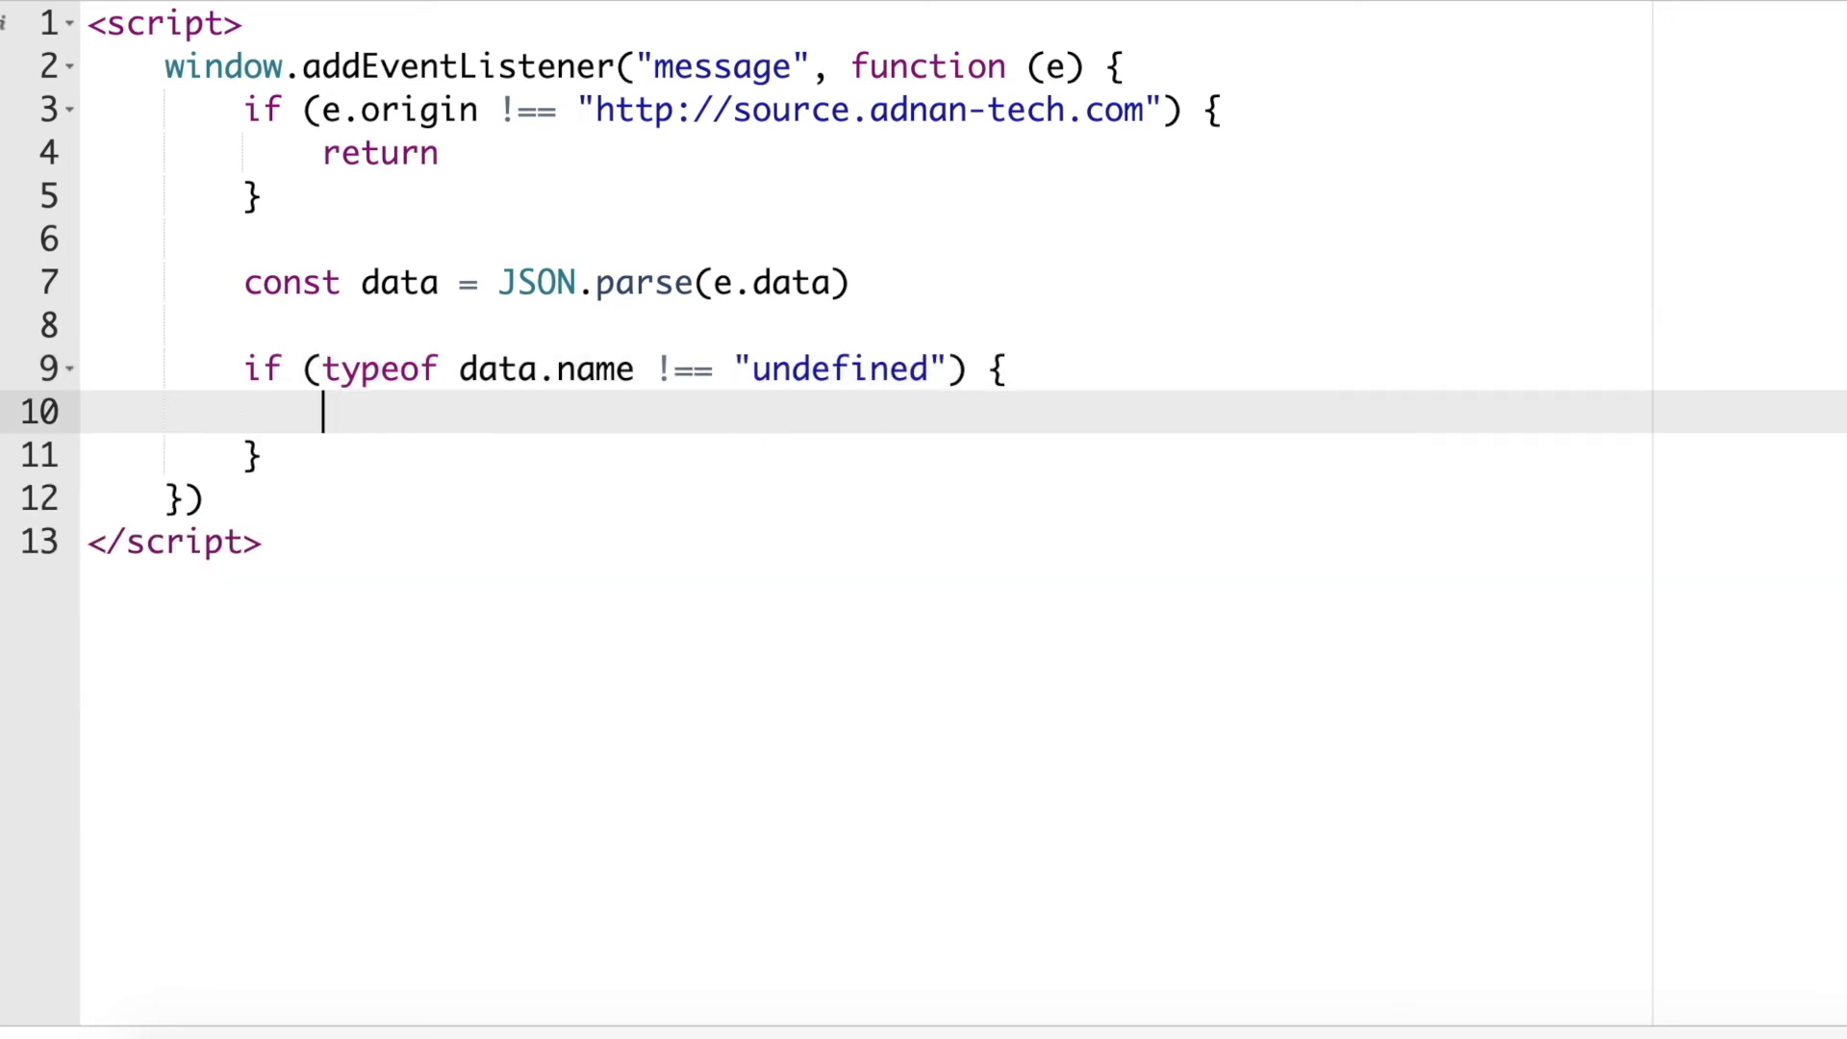
Save data.name to localStorage 'name' and log 'Name is set: ' plus the name.
text(localStorage.setItem("na)
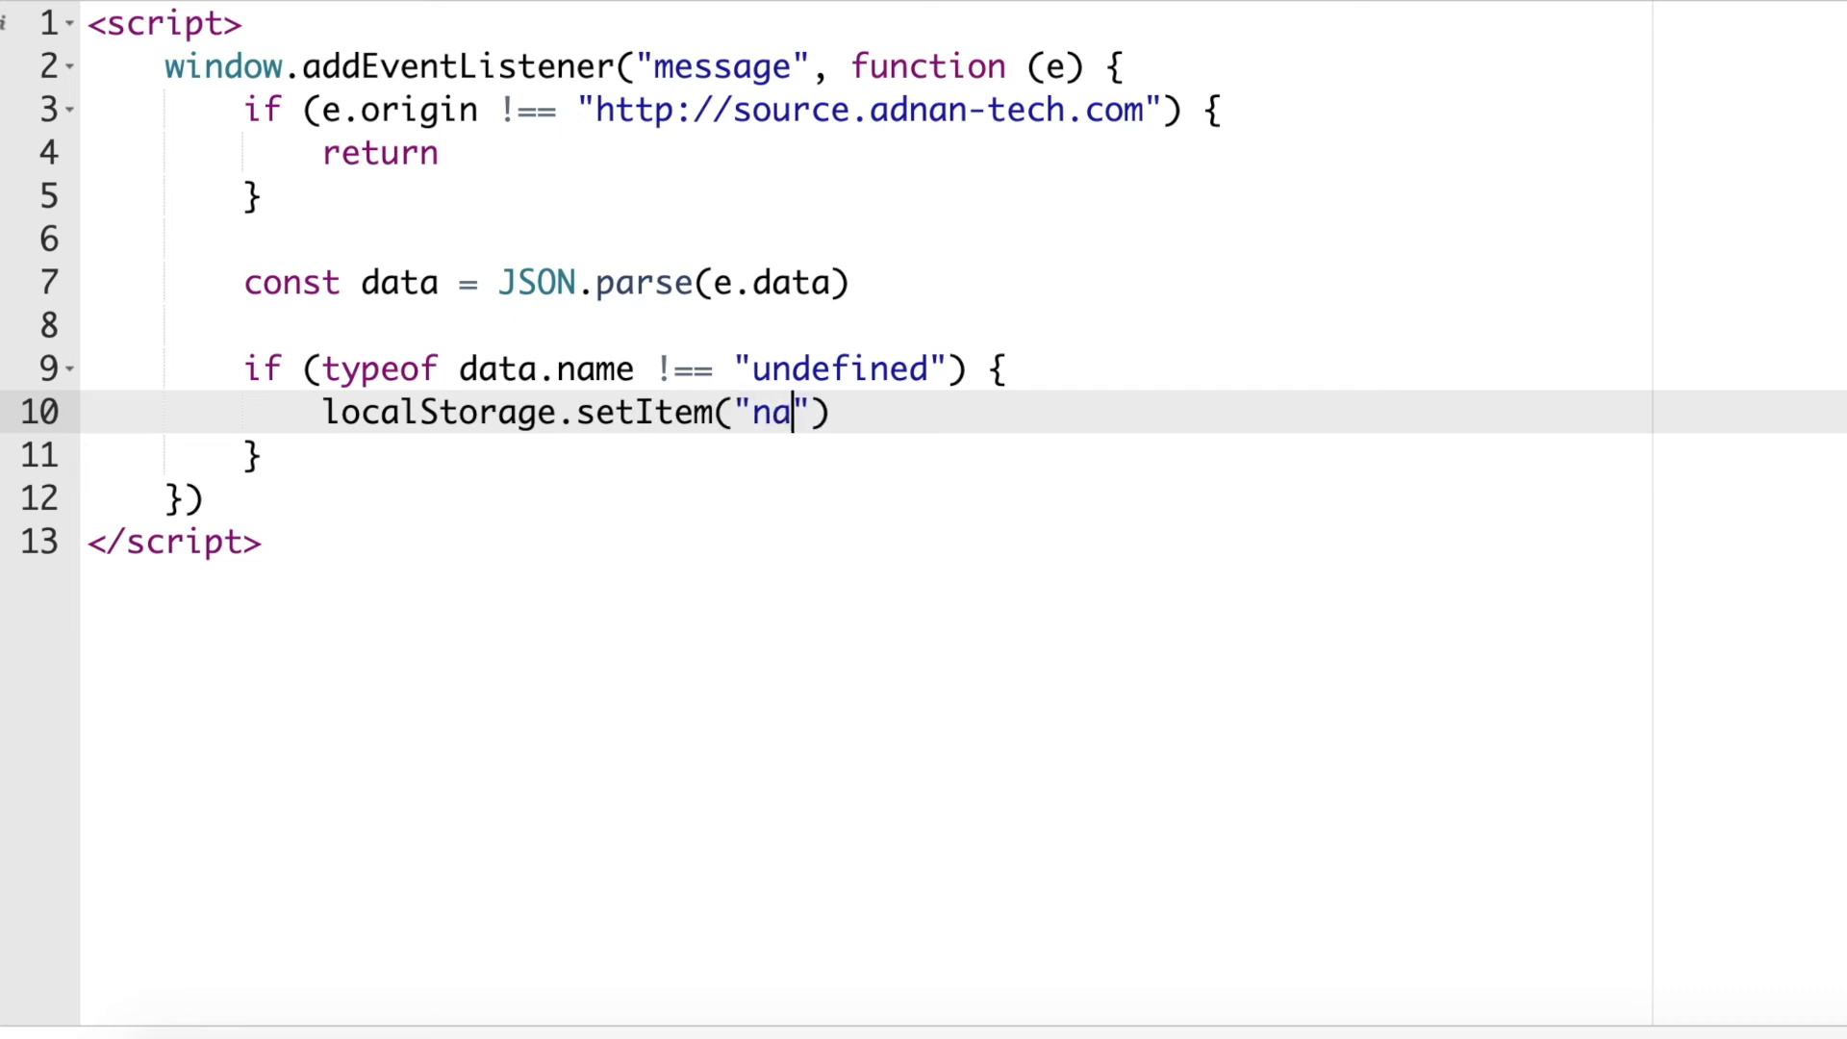
text(me", data.na)
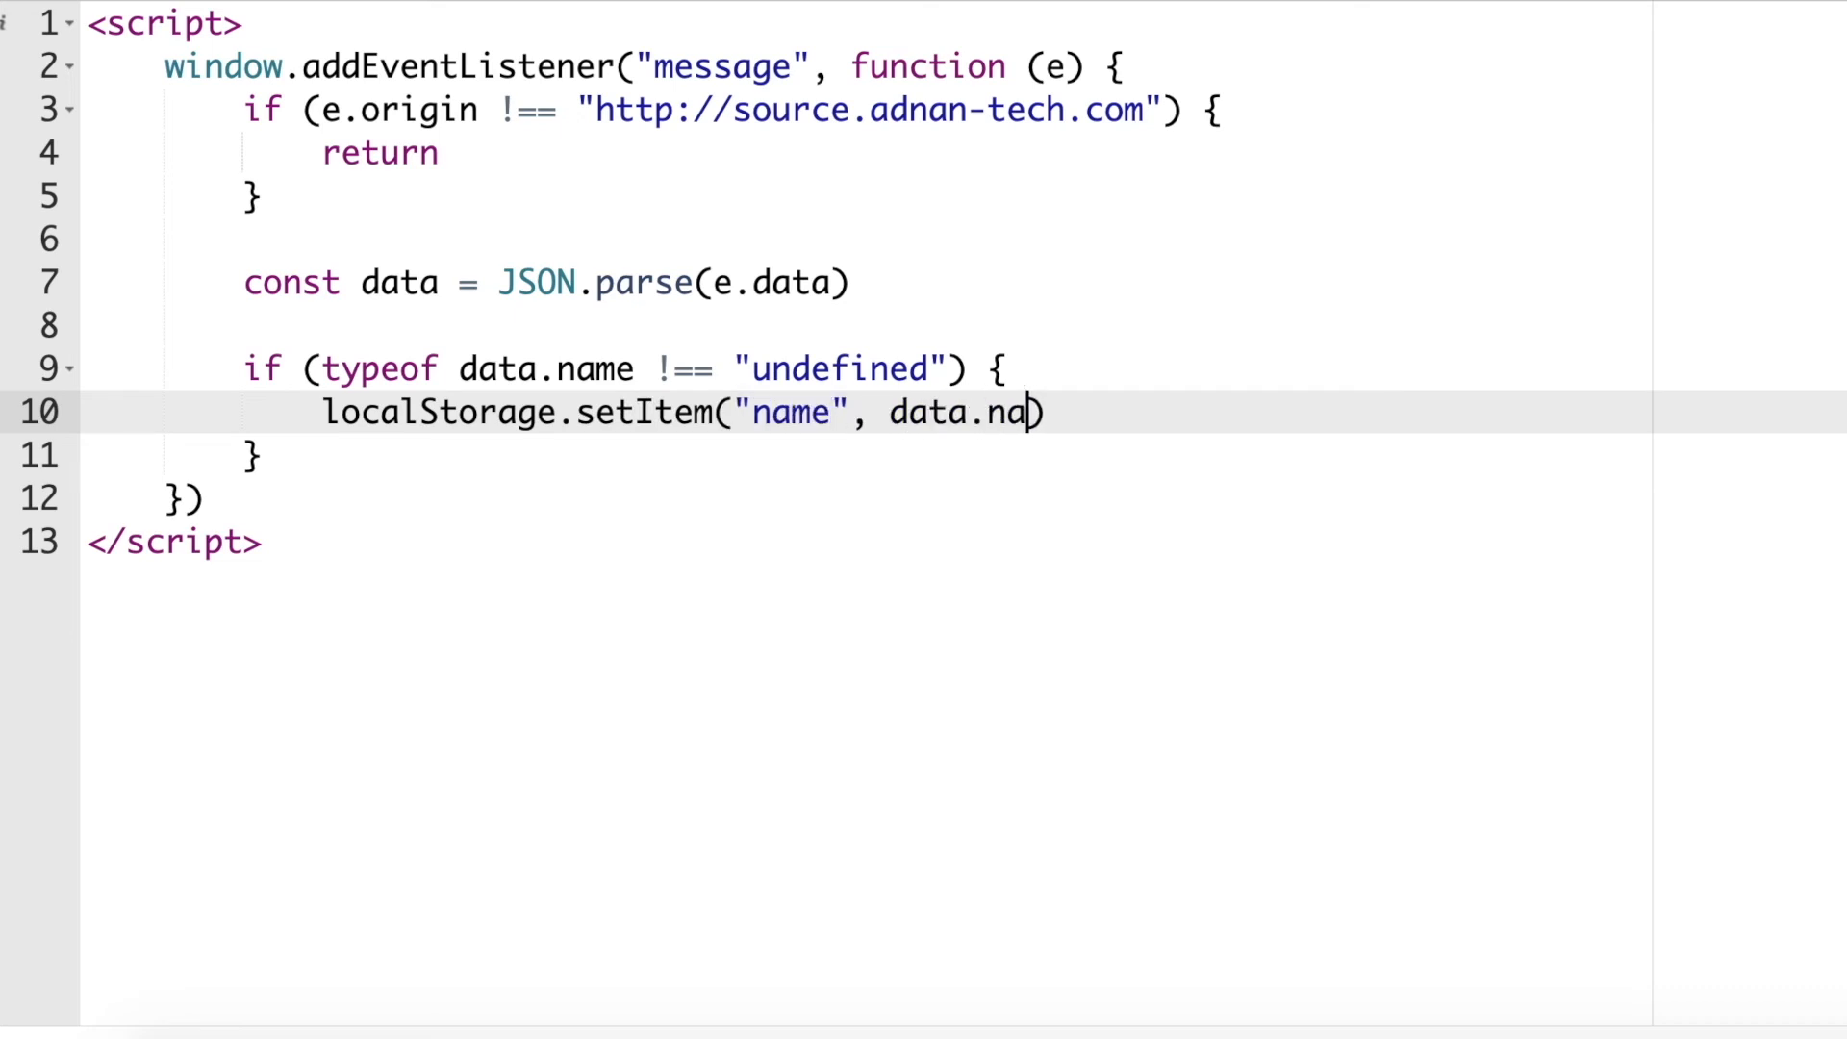
text(me))
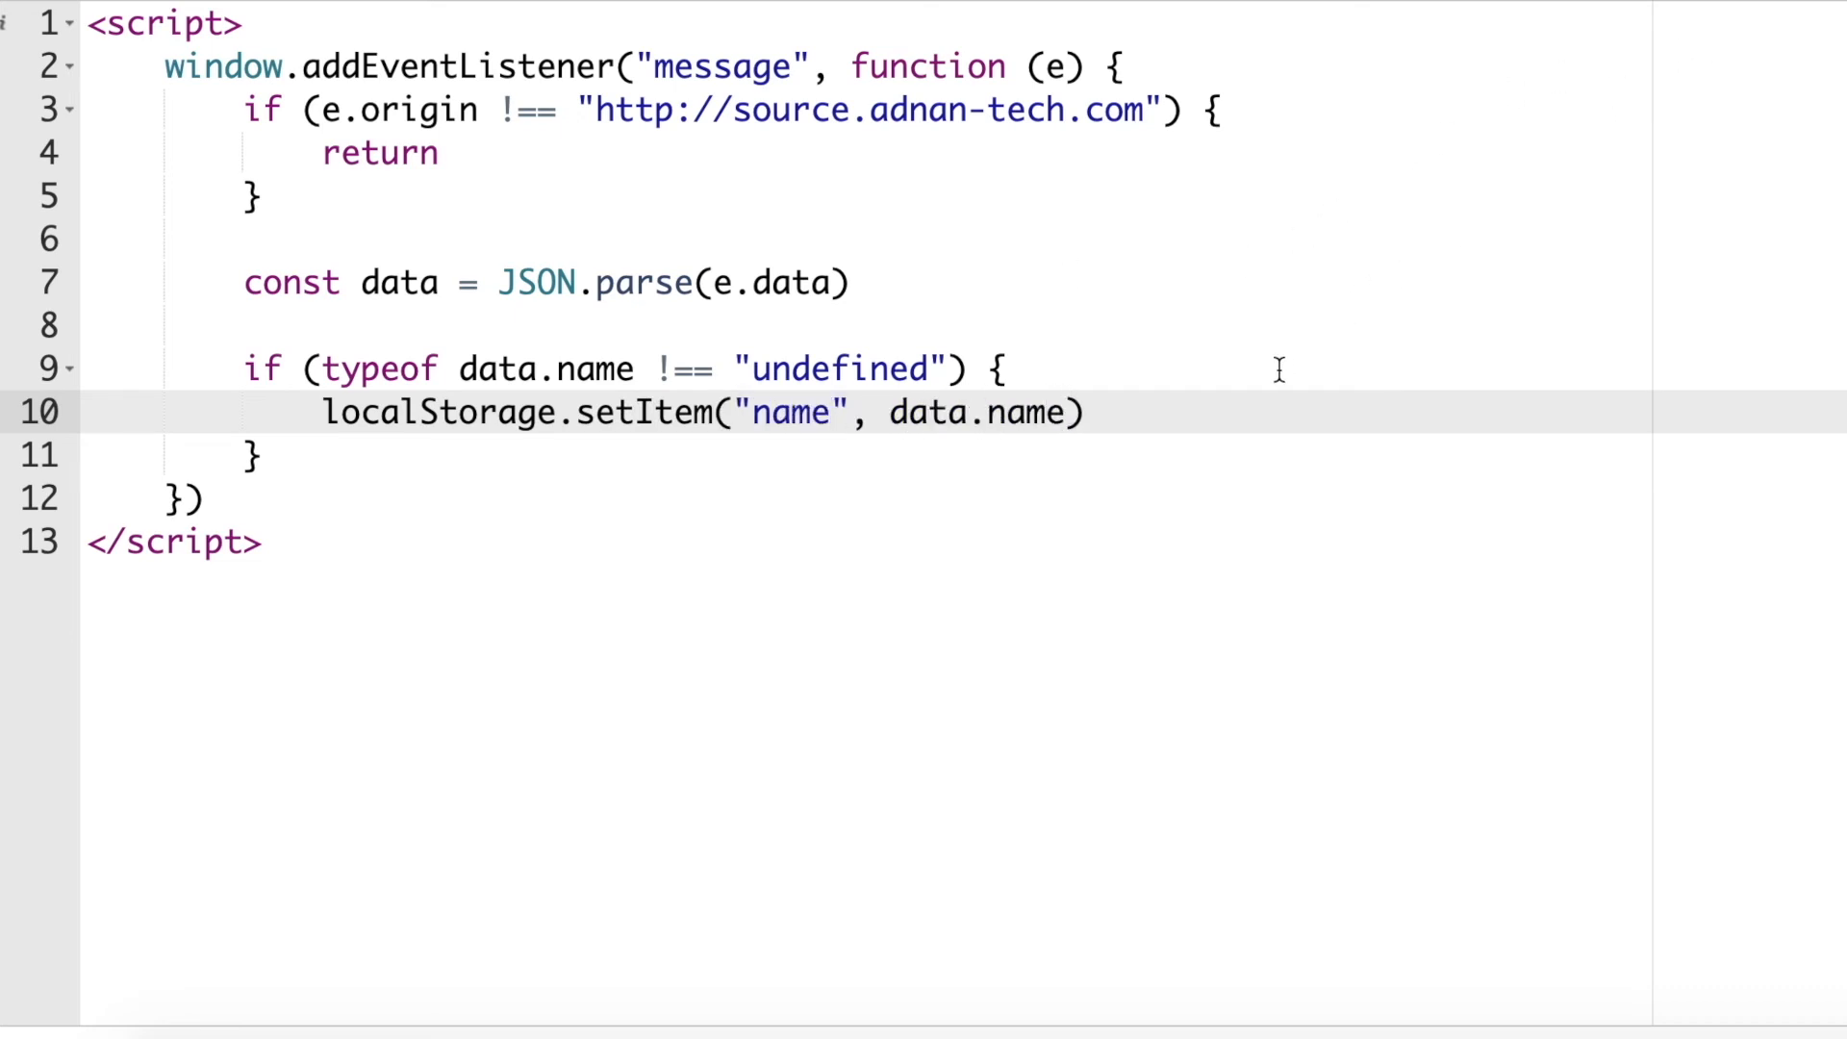
text(console.log(""))
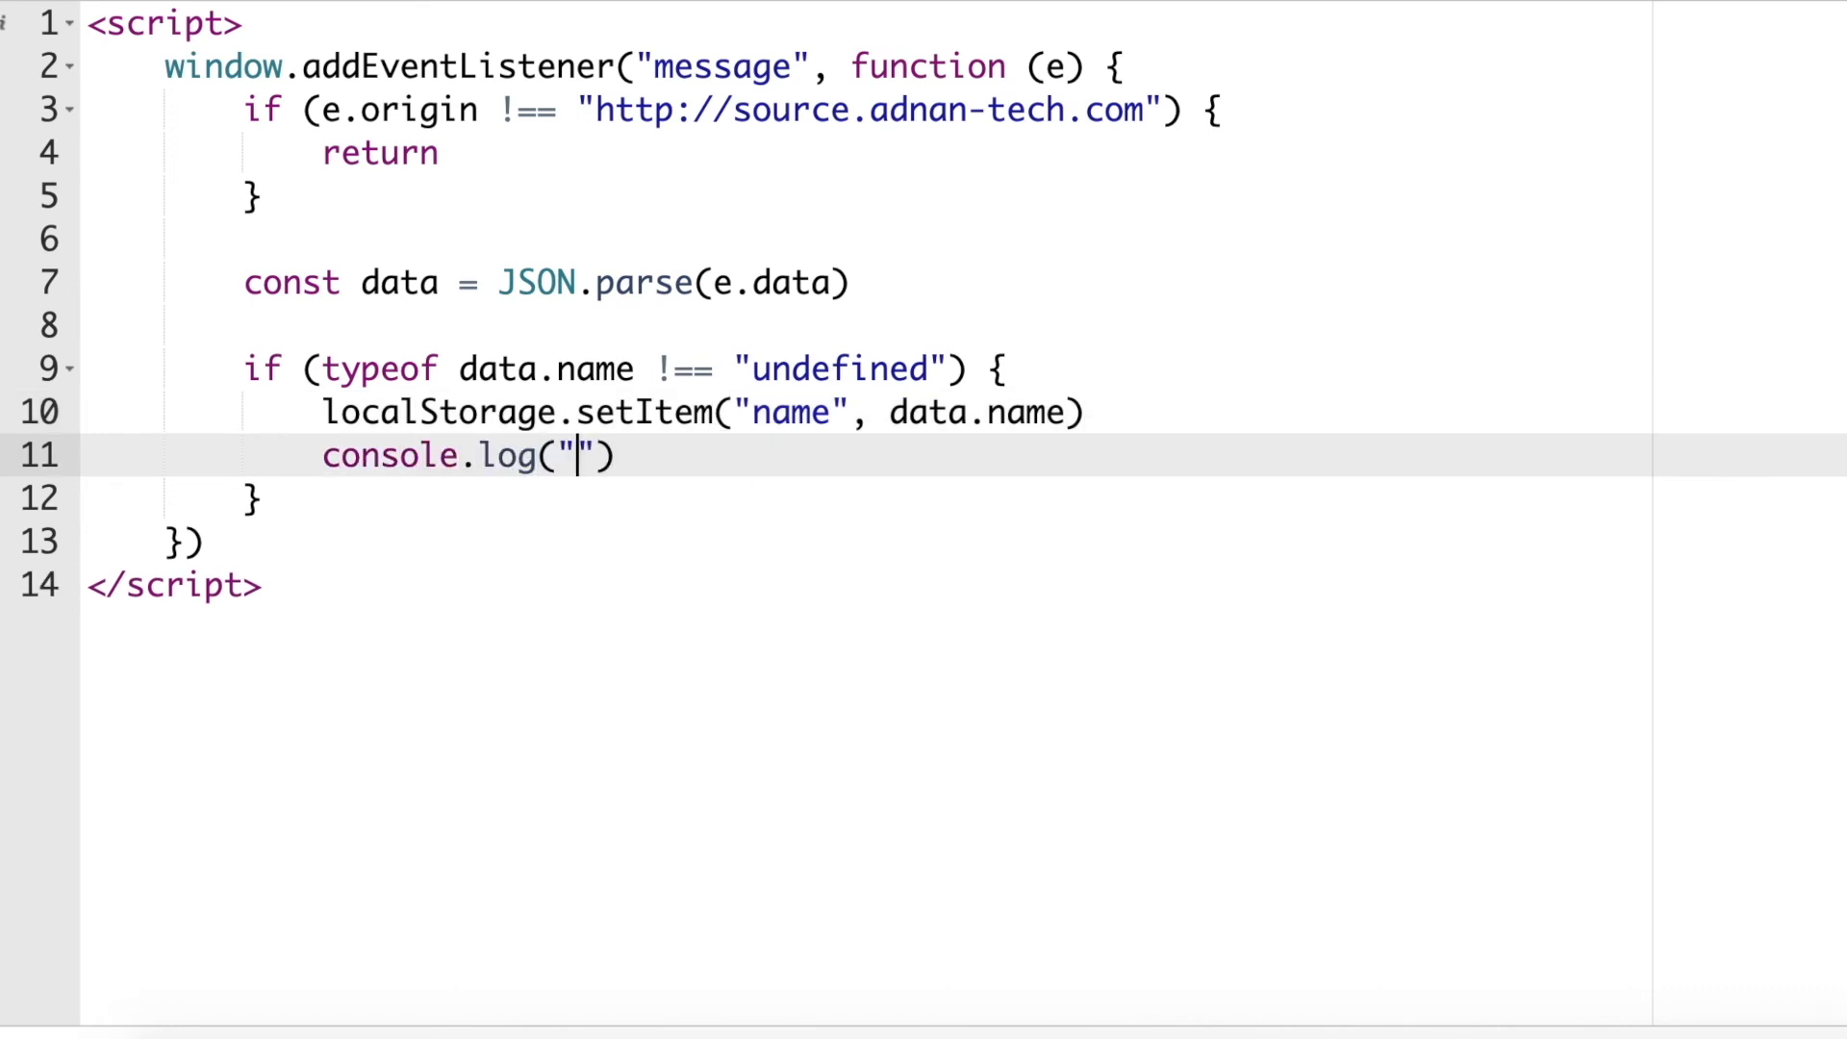
text(Name is s)
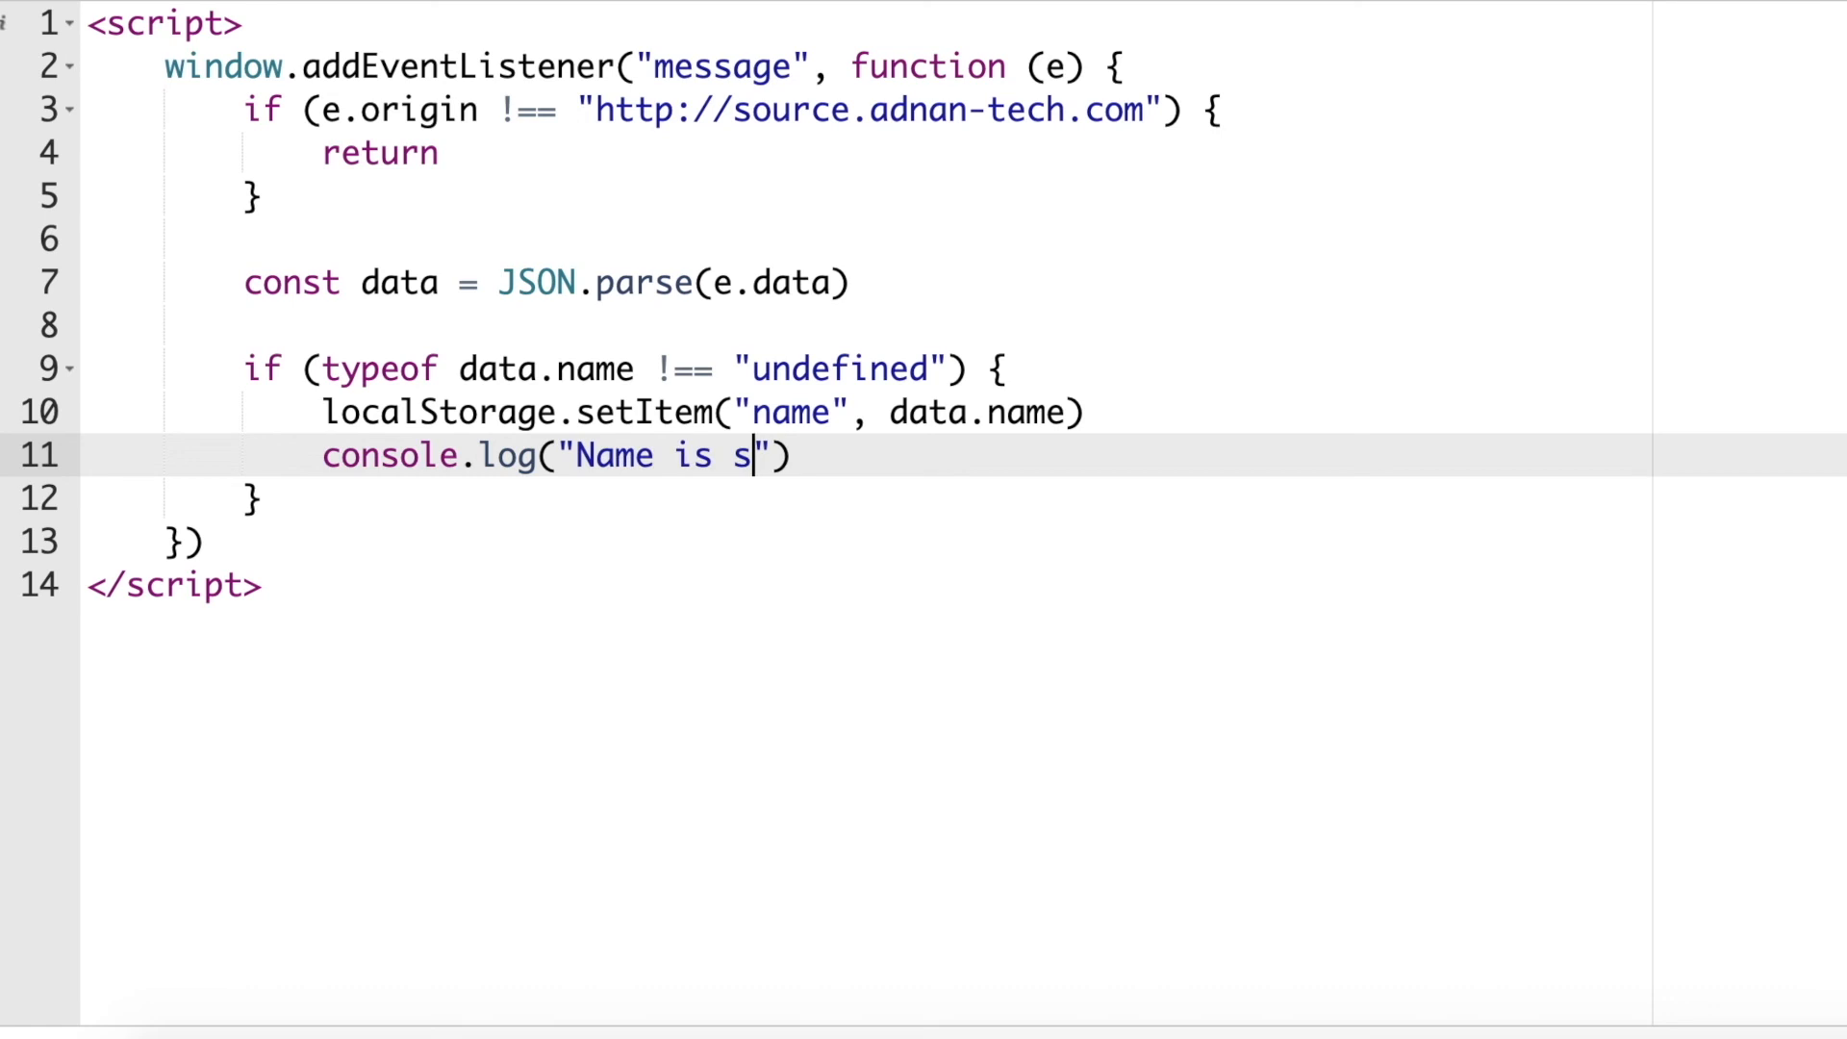
text(et: " + data)
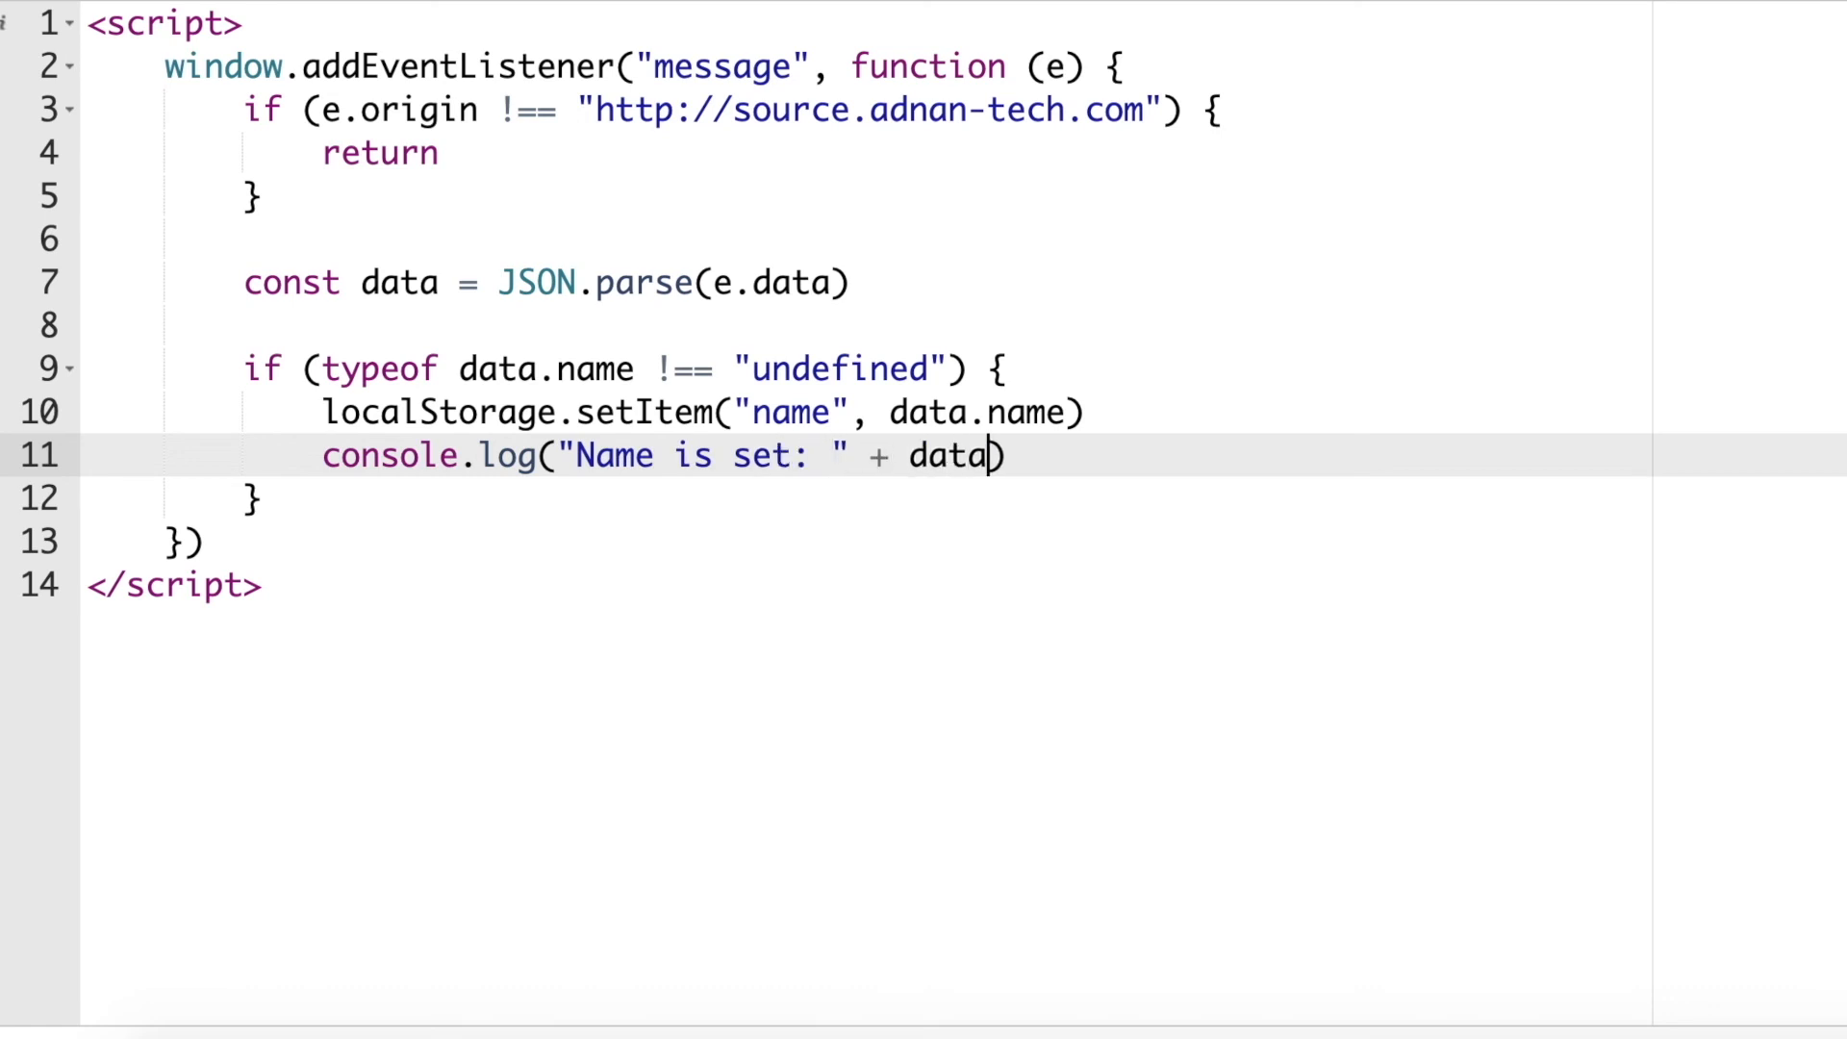
text(.name)
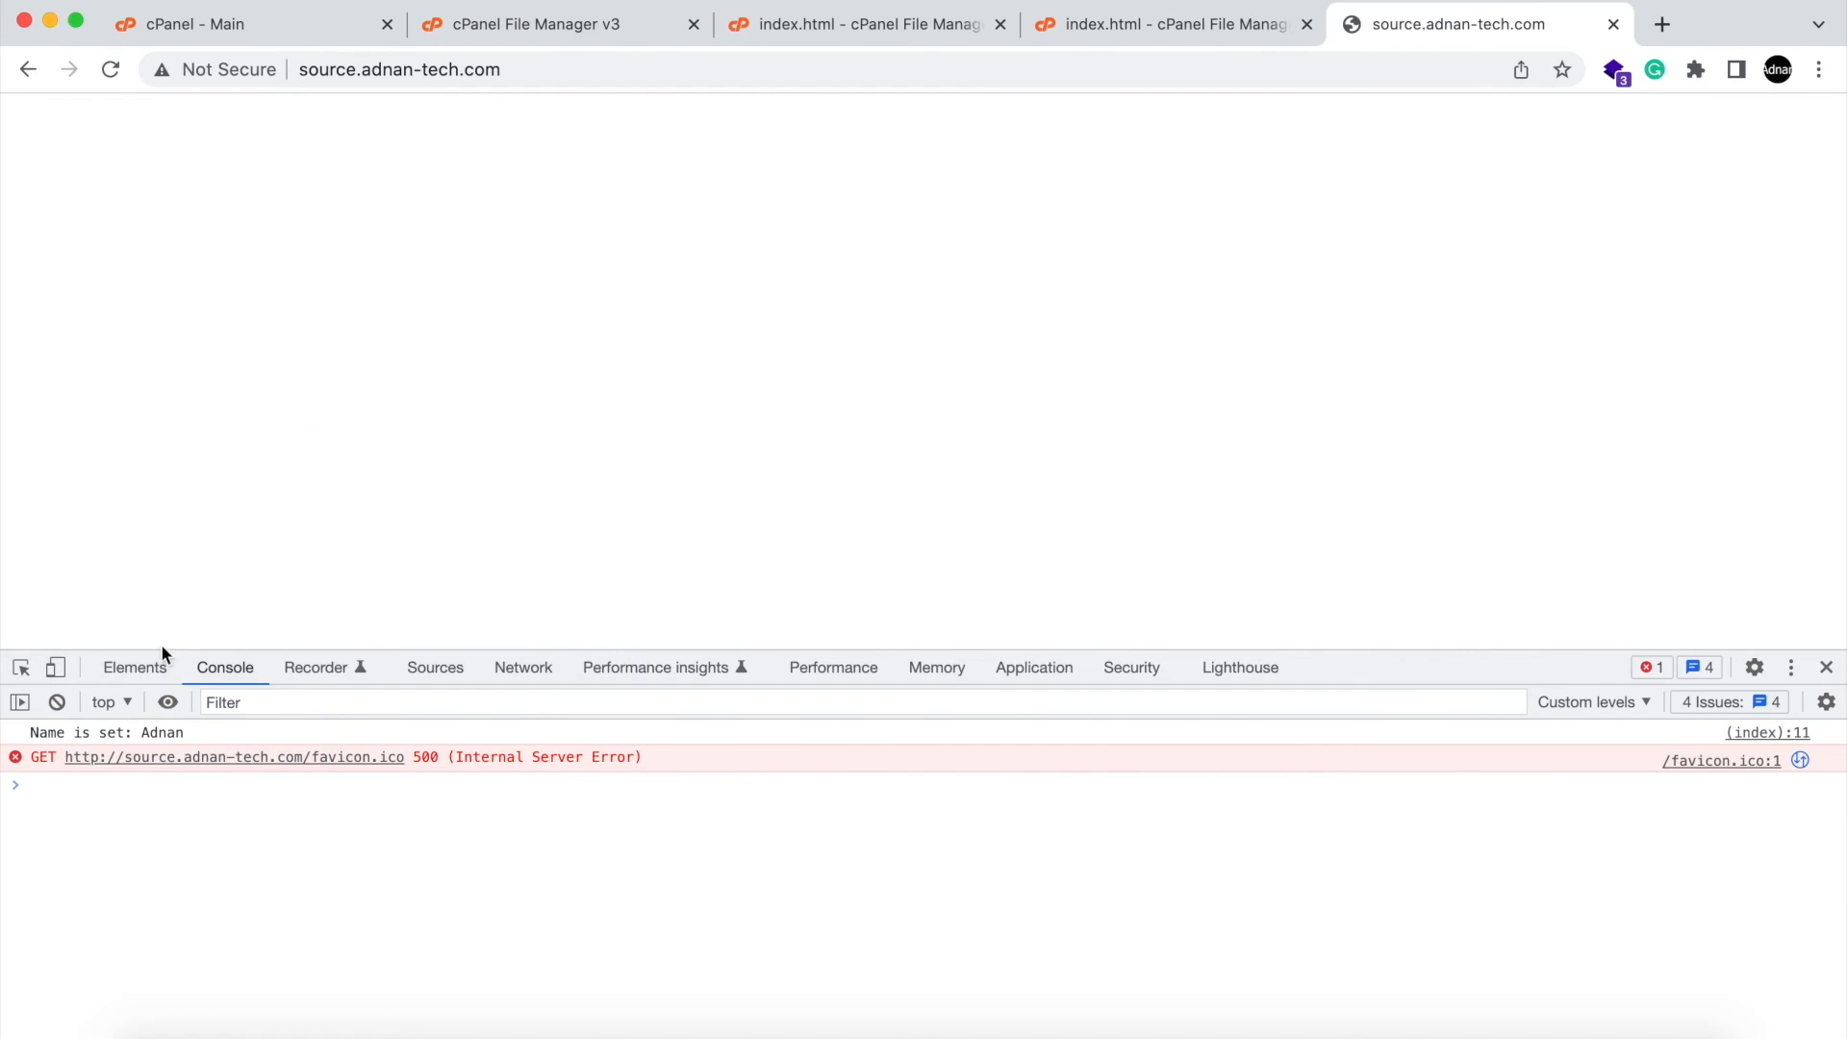
mouse_move(194, 744)
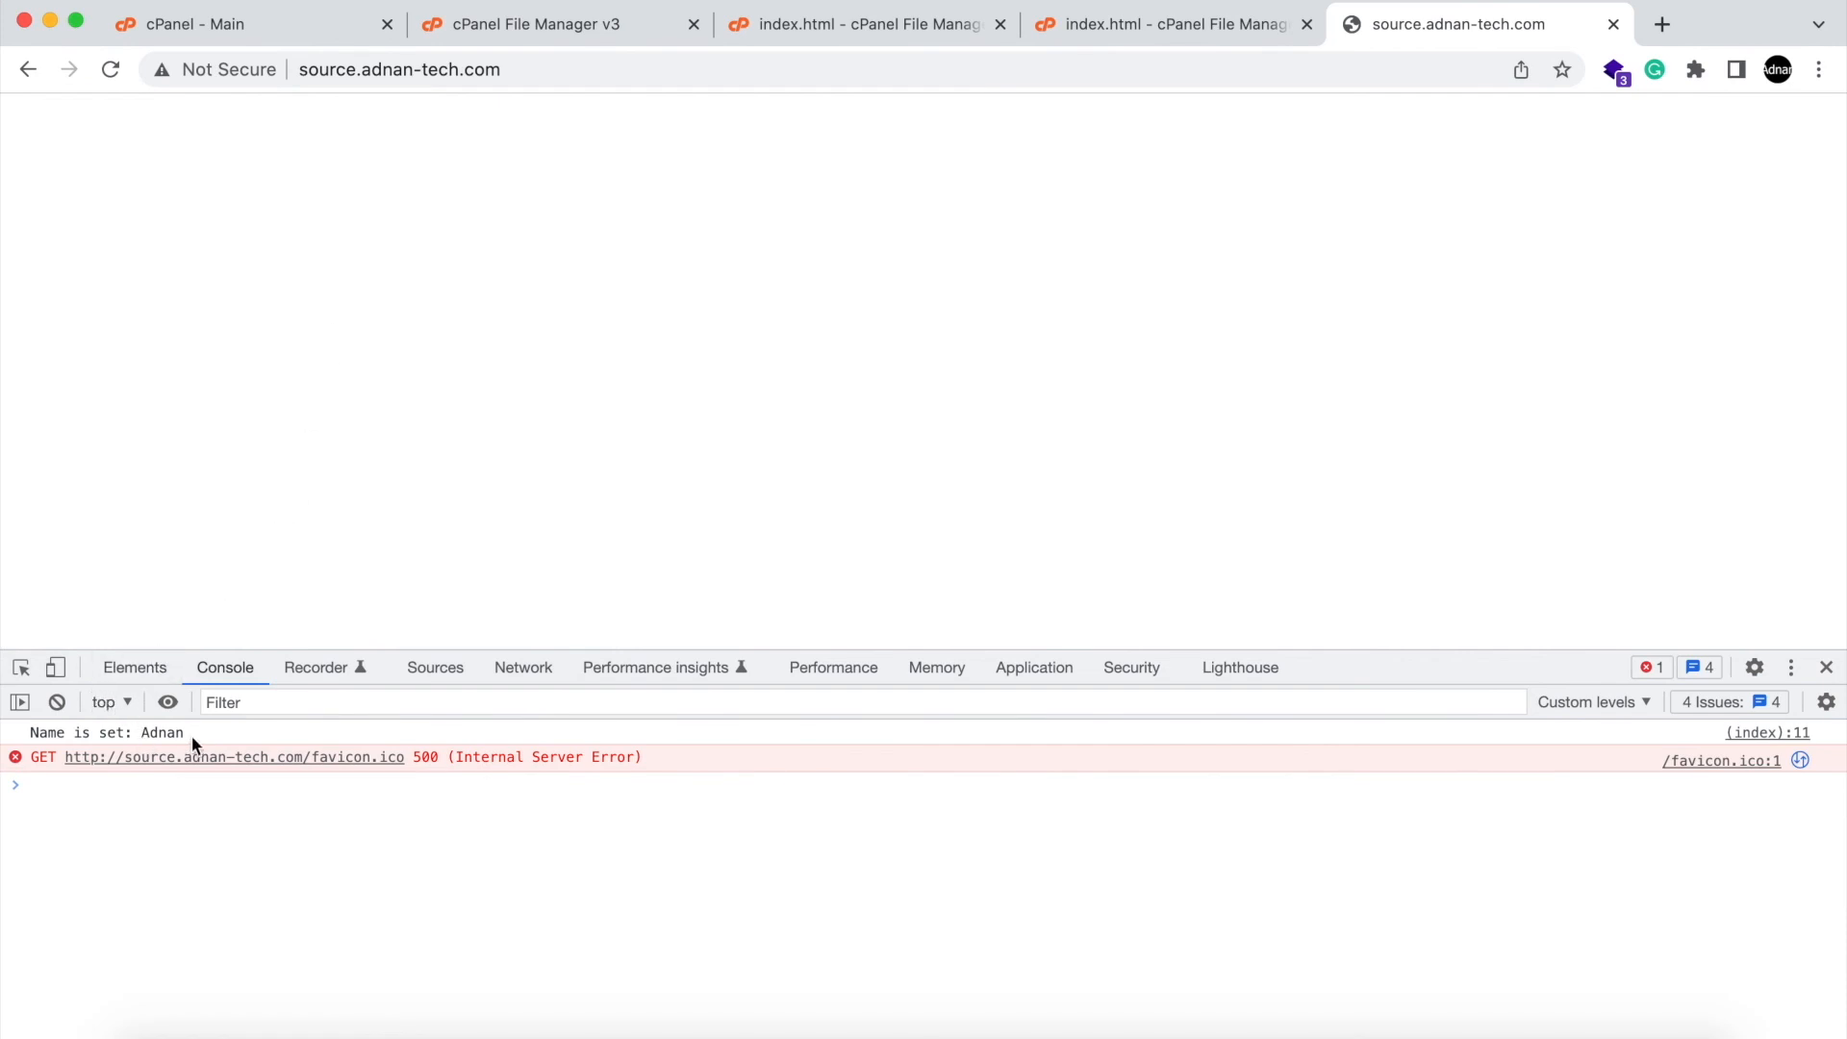
Enter des.adnan-tech.com in the address bar after seeing 'Name is set: Adnan' logged.
text(des.adnan-tech.com)
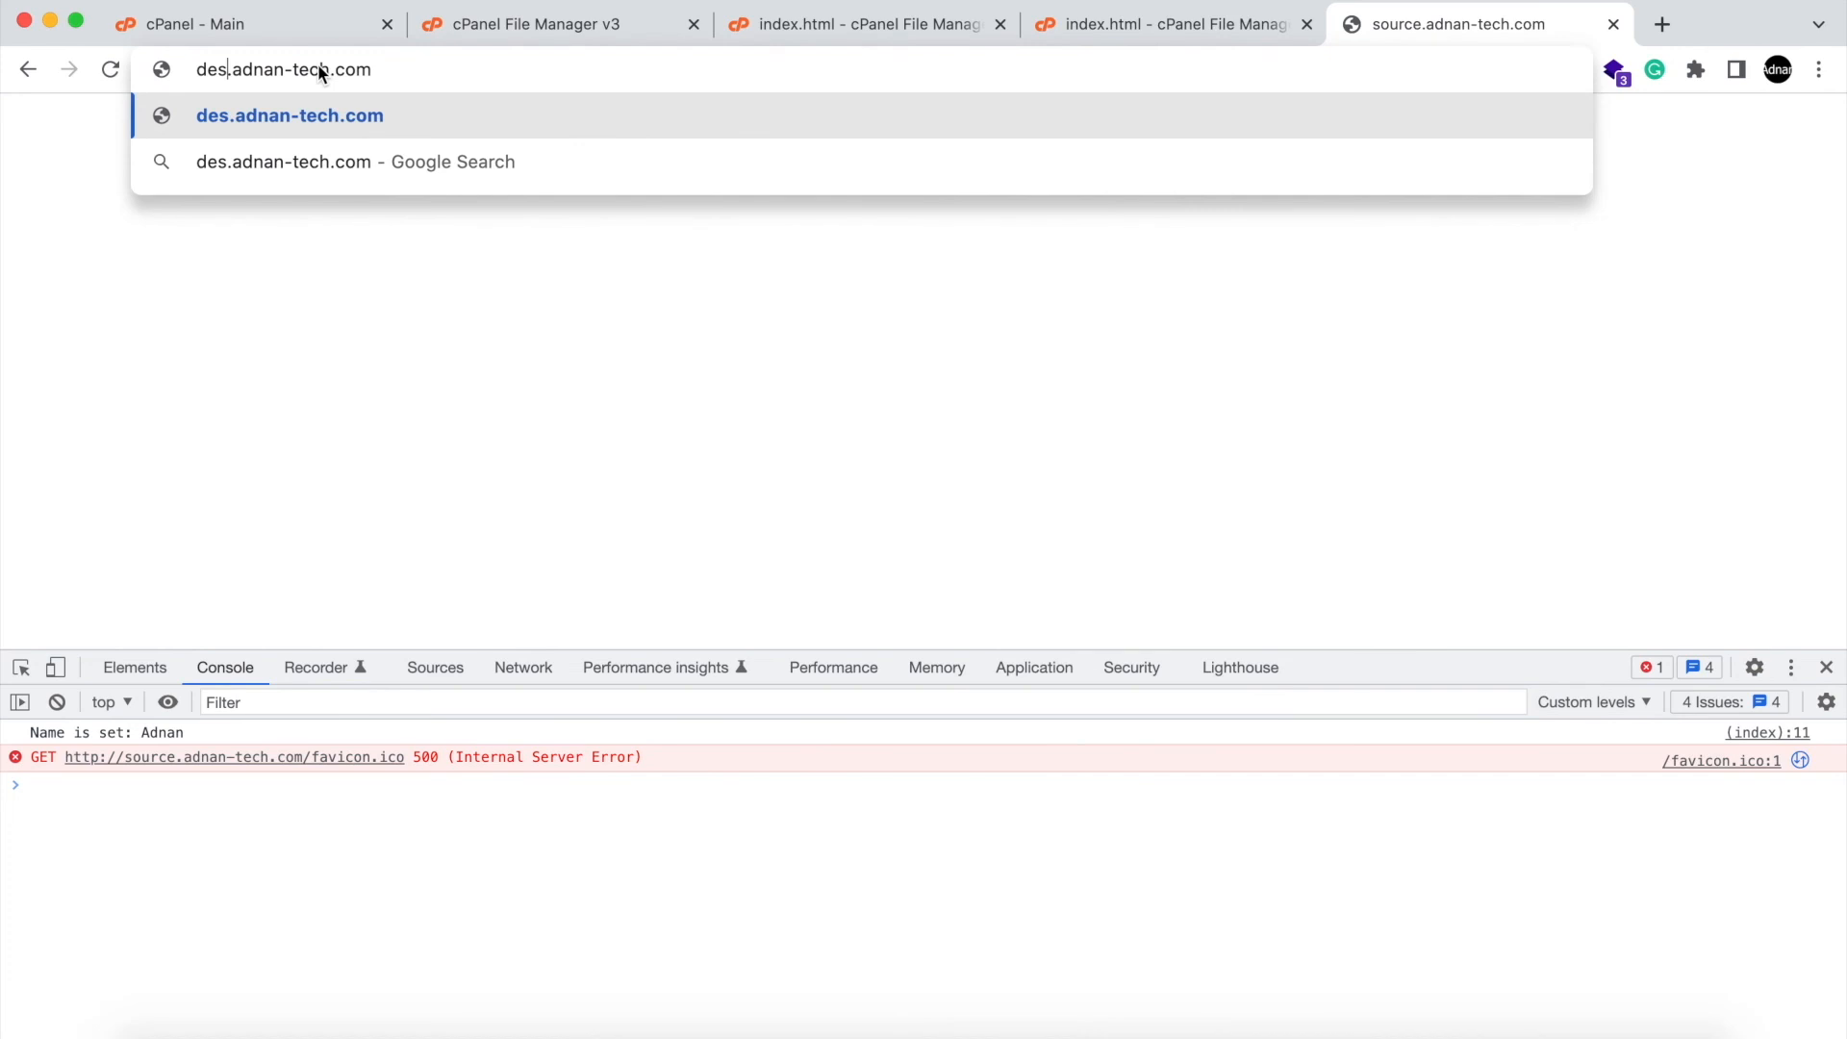